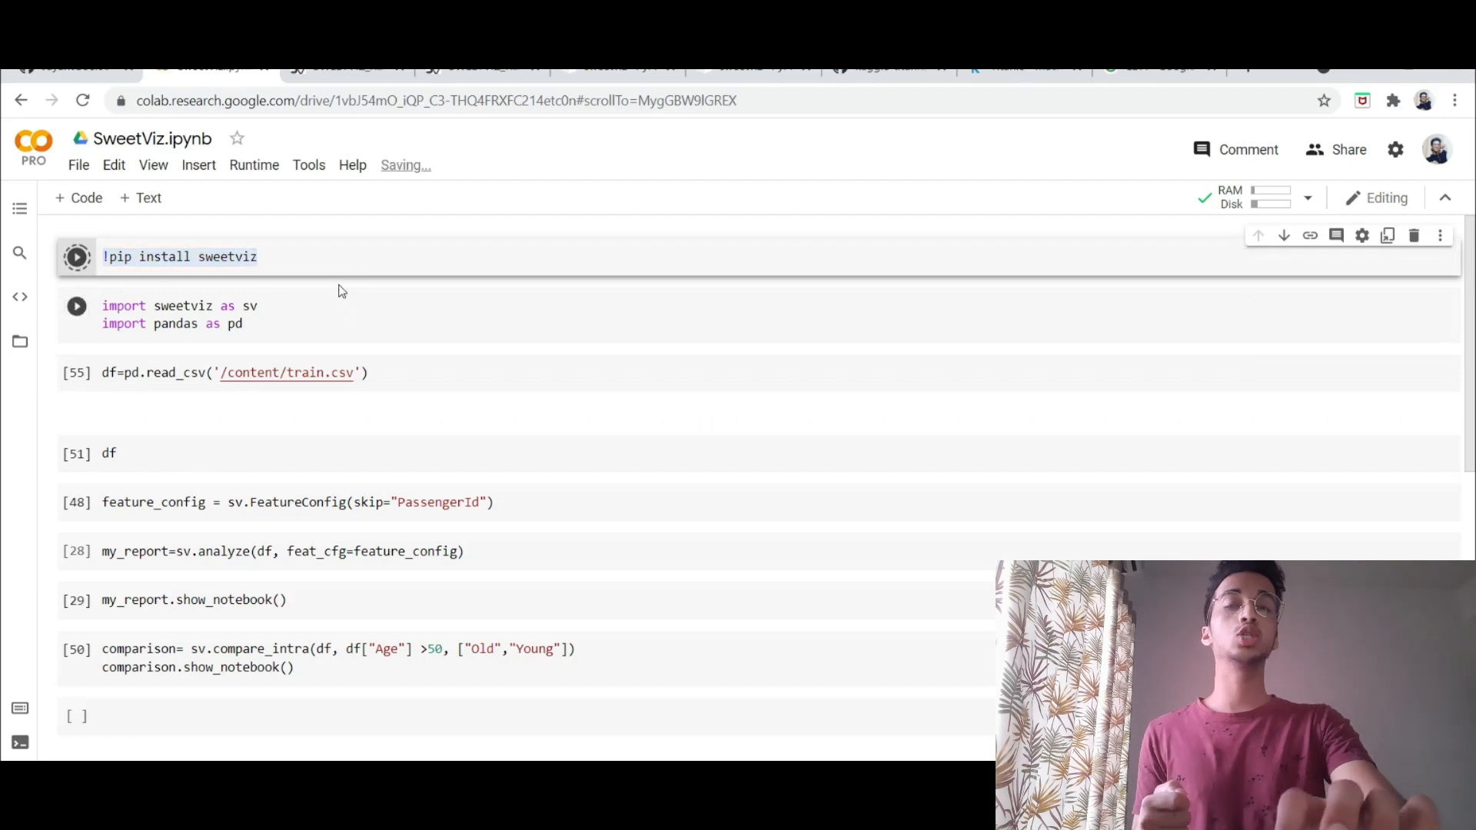
Step: Install and import SweetViz, then load the Titanic CSV into an 891x12 DataFrame
click(77, 256)
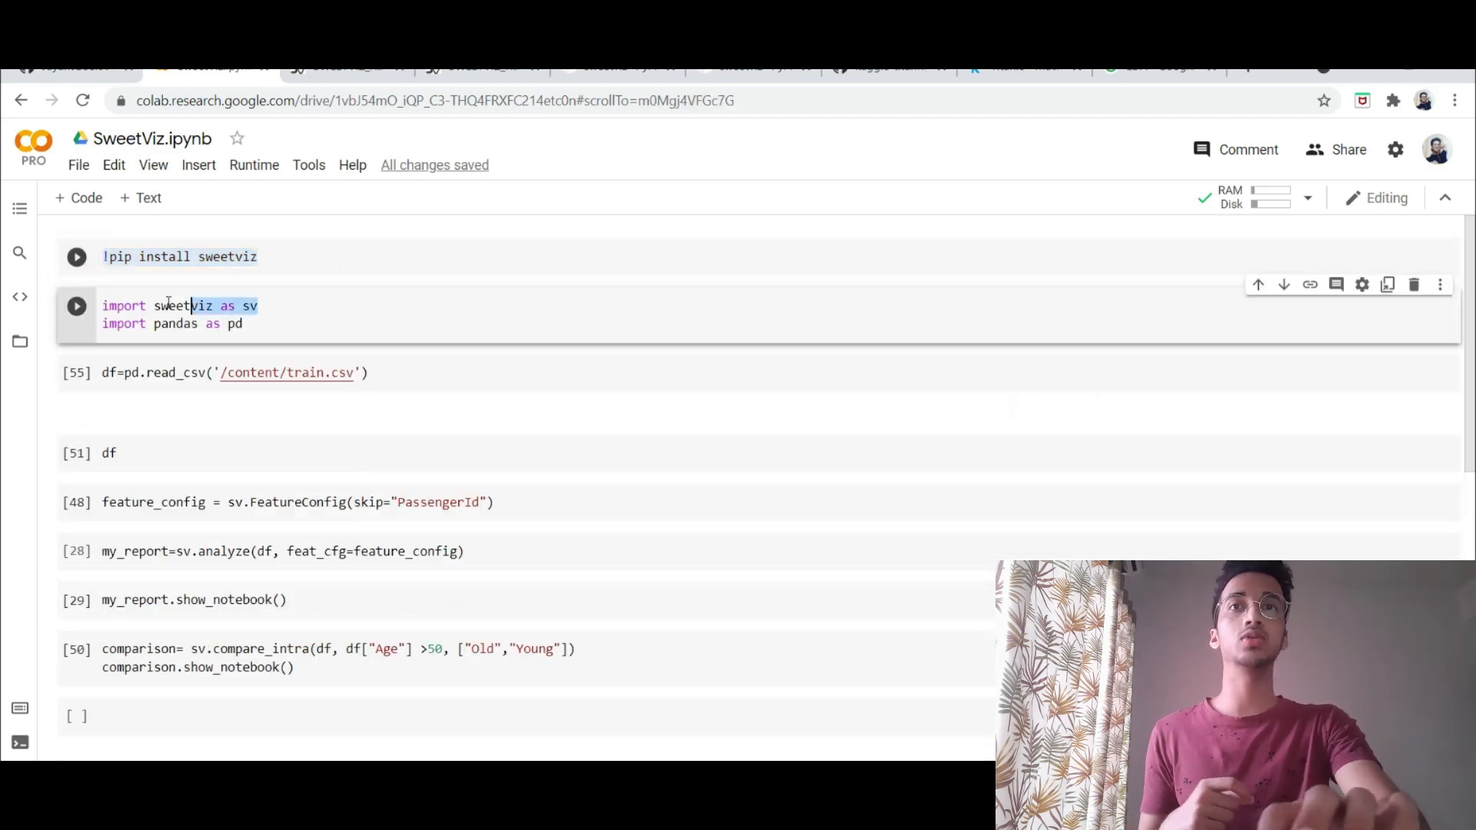
triple_click(178, 304)
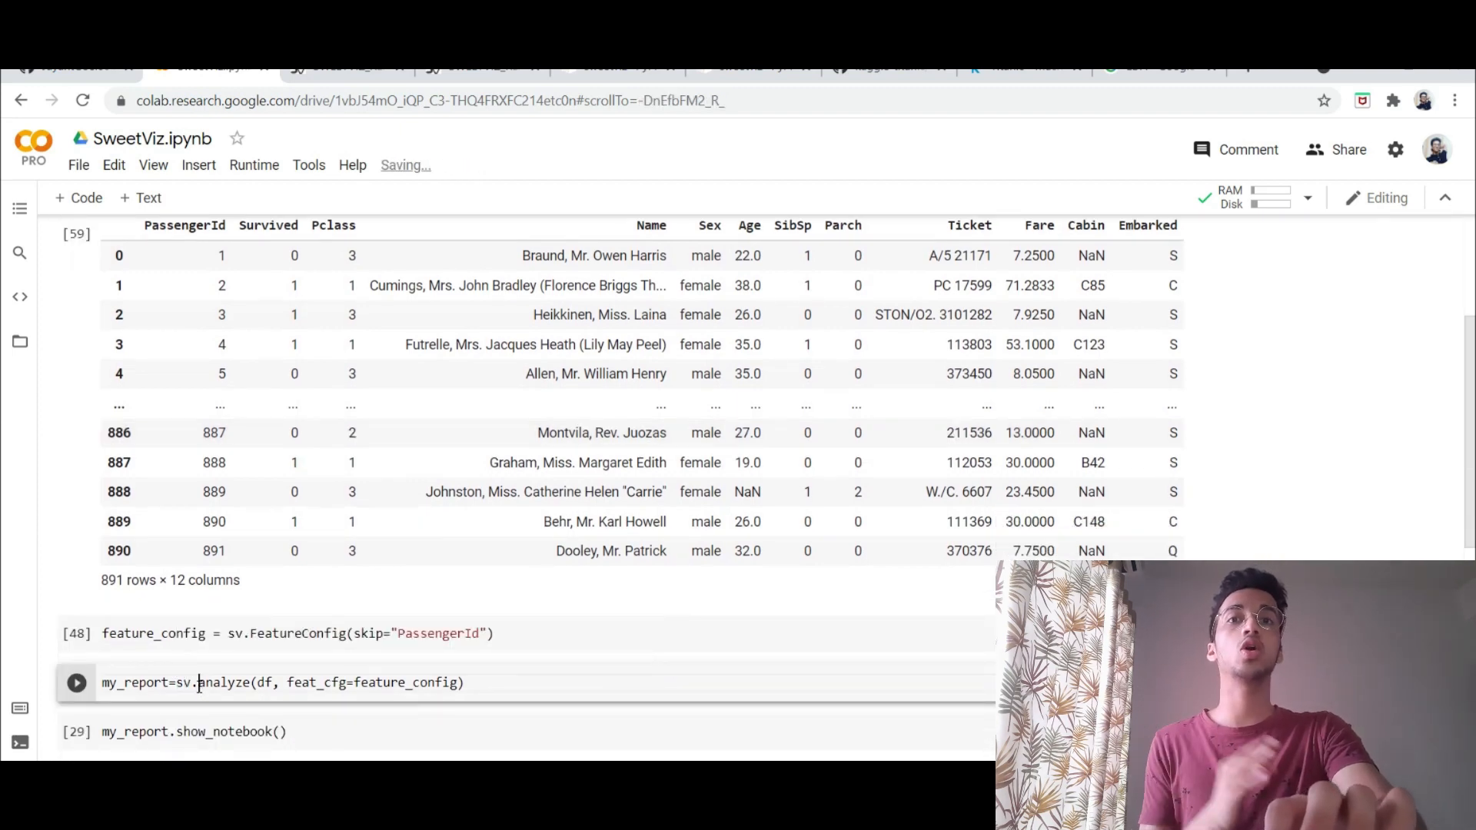
Step: Run sv.analyze on the Titanic DataFrame with a FeatureConfig skipping PassengerId
double_click(219, 683)
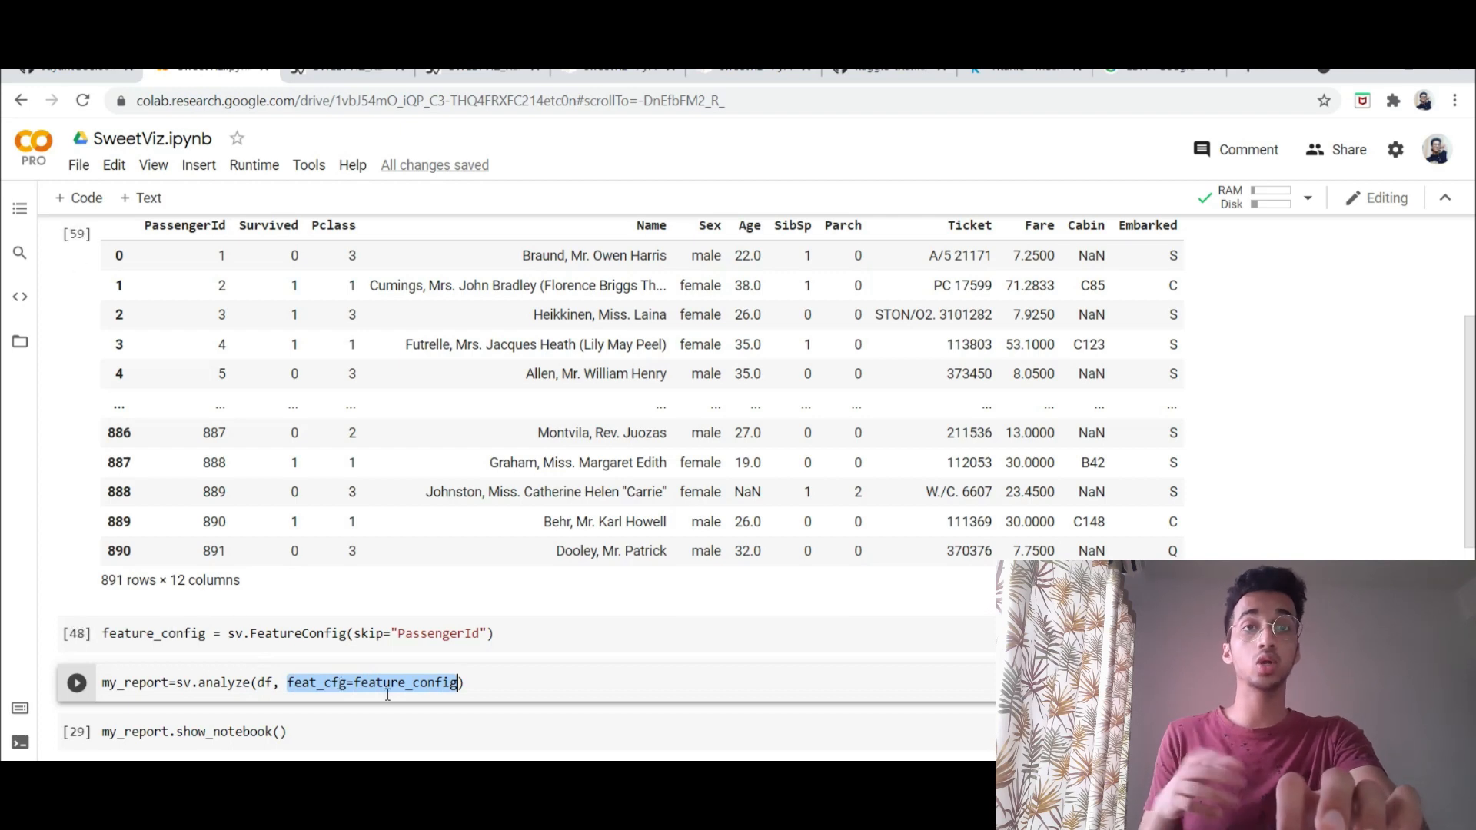
mouse_move(433, 615)
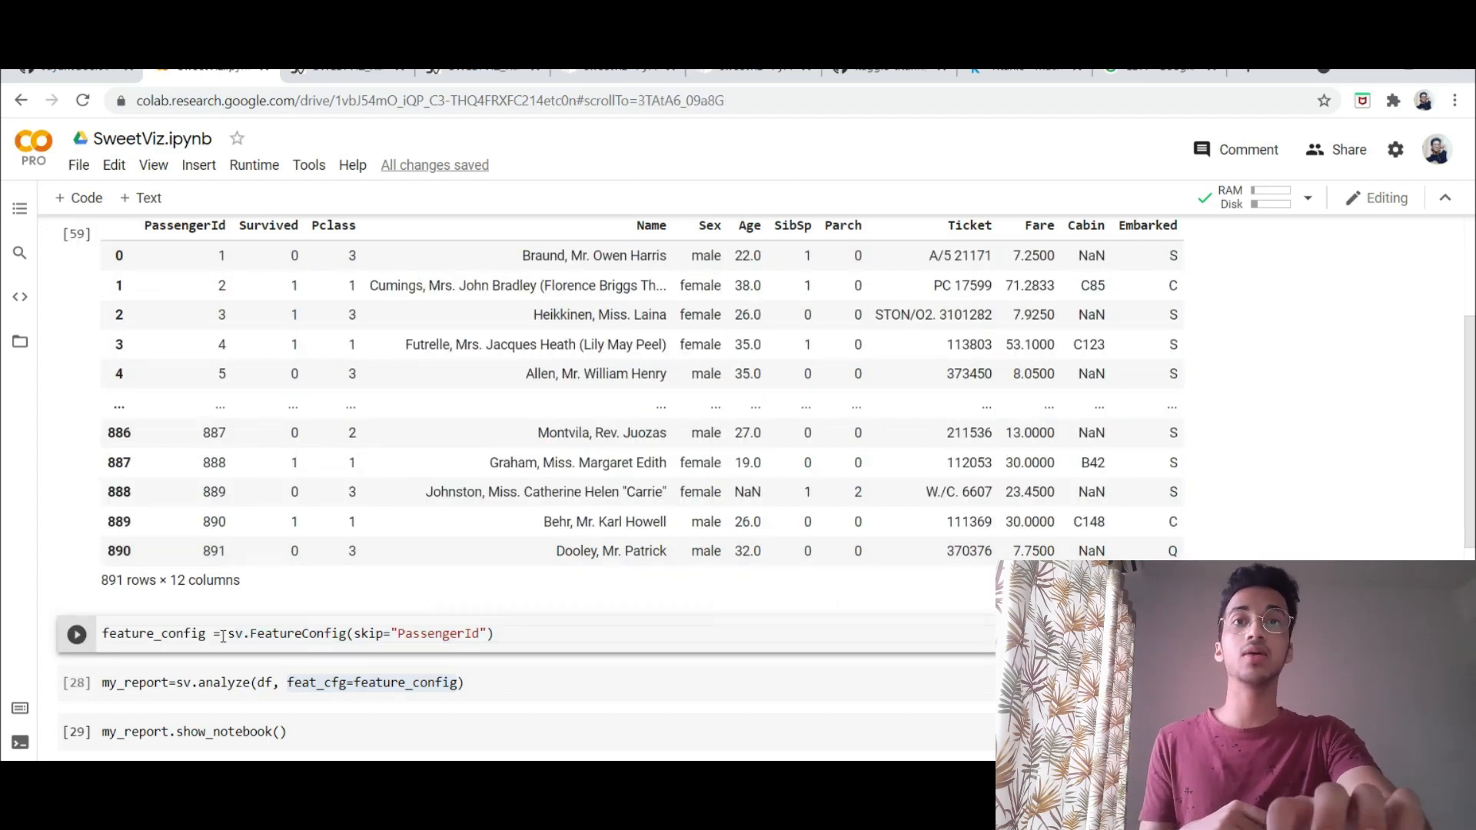
drag(227, 632, 493, 632)
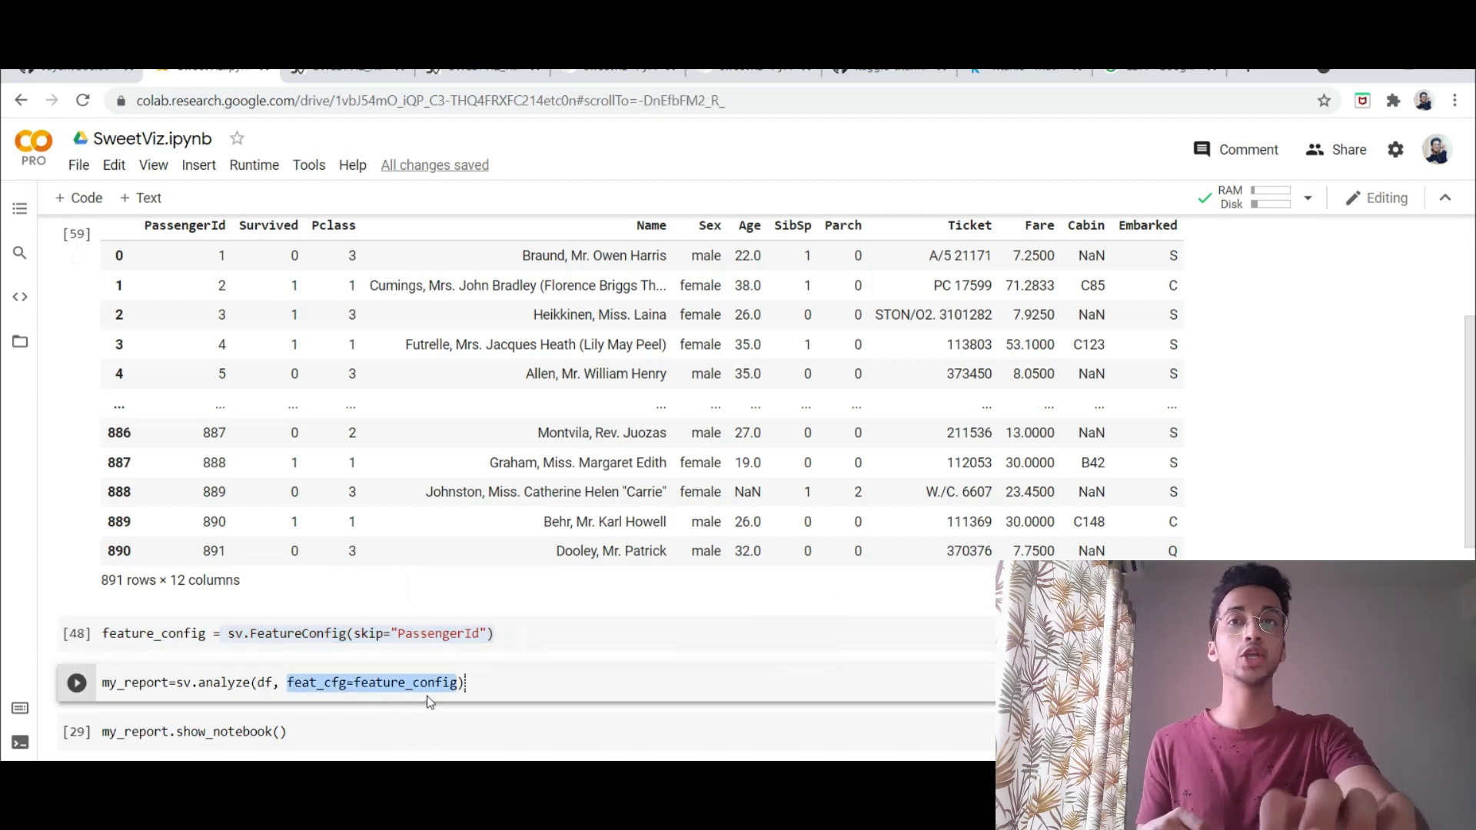
click(77, 683)
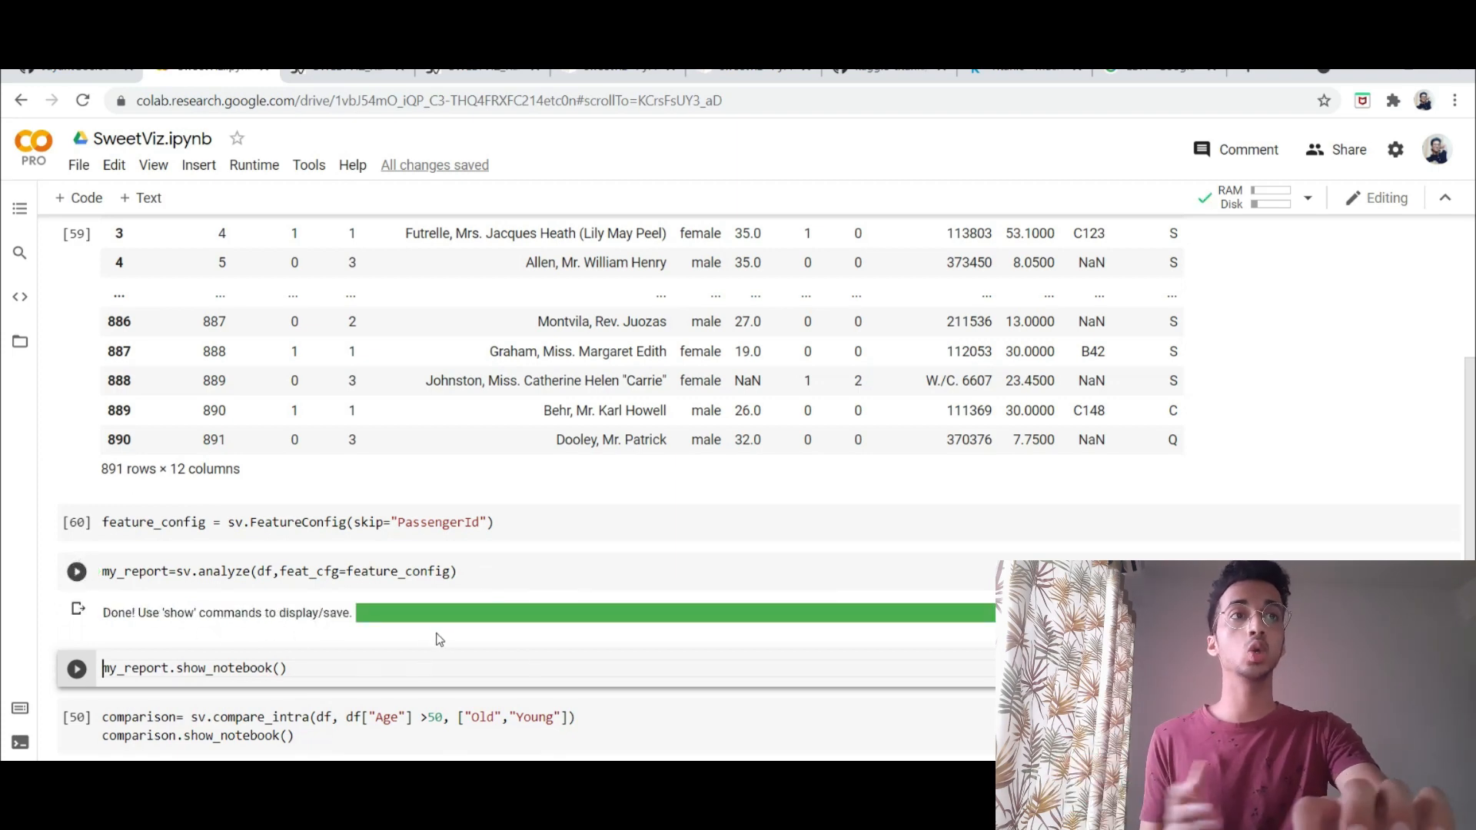
click(489, 570)
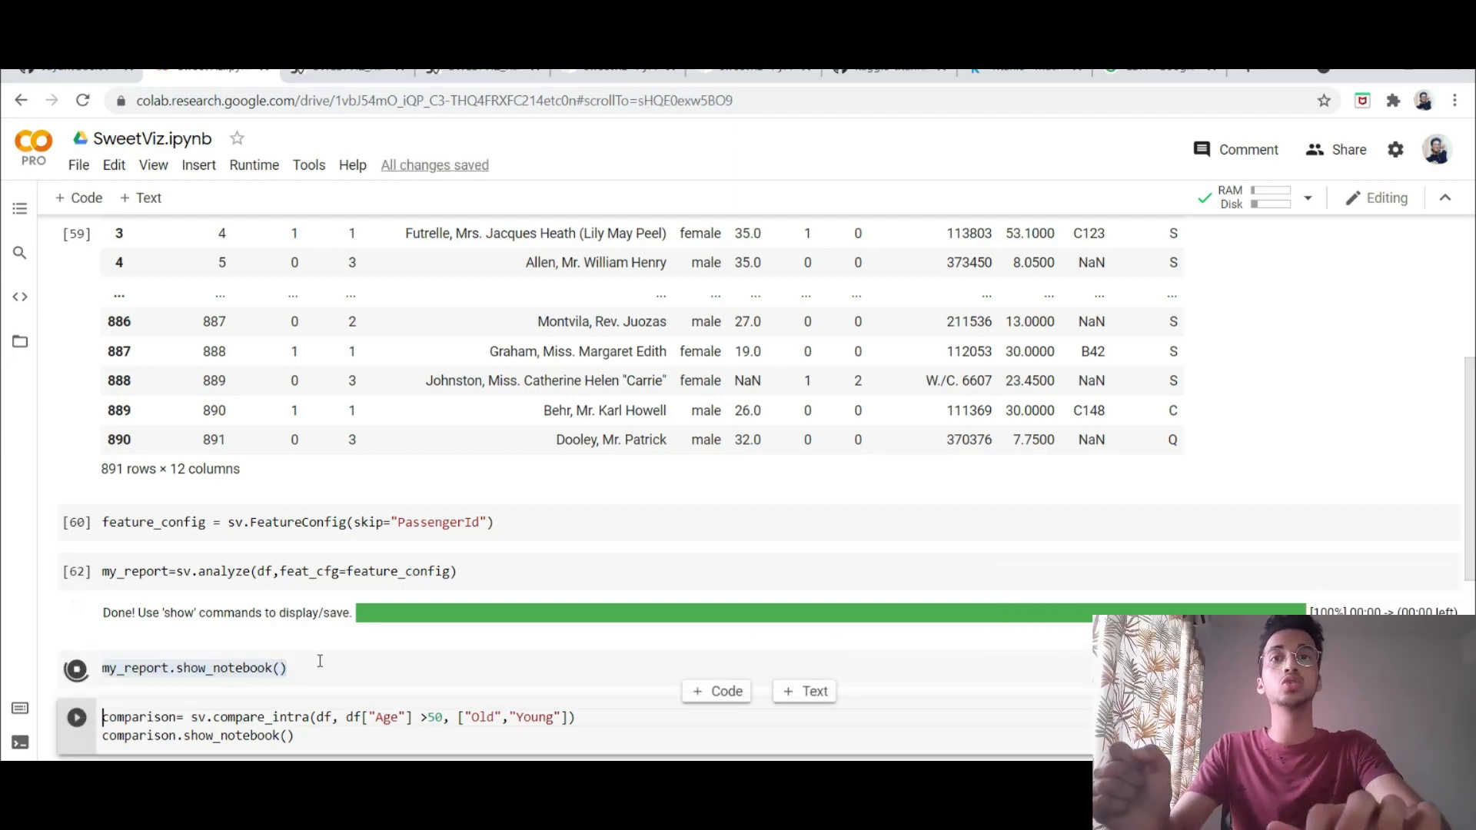
Step: Render the report with show_notebook() and review the Survived, Pclass and Name summaries
click(77, 667)
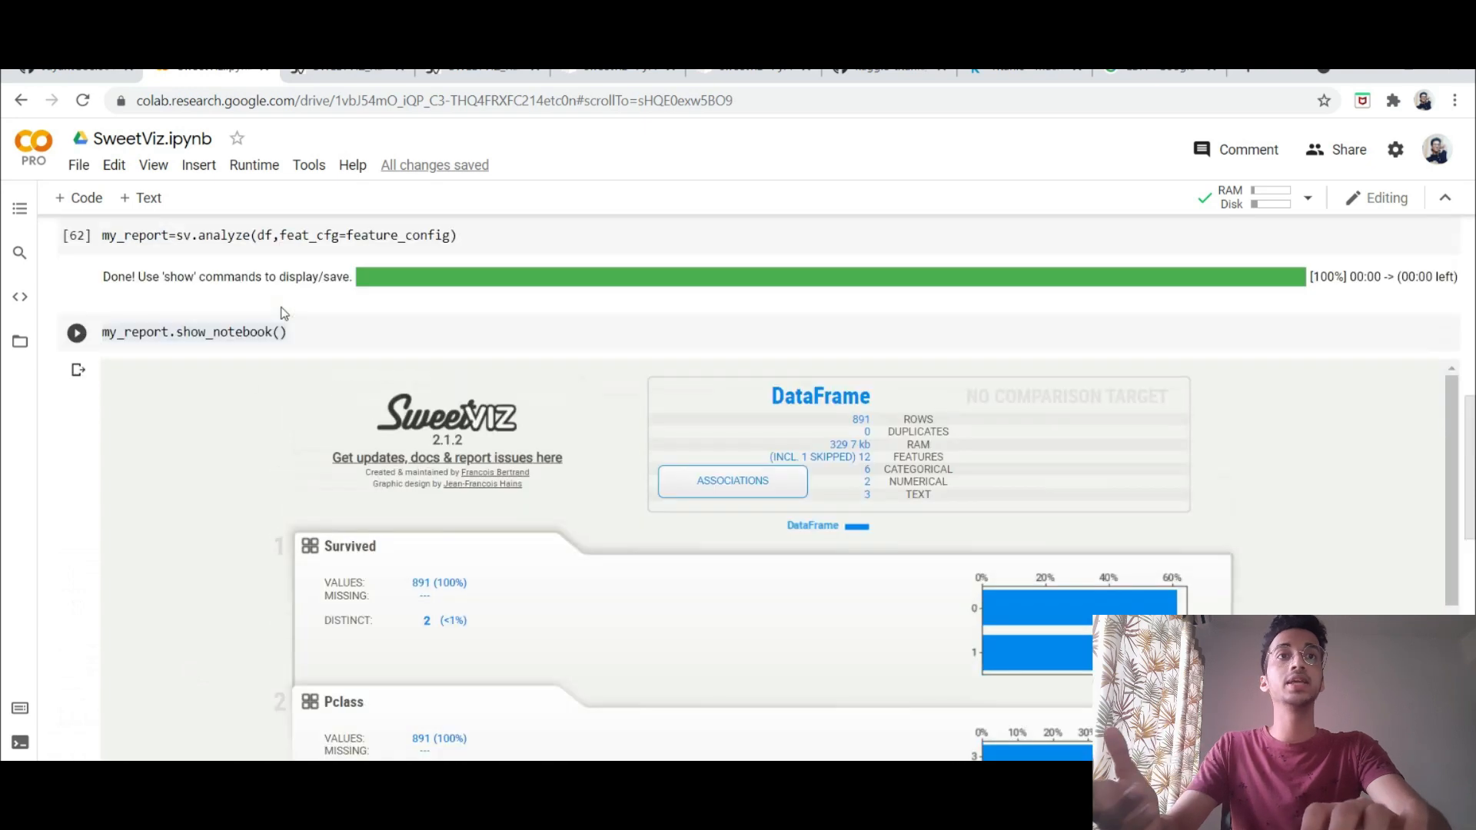
scroll(down, 3)
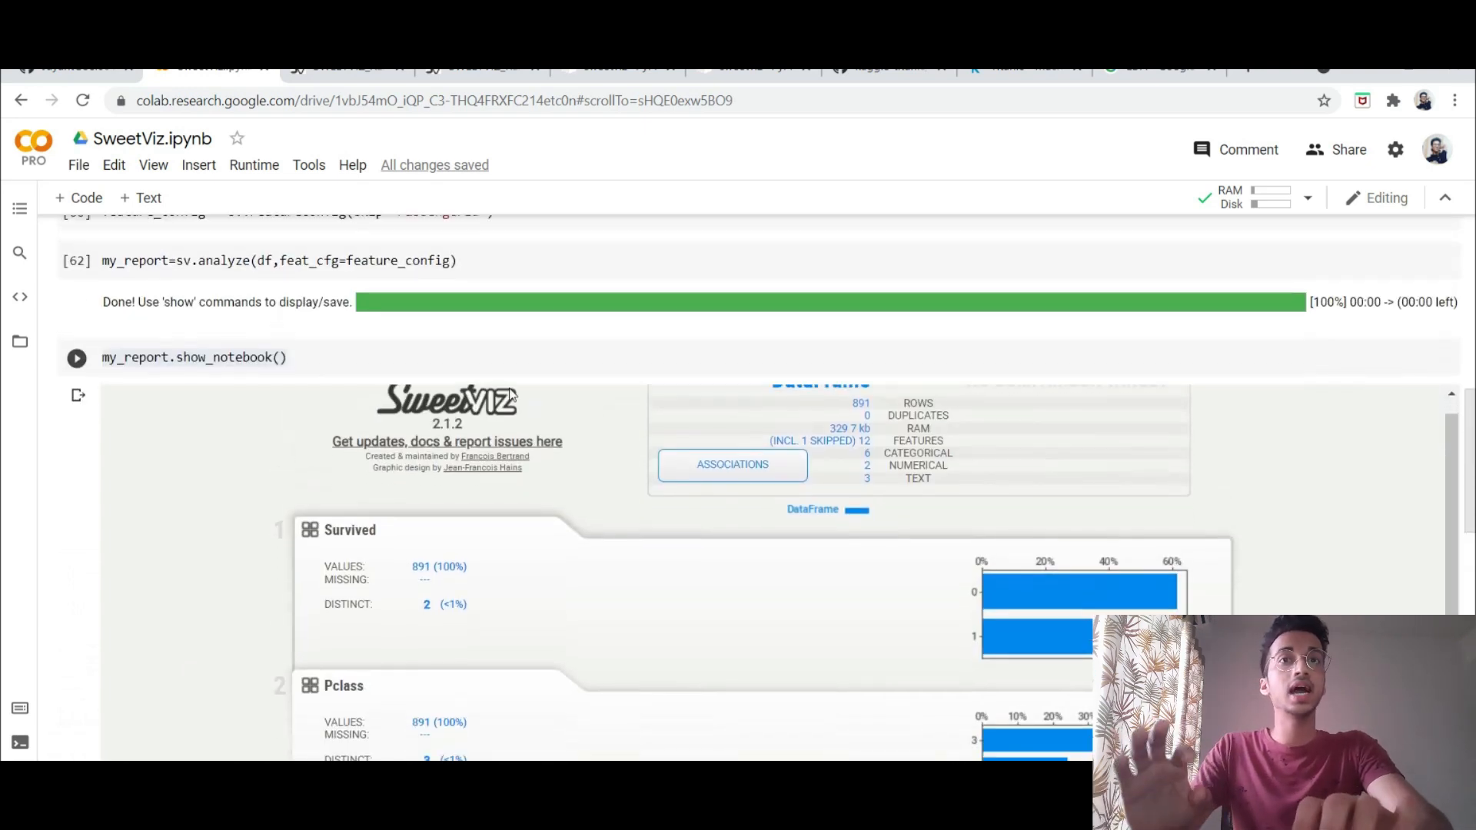
scroll(down, 3)
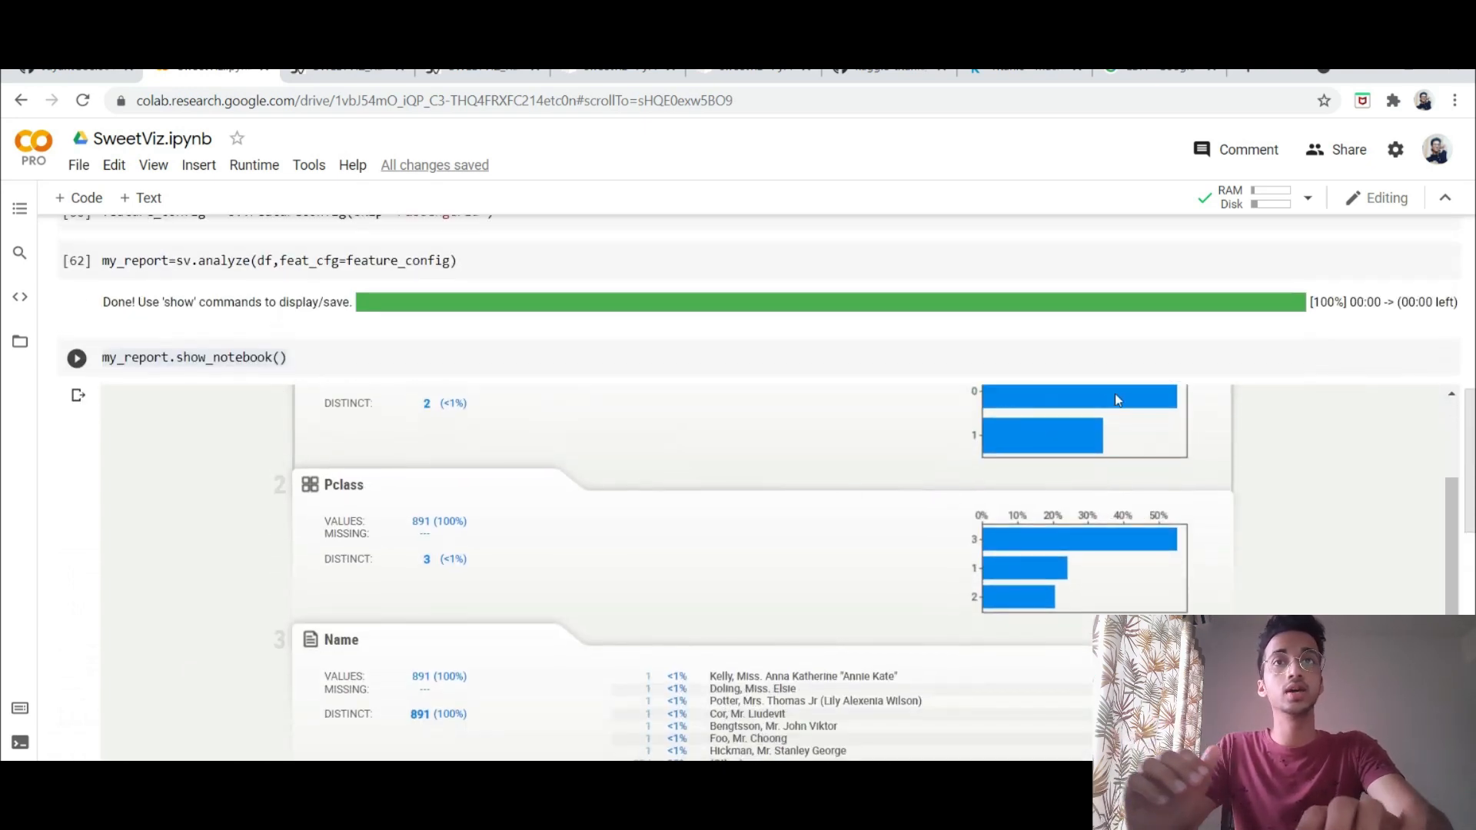
scroll(down, 3)
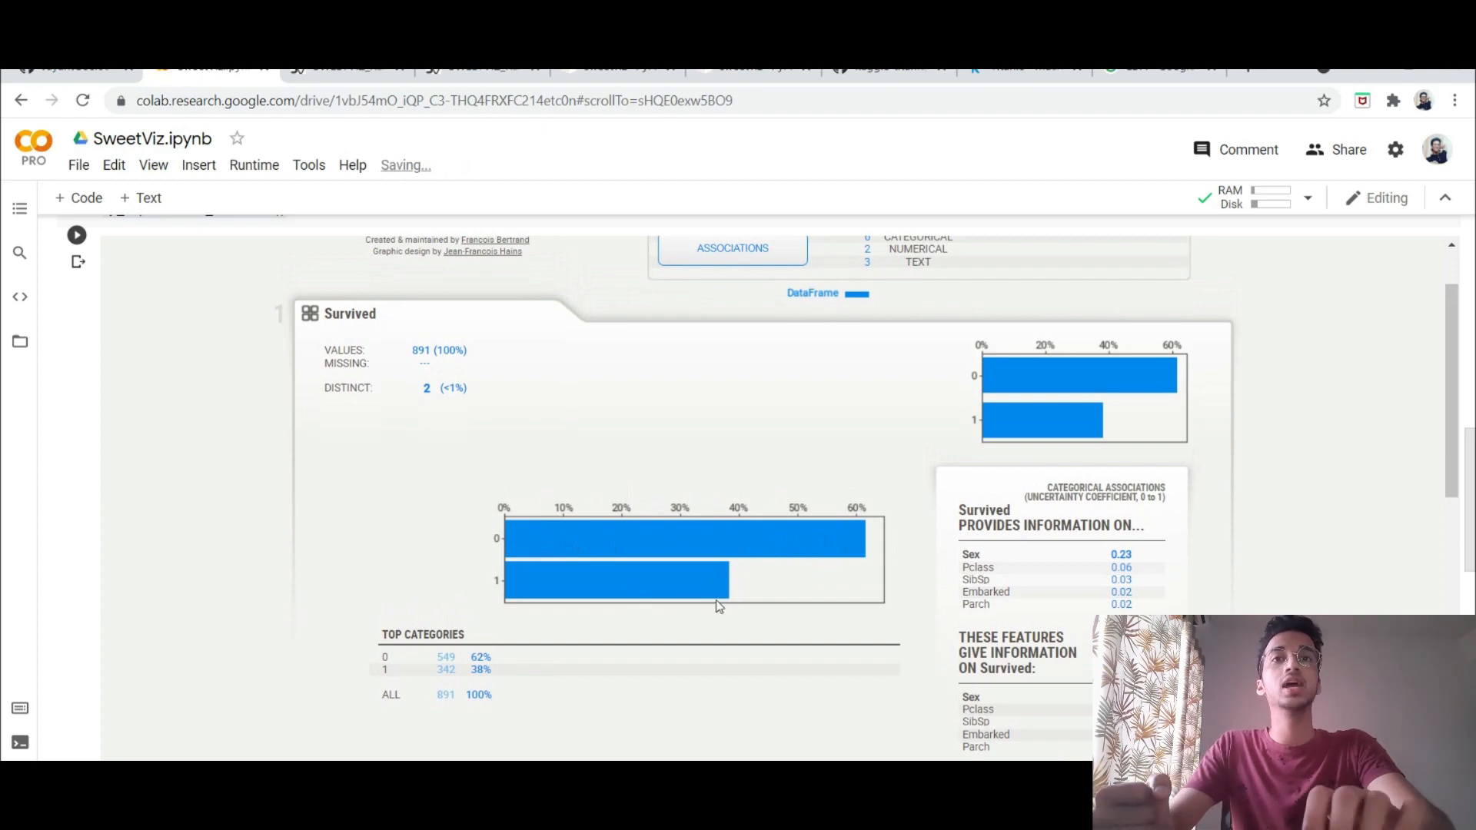
scroll(down, 3)
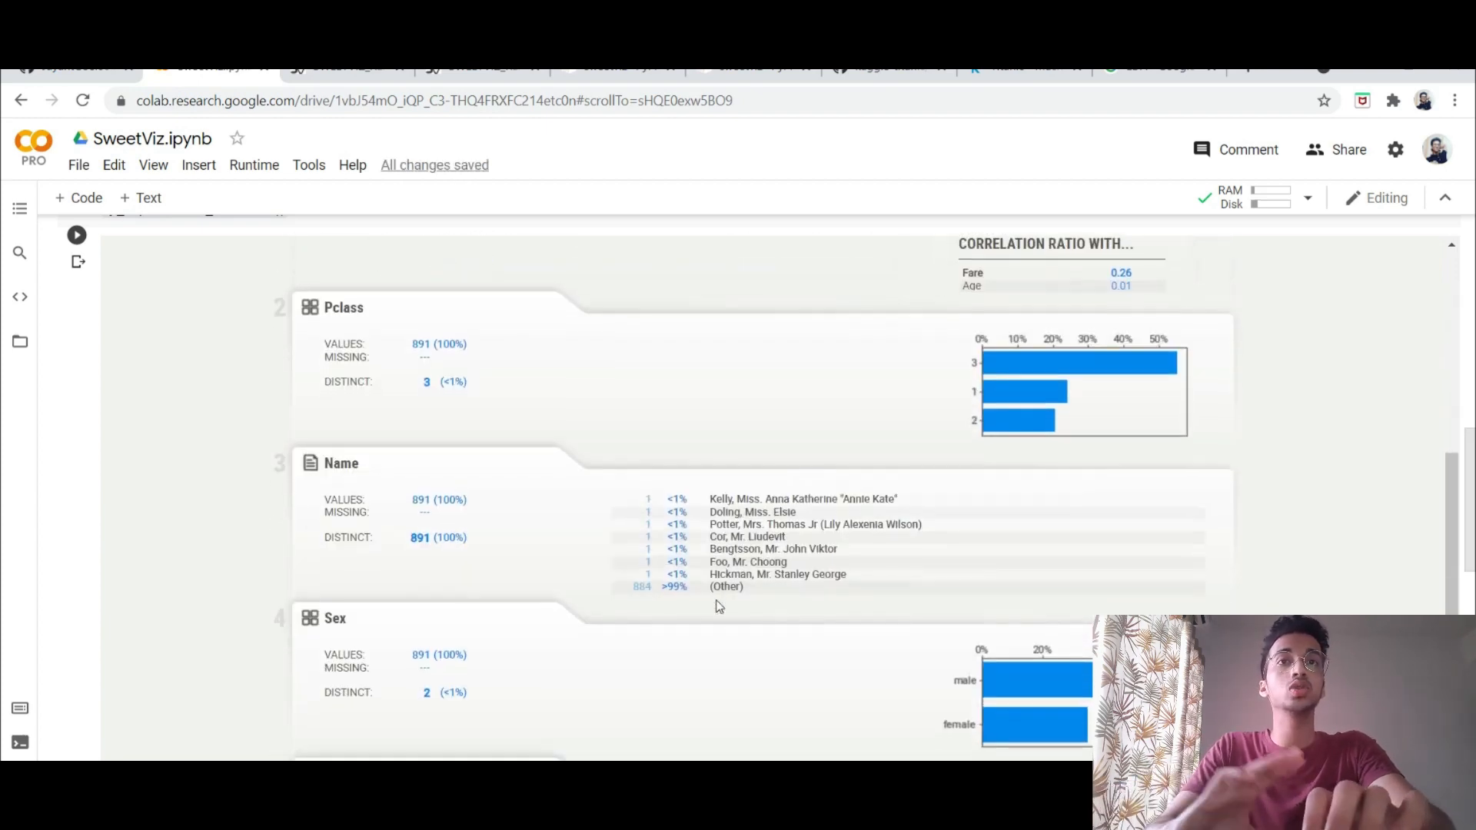
scroll(down, 3)
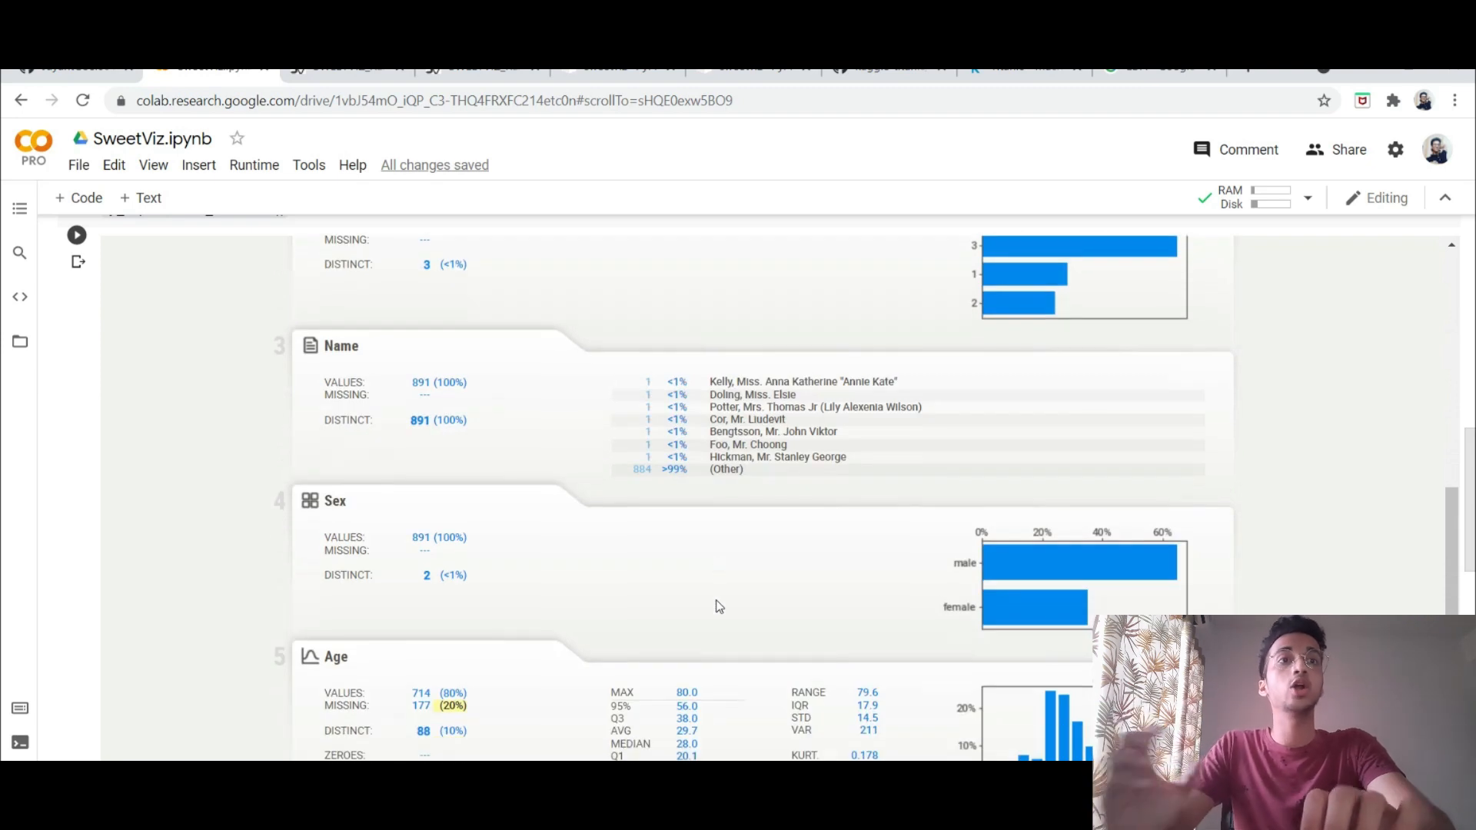
scroll(down, 3)
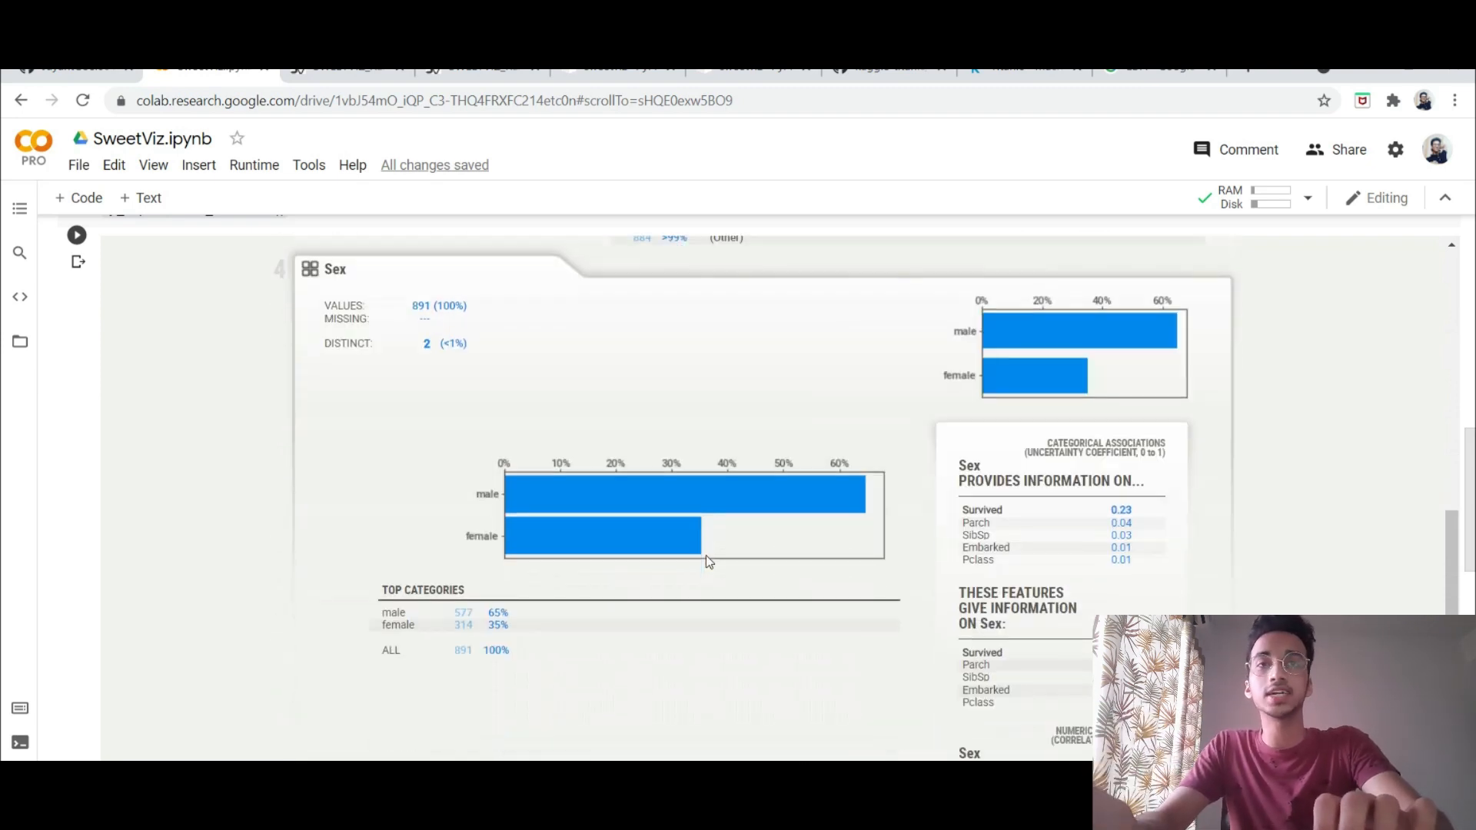
scroll(down, 3)
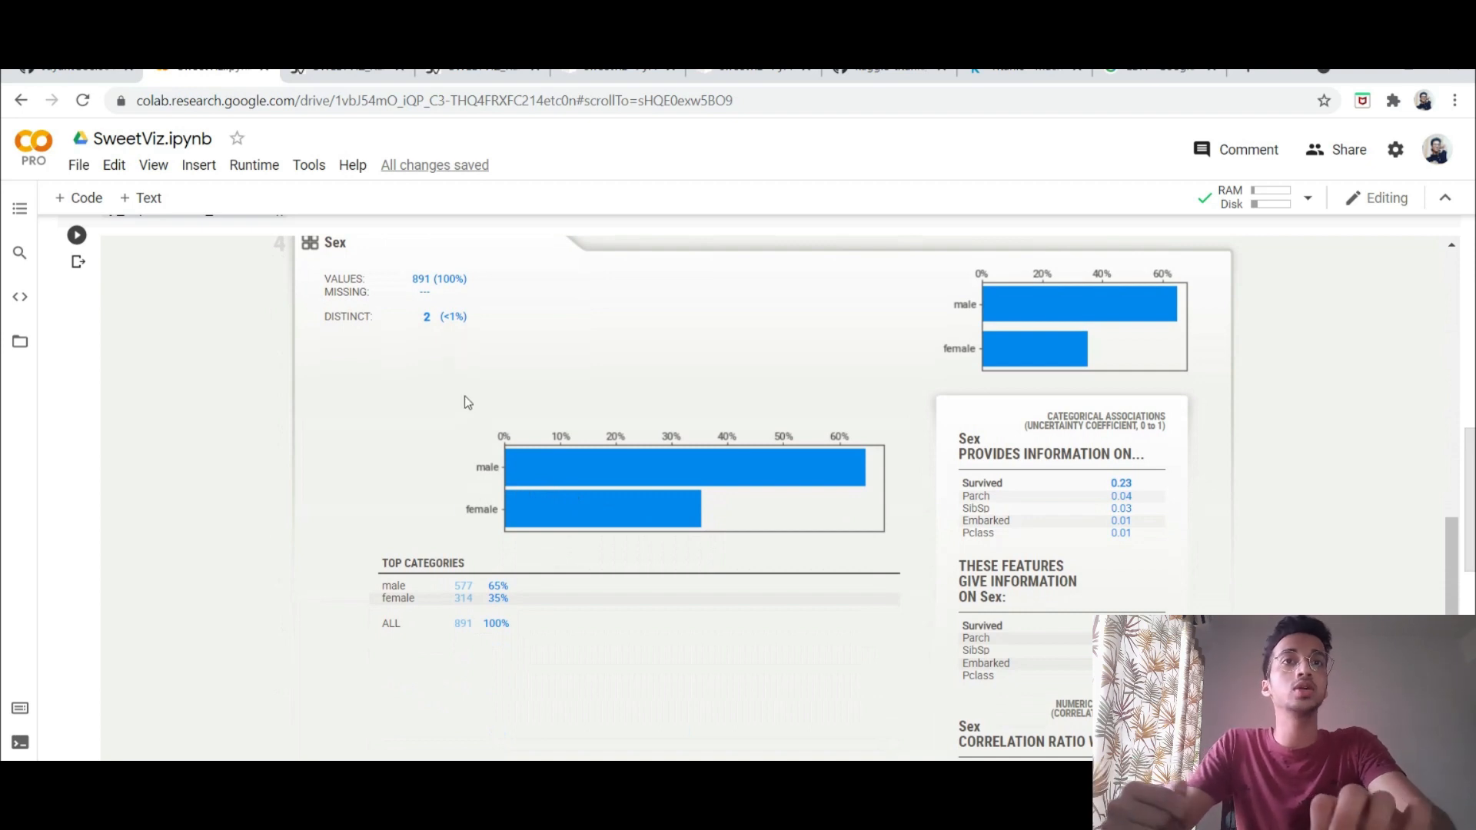
scroll(down, 3)
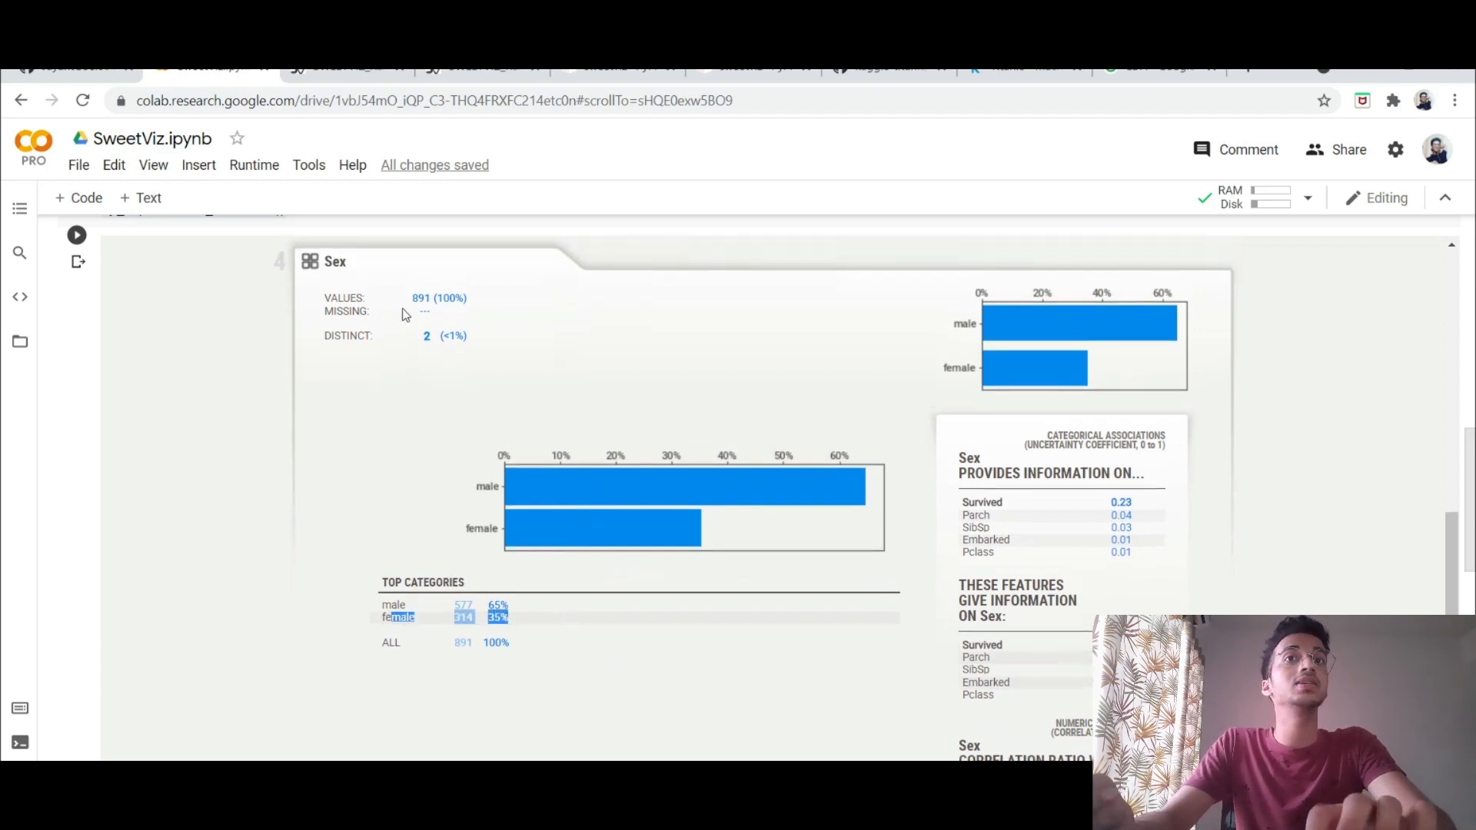
Step: Continue through the report to review the Sex, Age and SibSp feature summaries
scroll(down, 3)
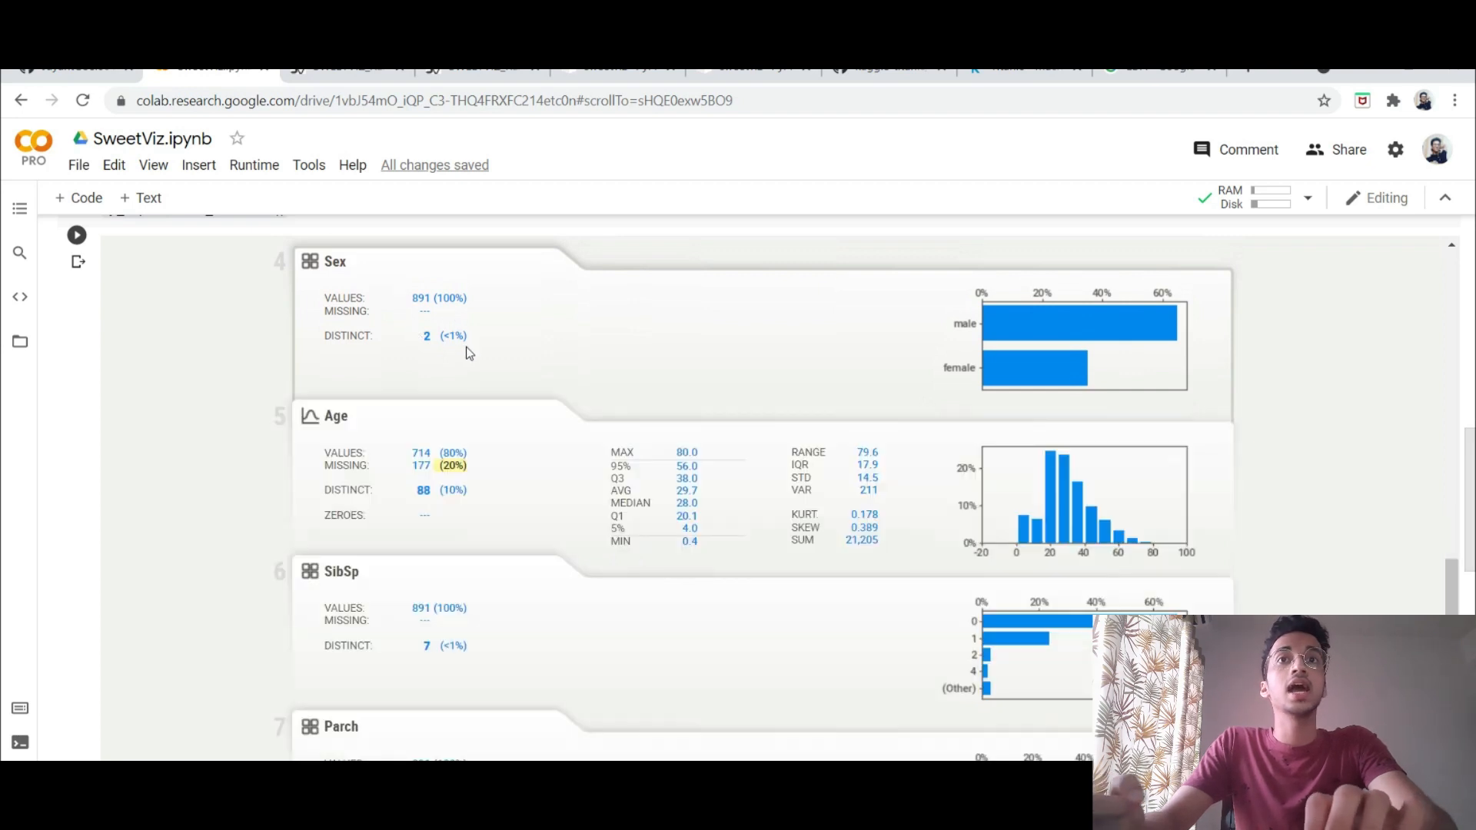
mouse_move(522, 467)
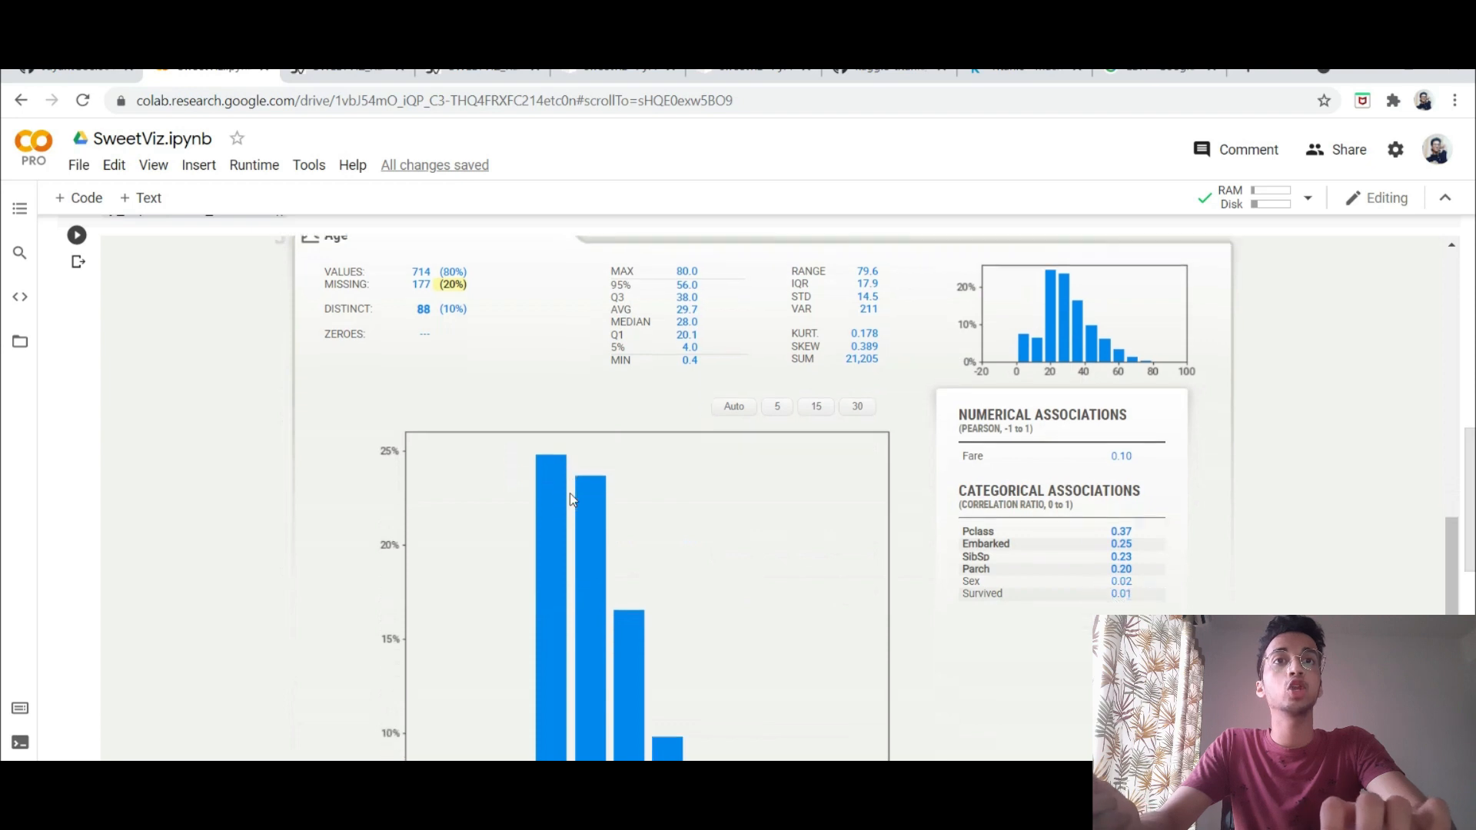
scroll(down, 3)
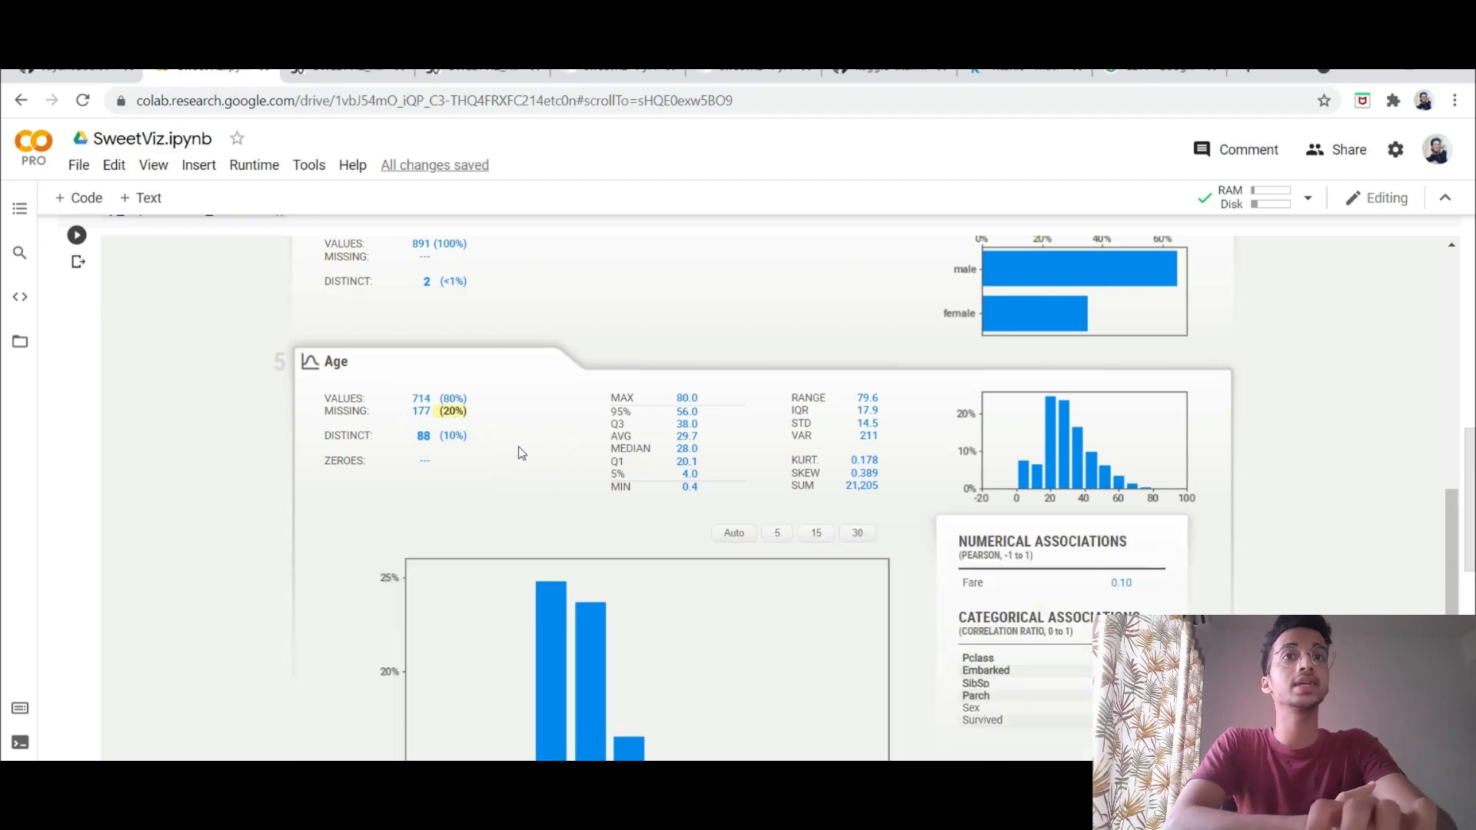
scroll(down, 3)
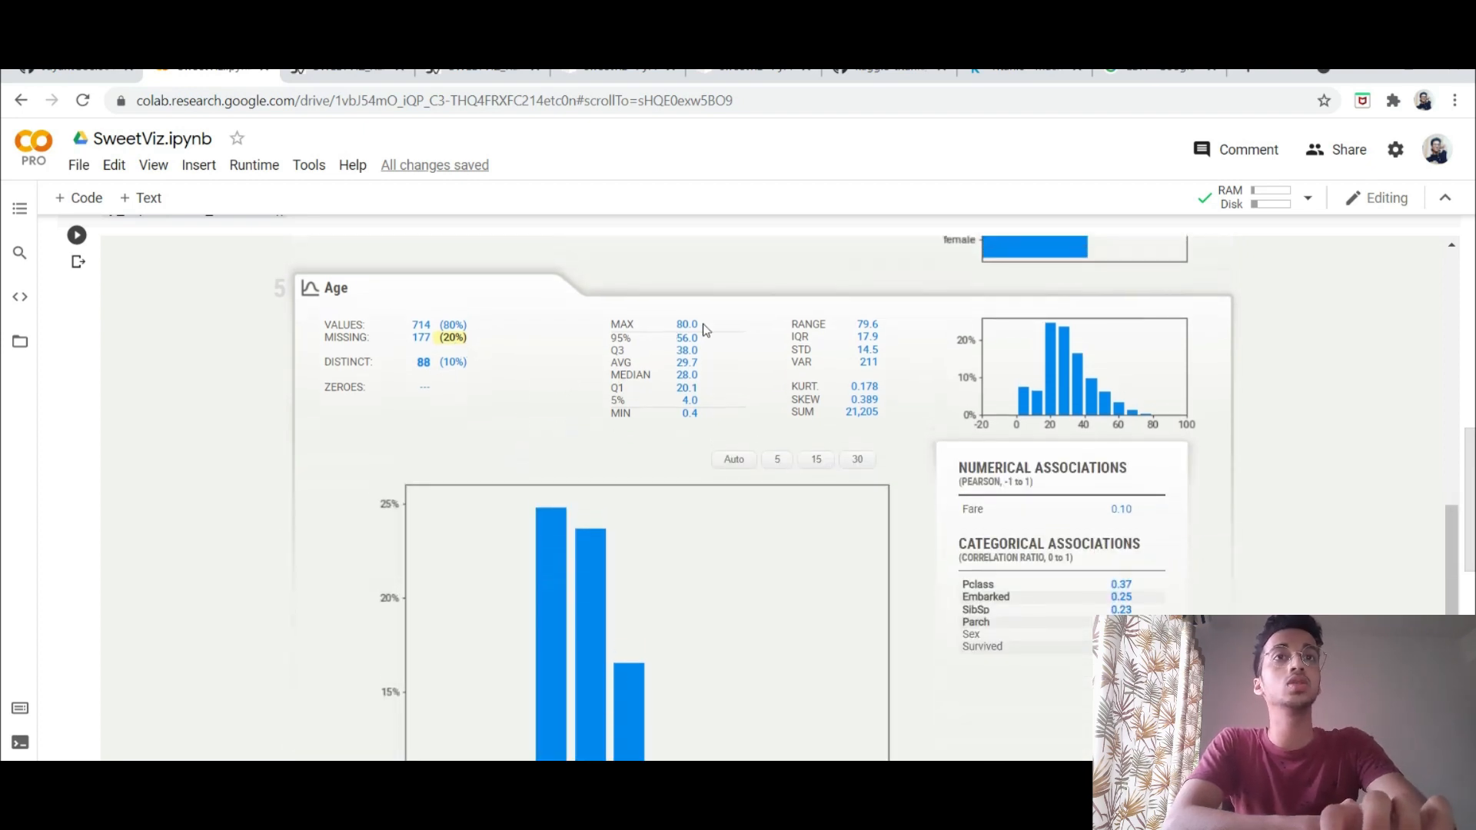
scroll(down, 3)
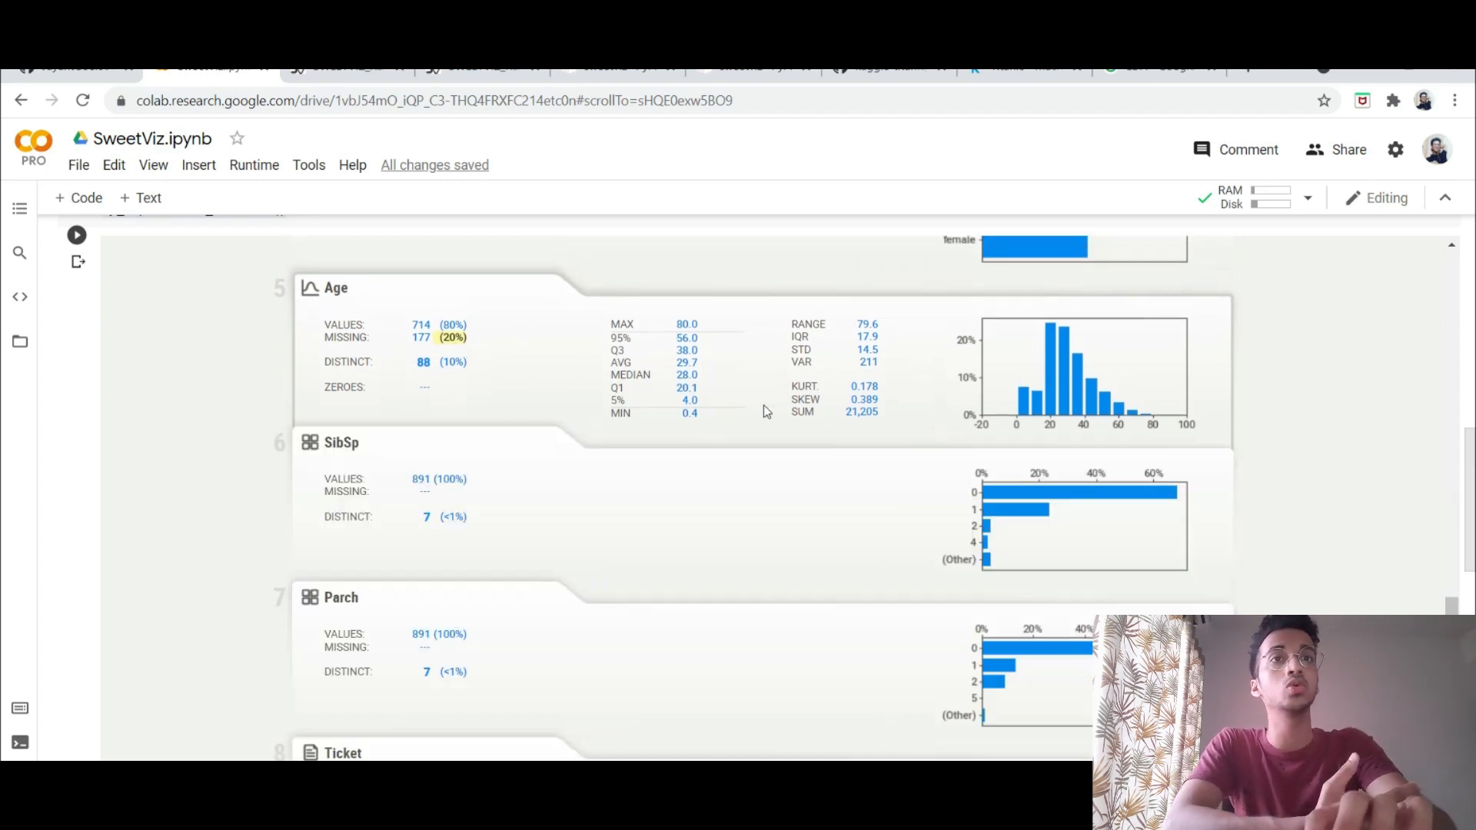
scroll(down, 3)
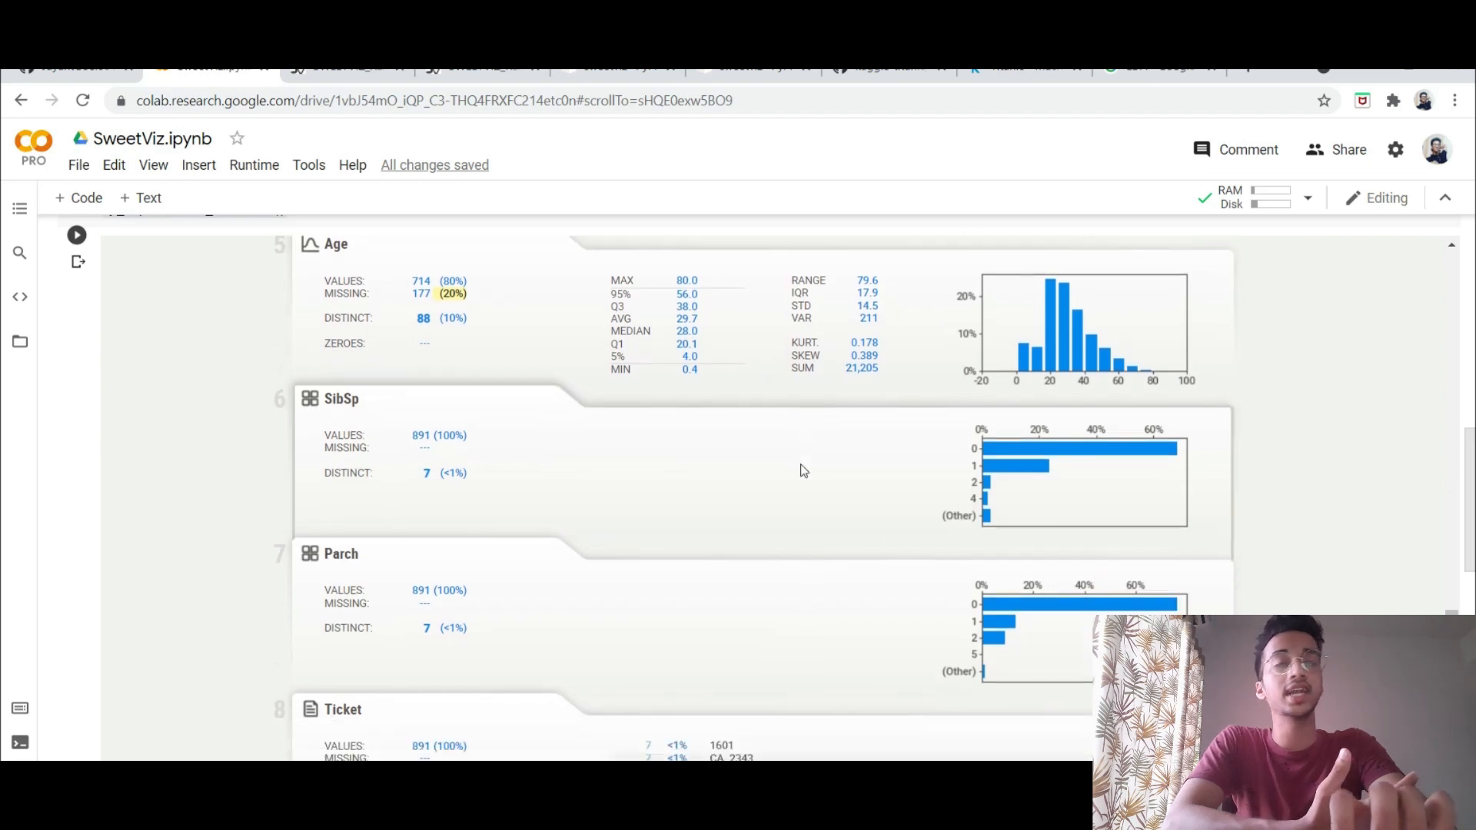
scroll(down, 3)
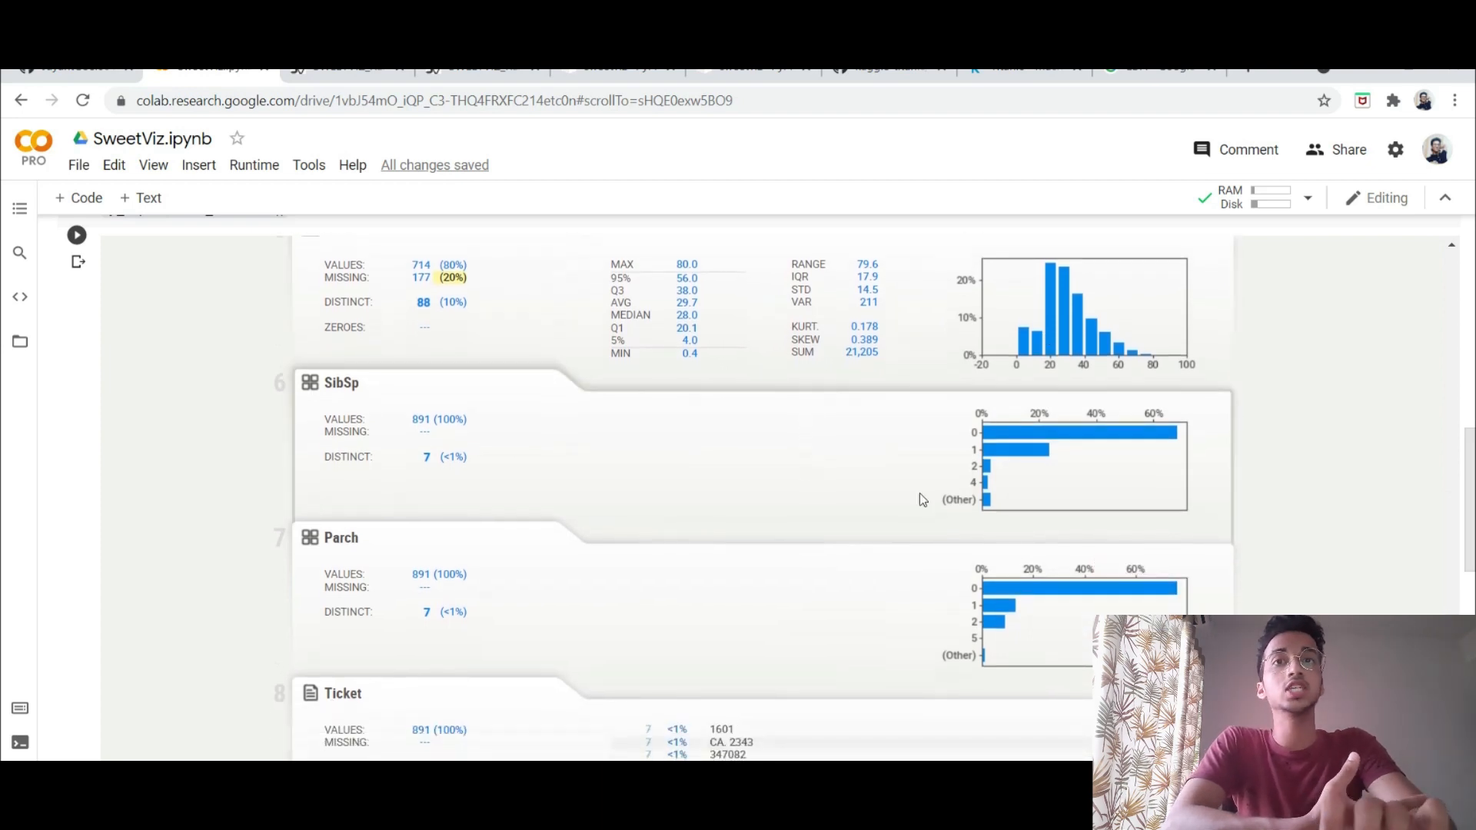
scroll(down, 3)
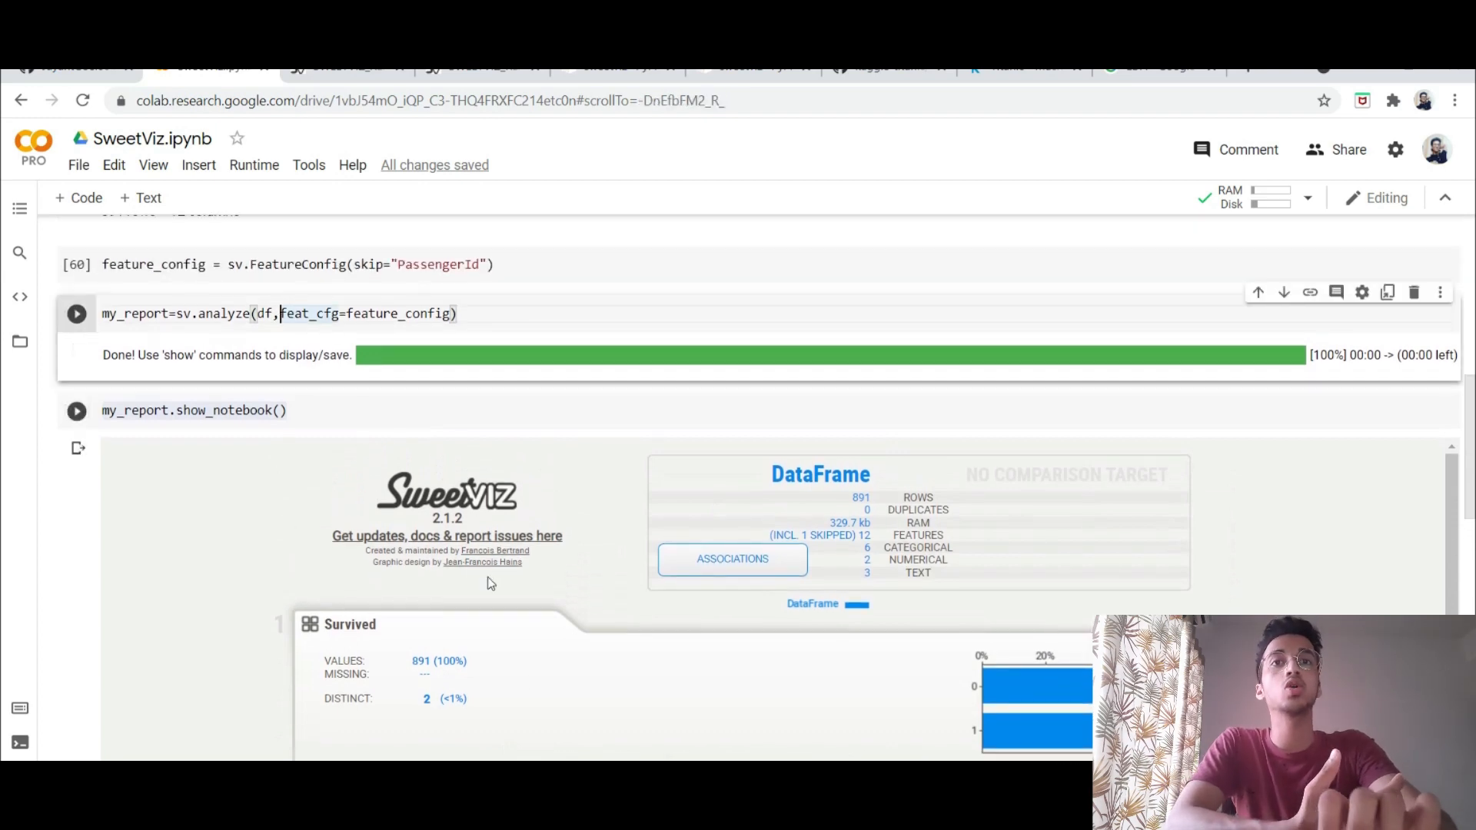
Step: Add target_feat='Survived' to the sv.analyze call for a survival-targeted report
scroll(down, 3)
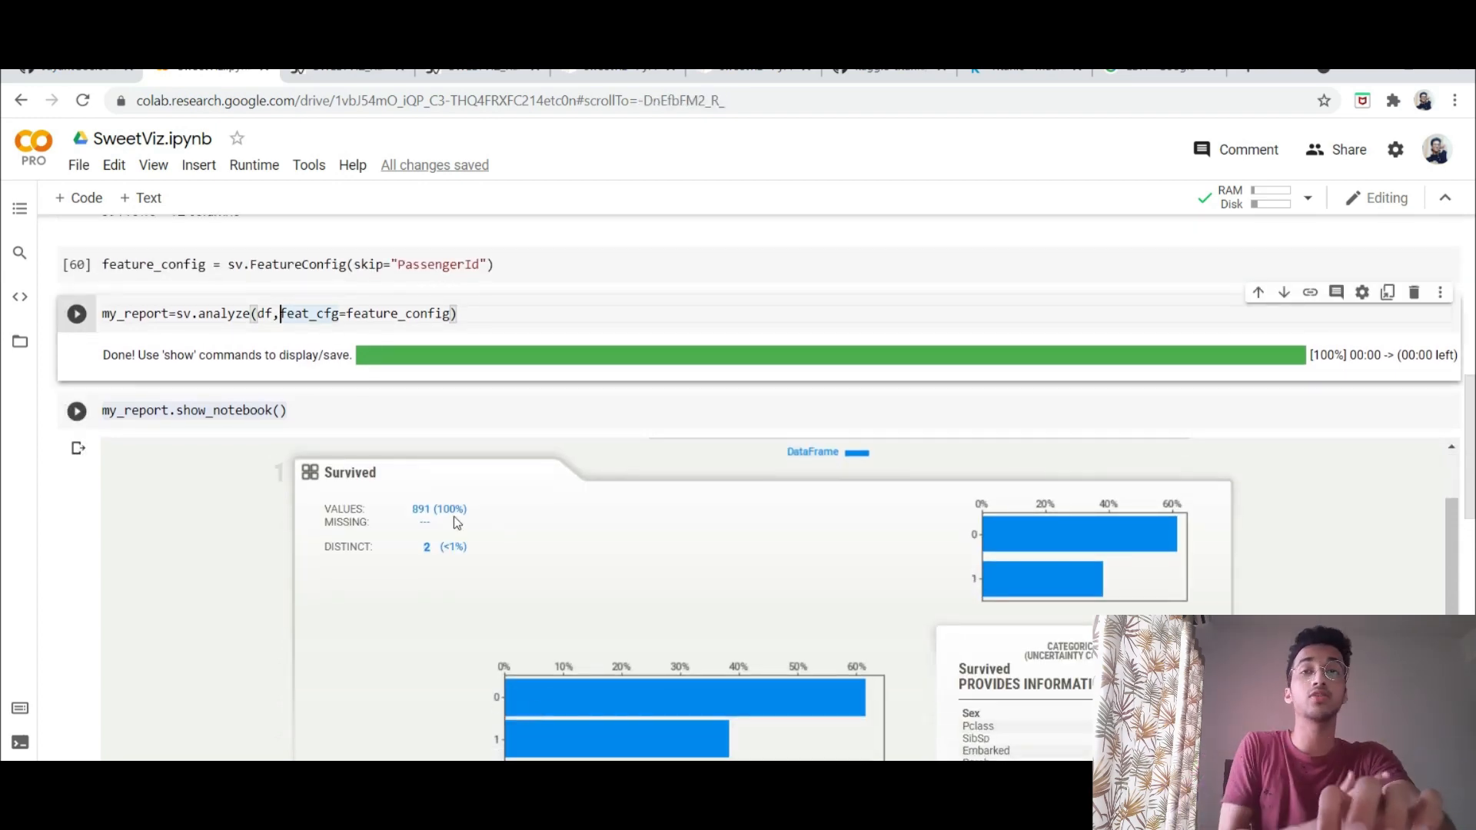
text(tar)
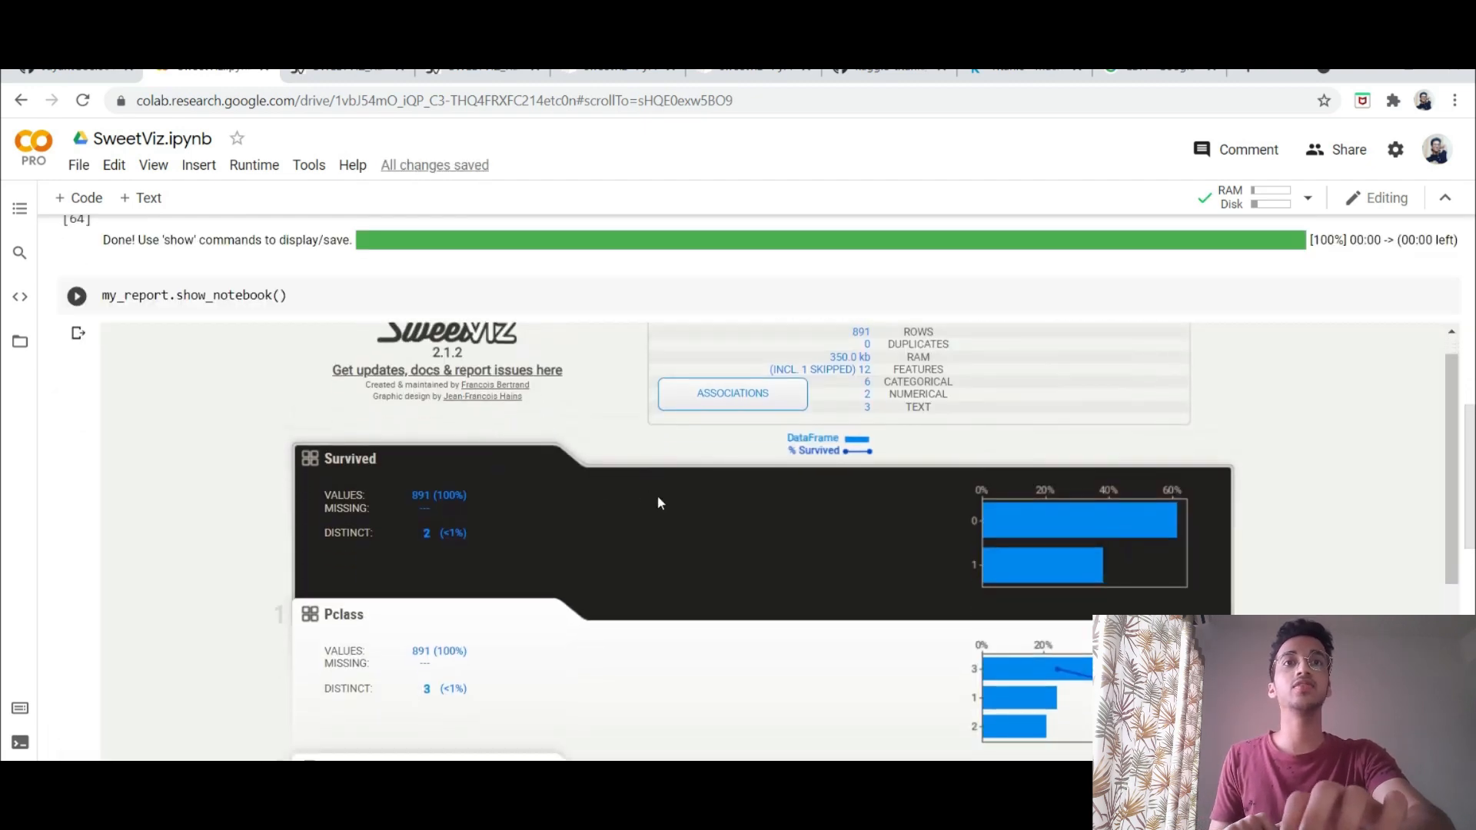
scroll(down, 3)
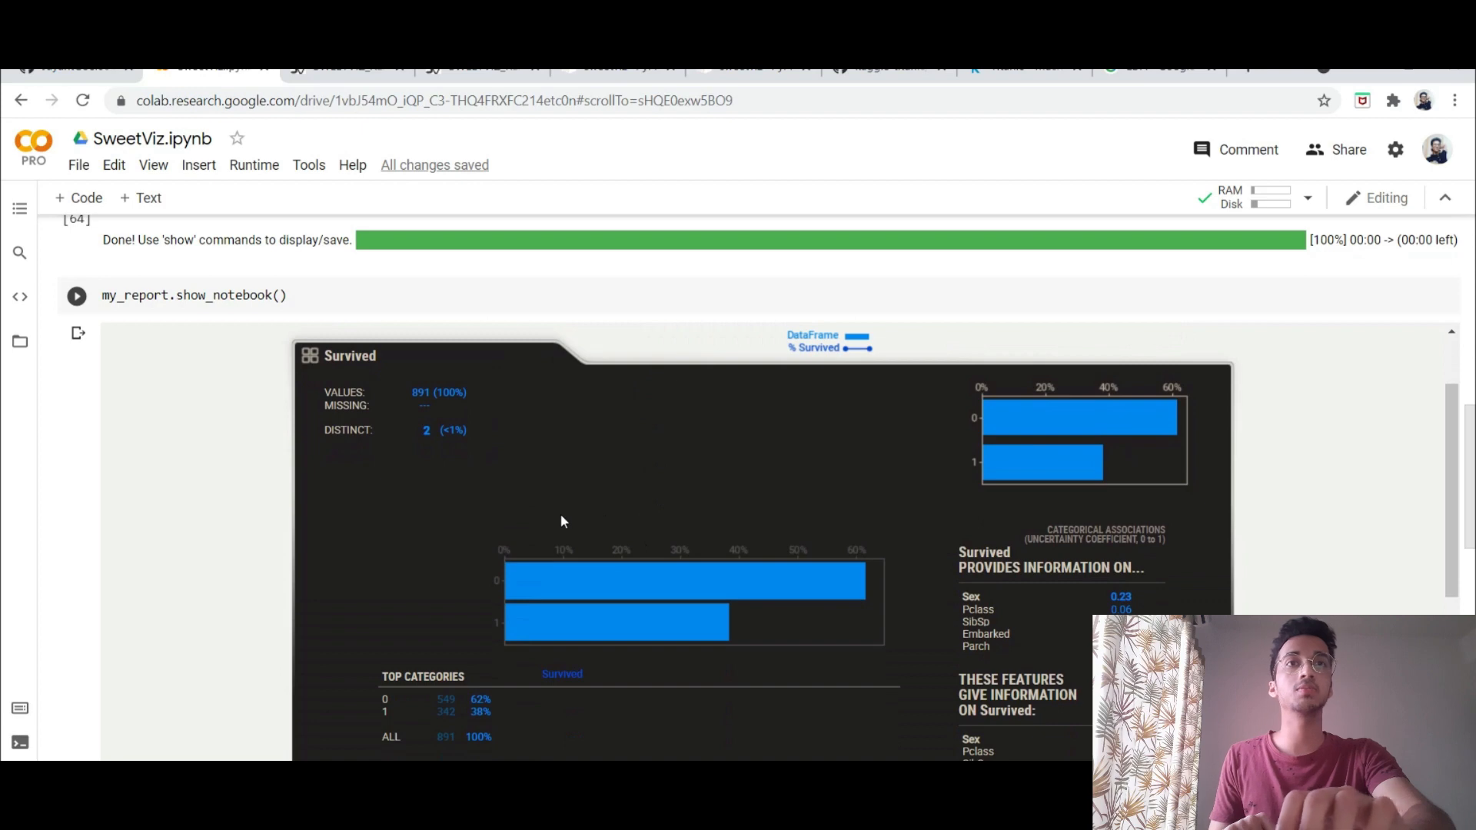
scroll(down, 3)
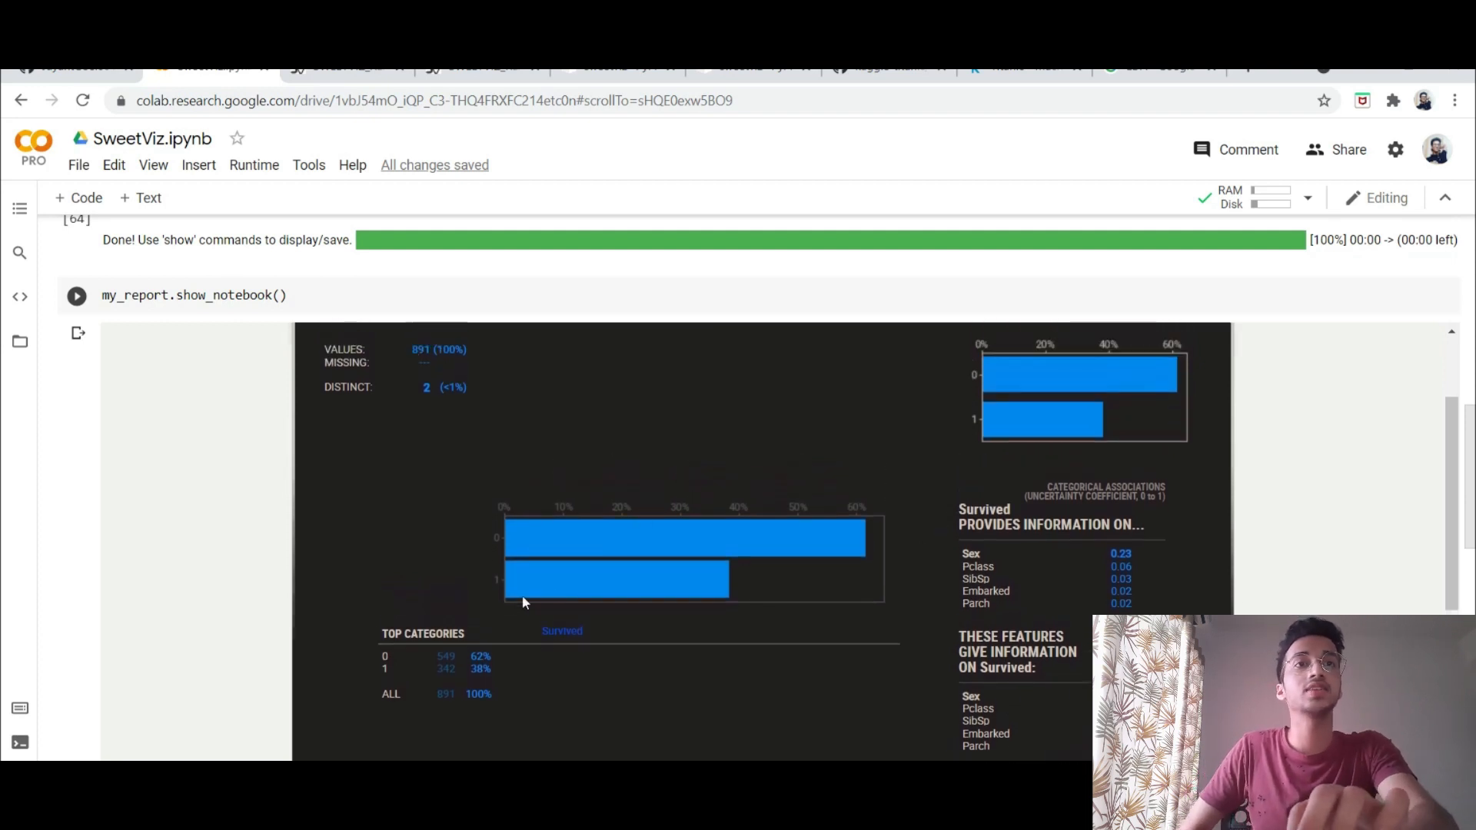
mouse_move(953, 581)
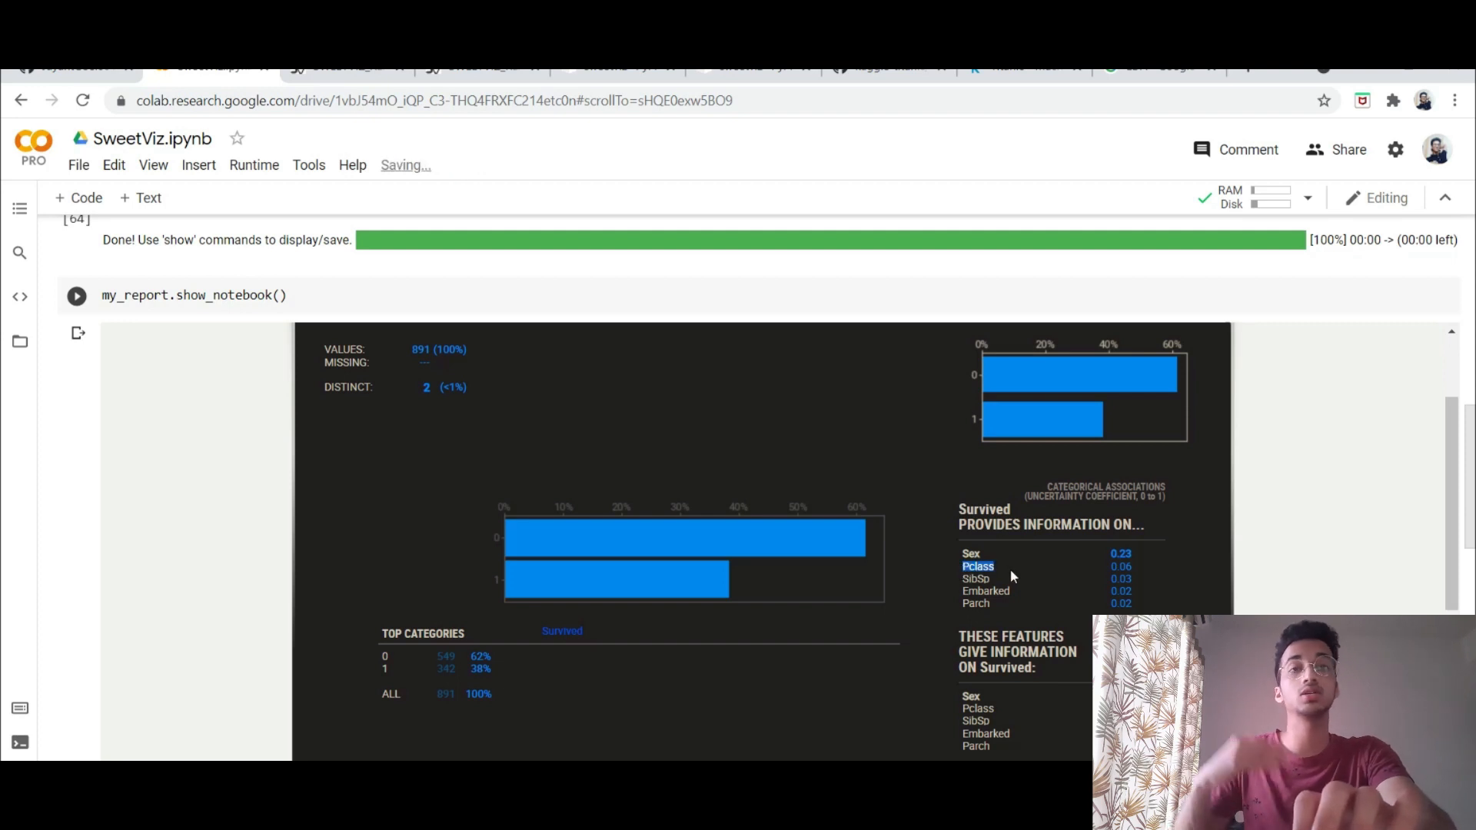
mouse_move(873, 598)
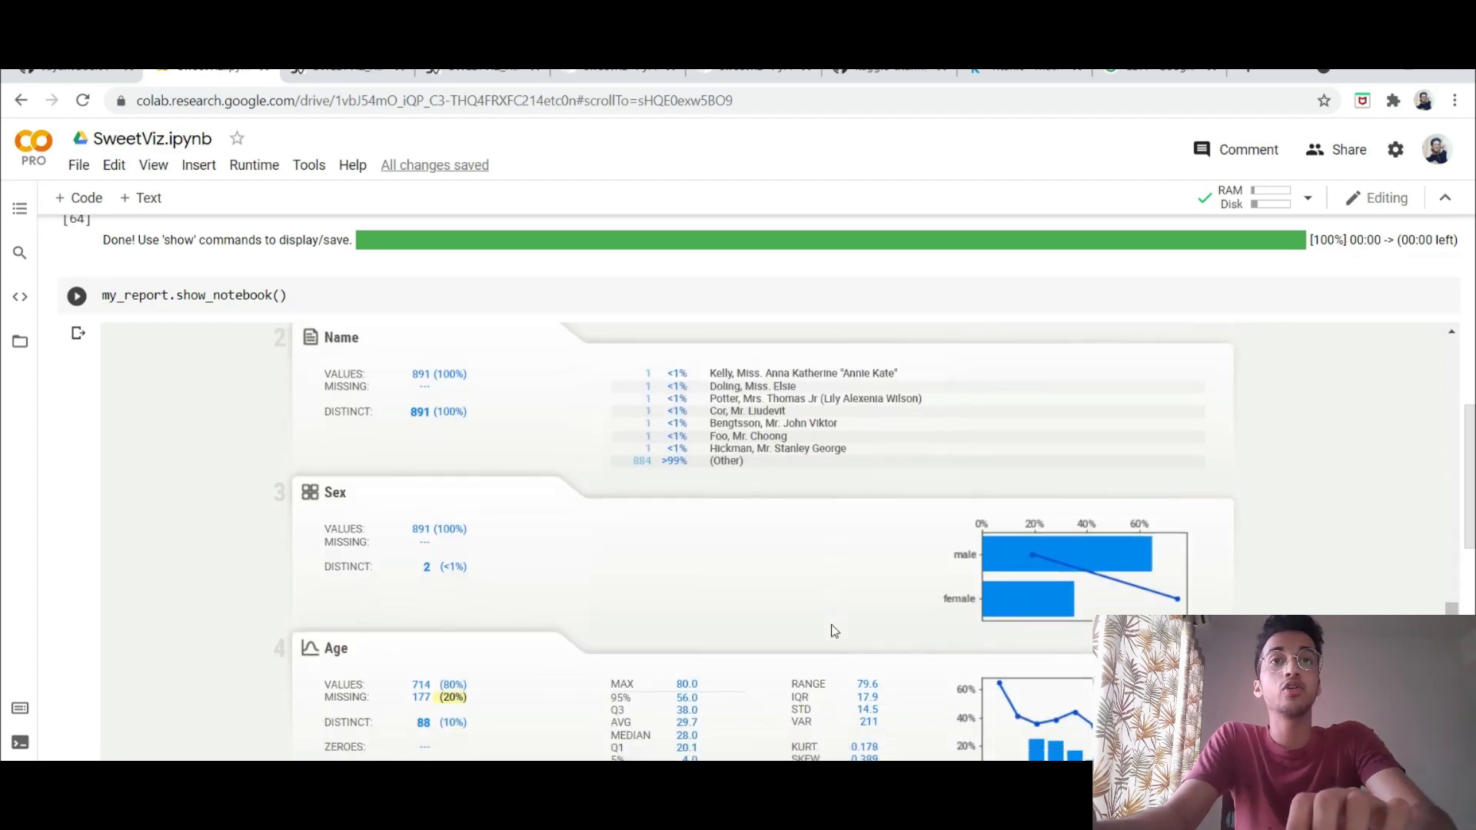
scroll(down, 3)
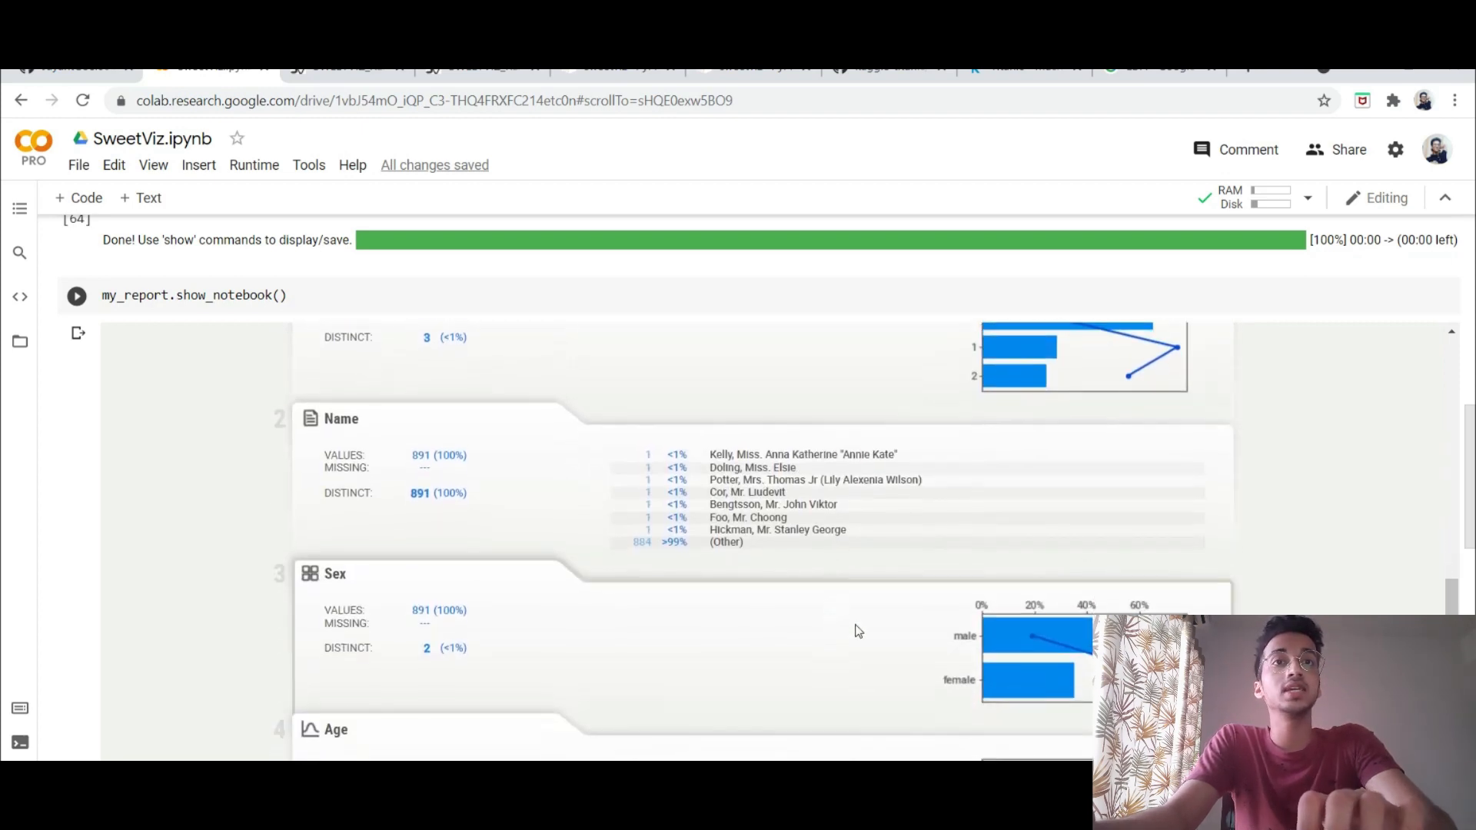
scroll(down, 3)
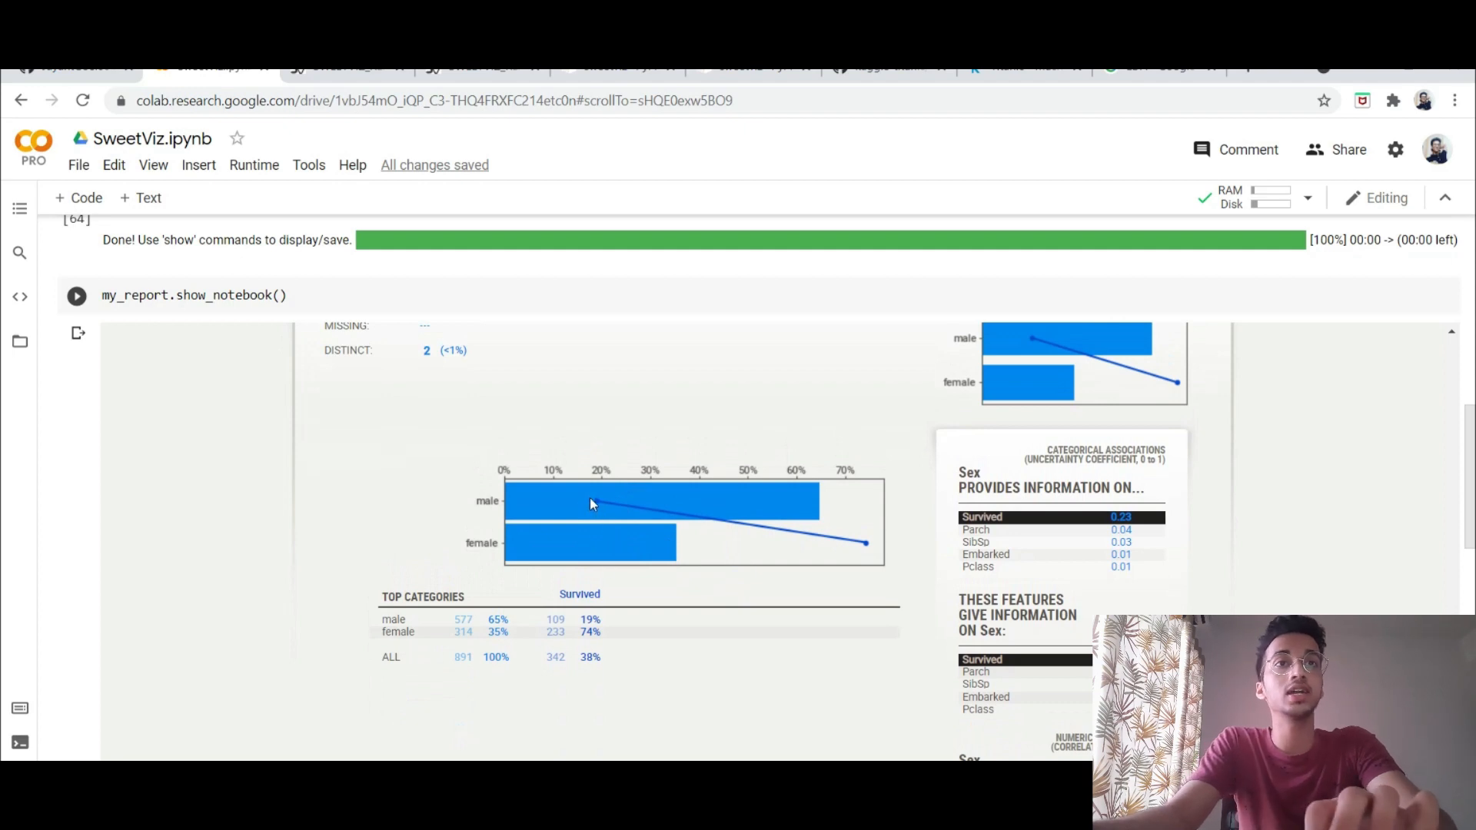
mouse_move(844, 551)
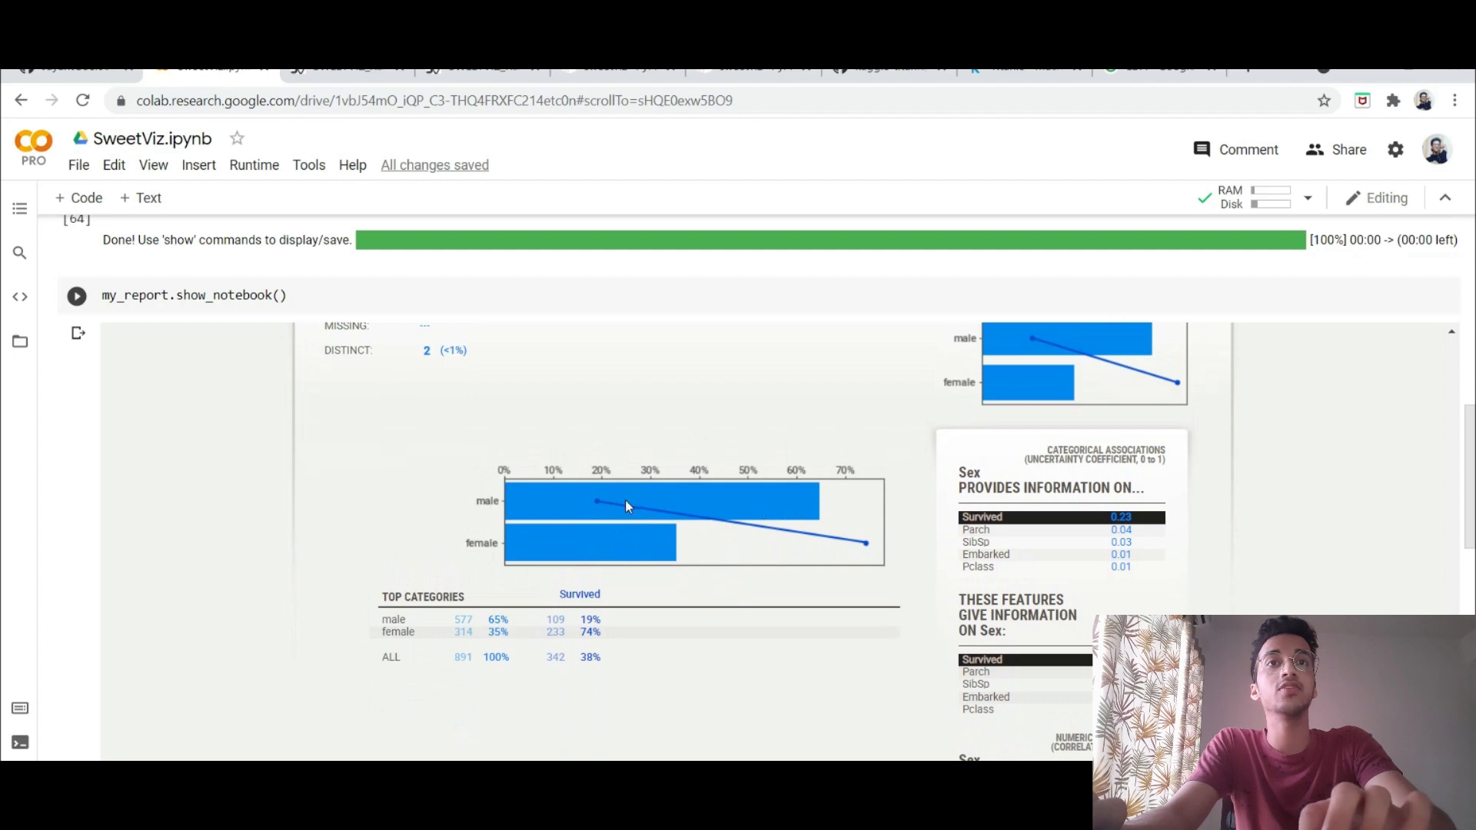
mouse_move(728, 517)
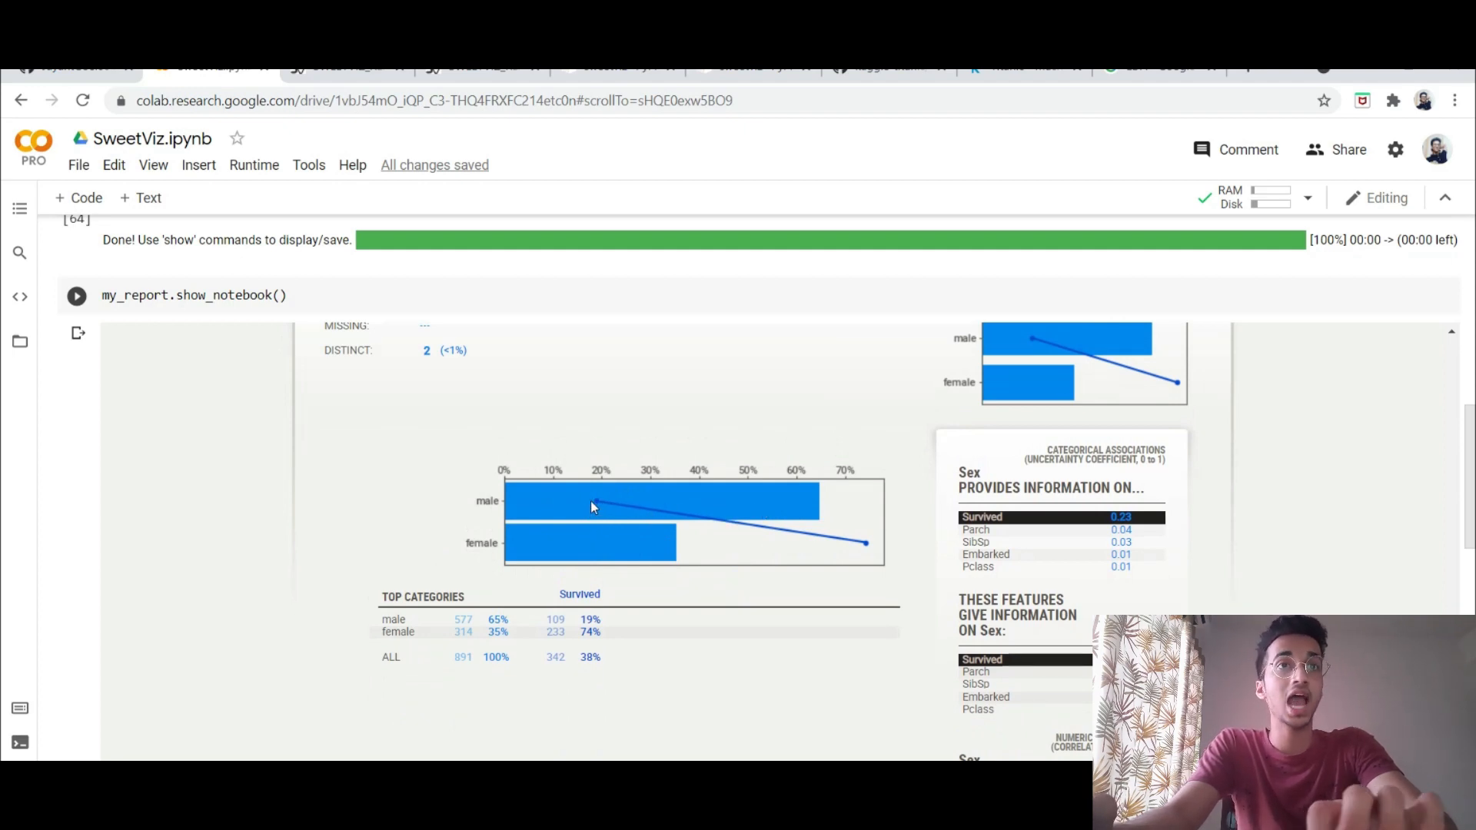
mouse_move(867, 546)
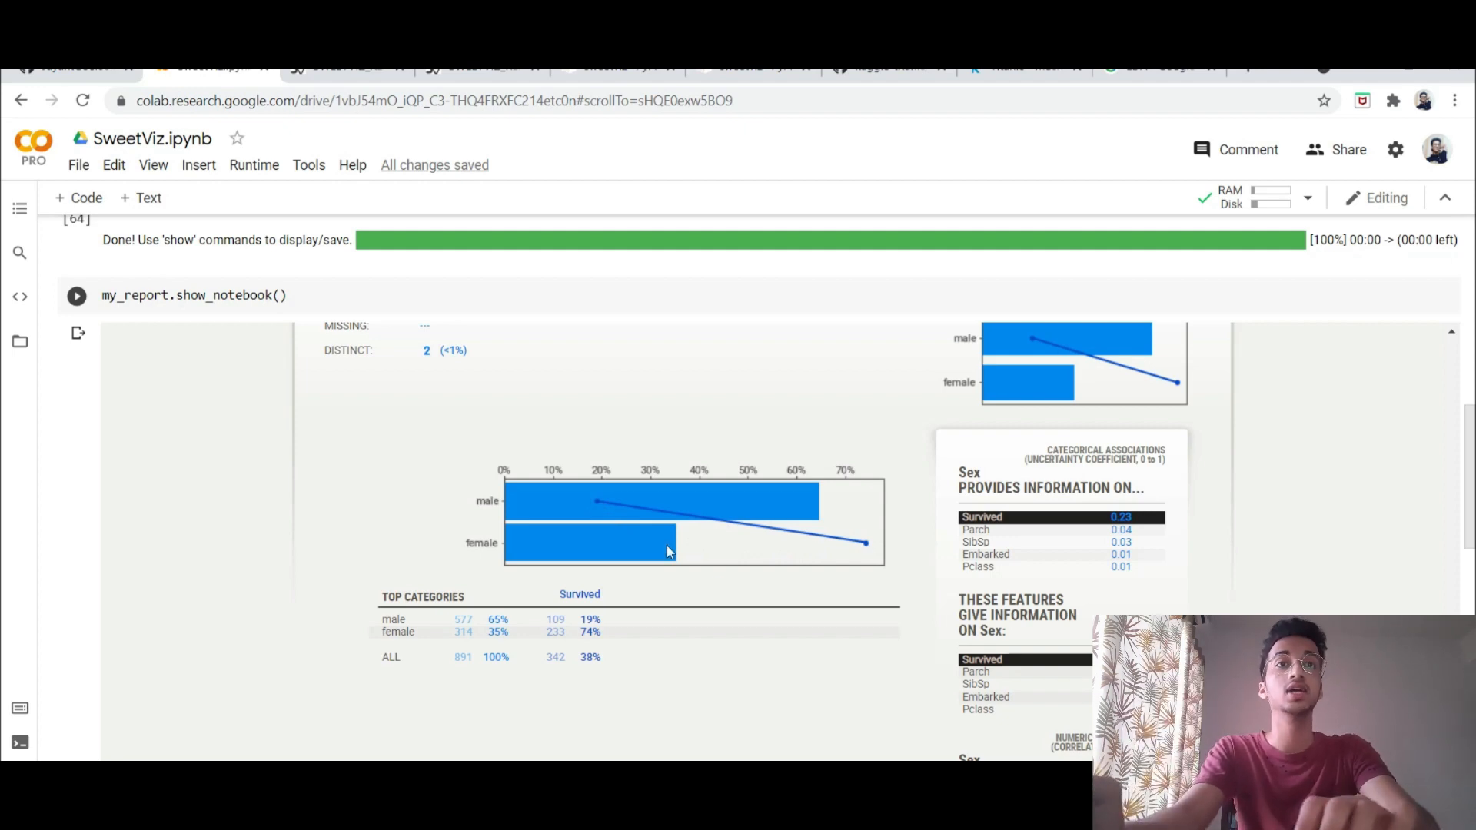
scroll(down, 3)
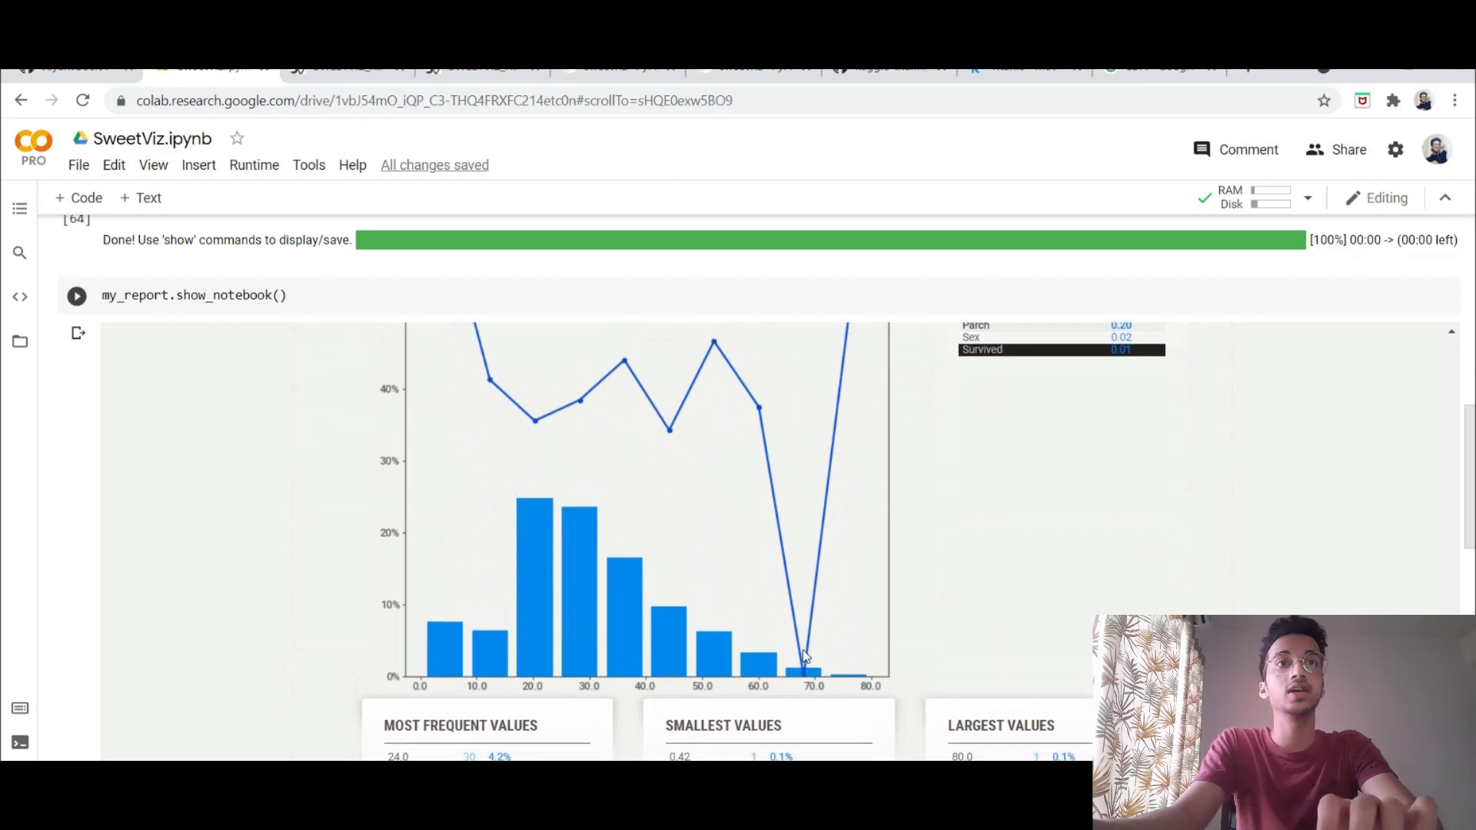
scroll(down, 3)
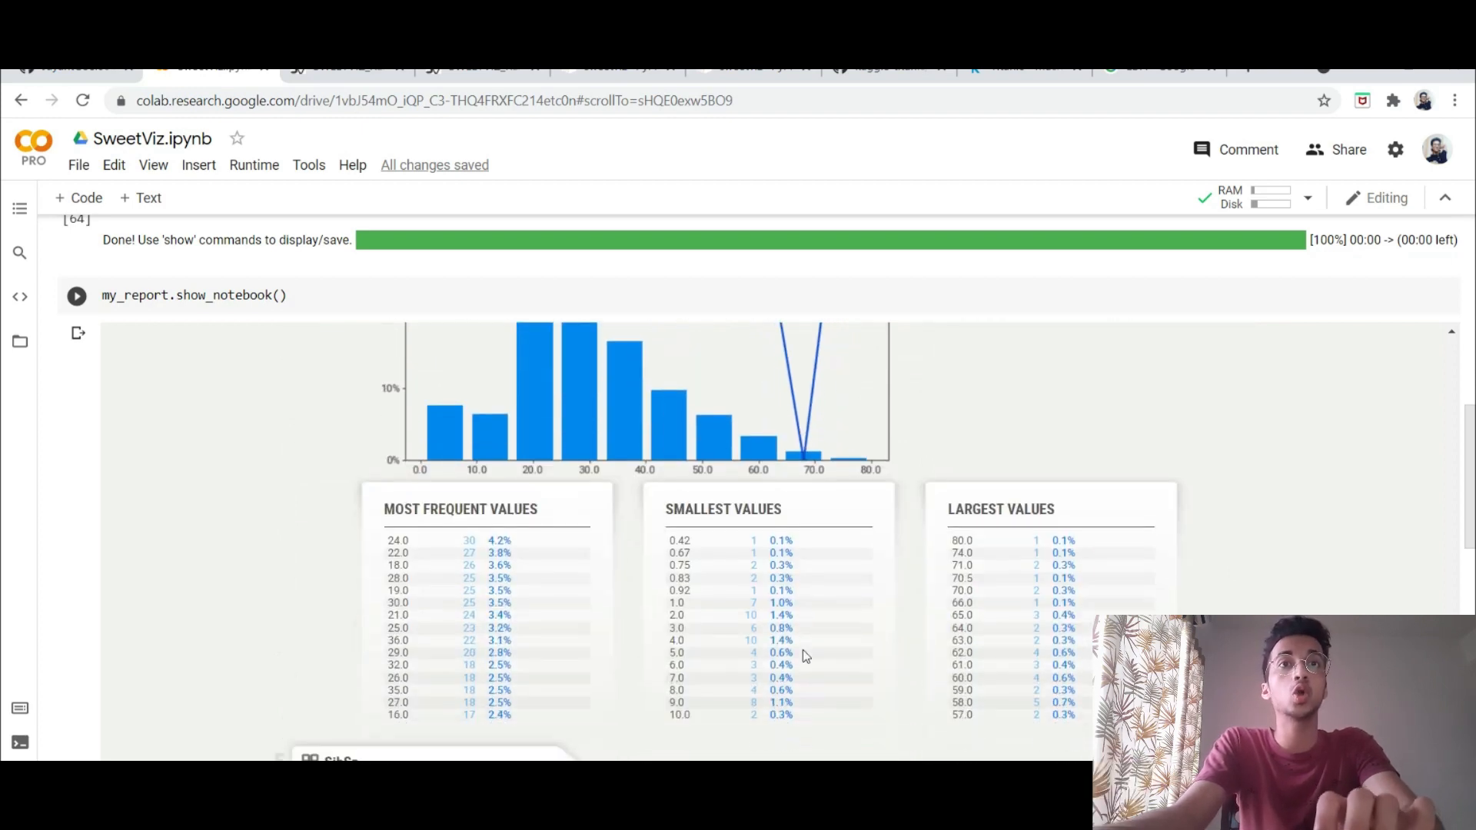
scroll(down, 3)
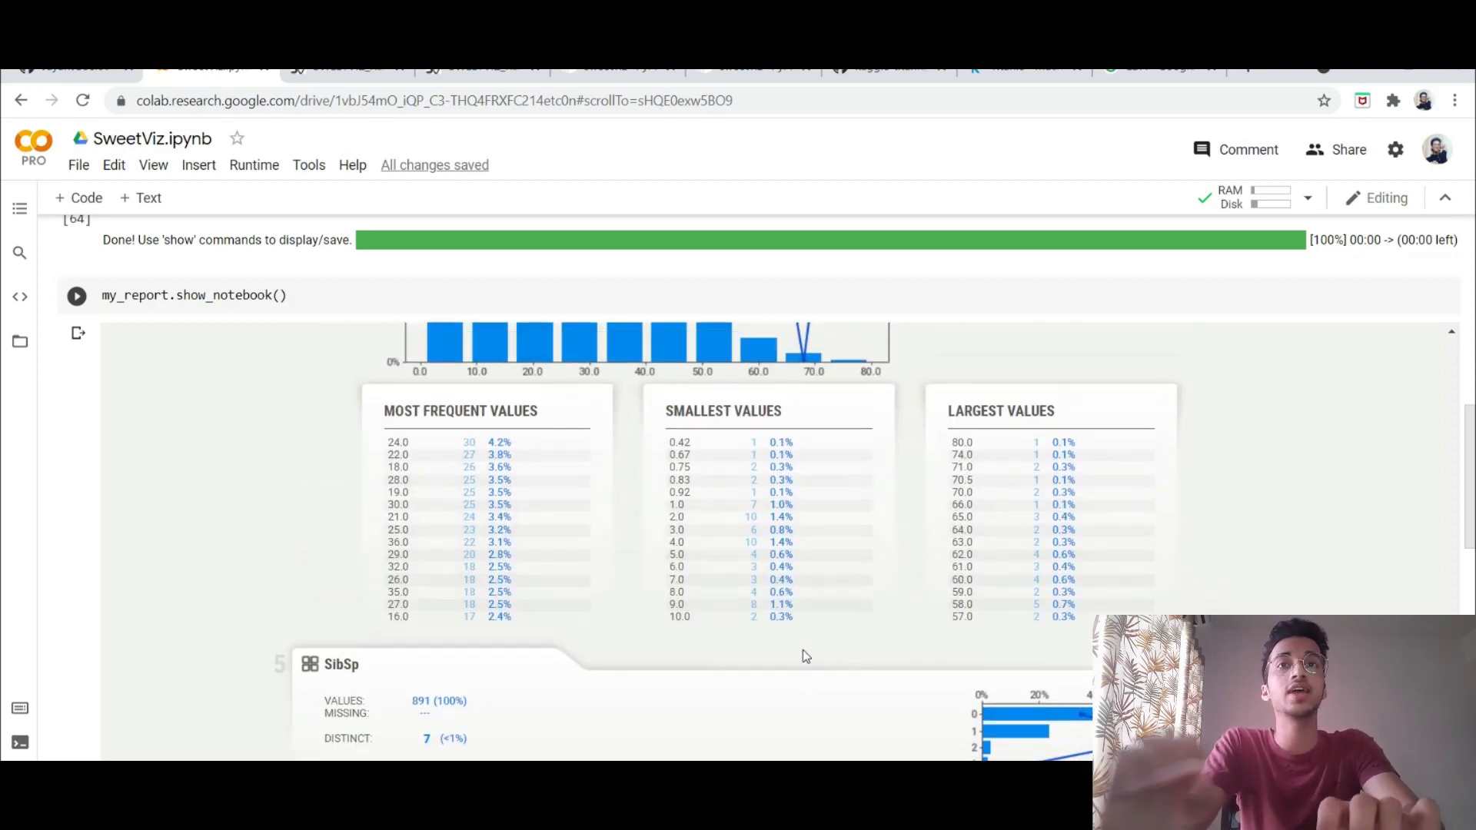
scroll(down, 3)
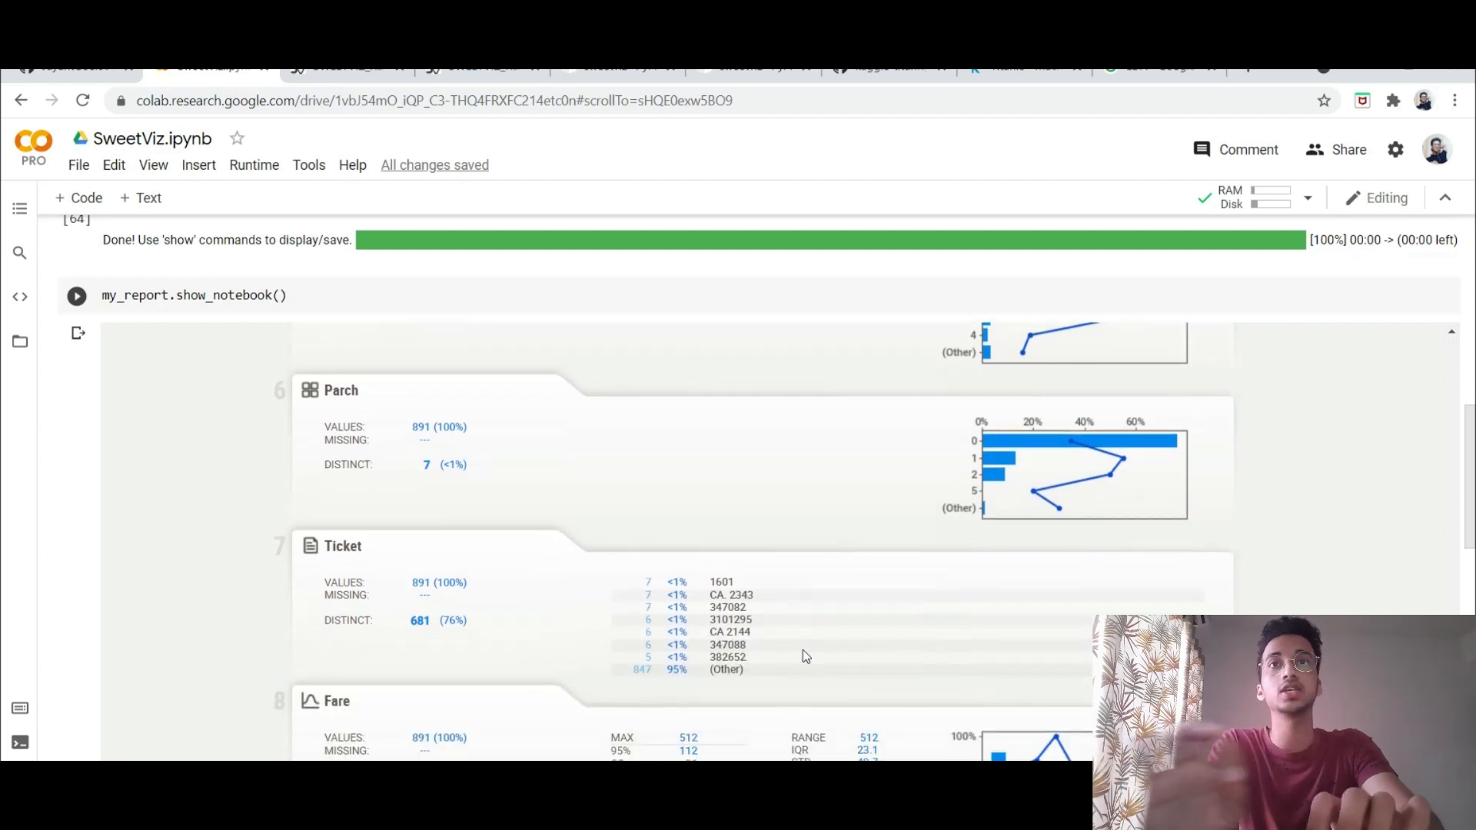
scroll(down, 3)
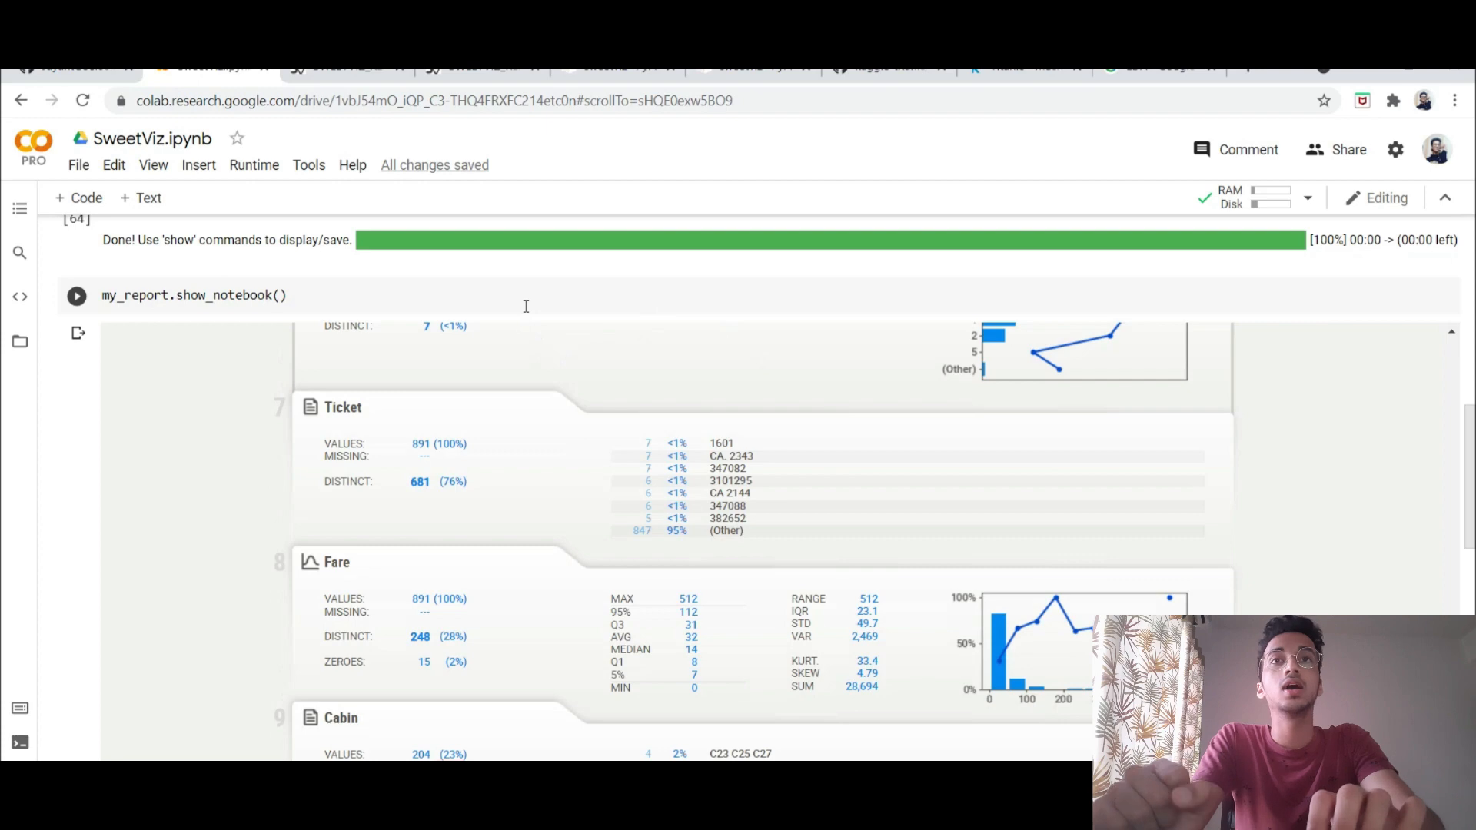
scroll(down, 3)
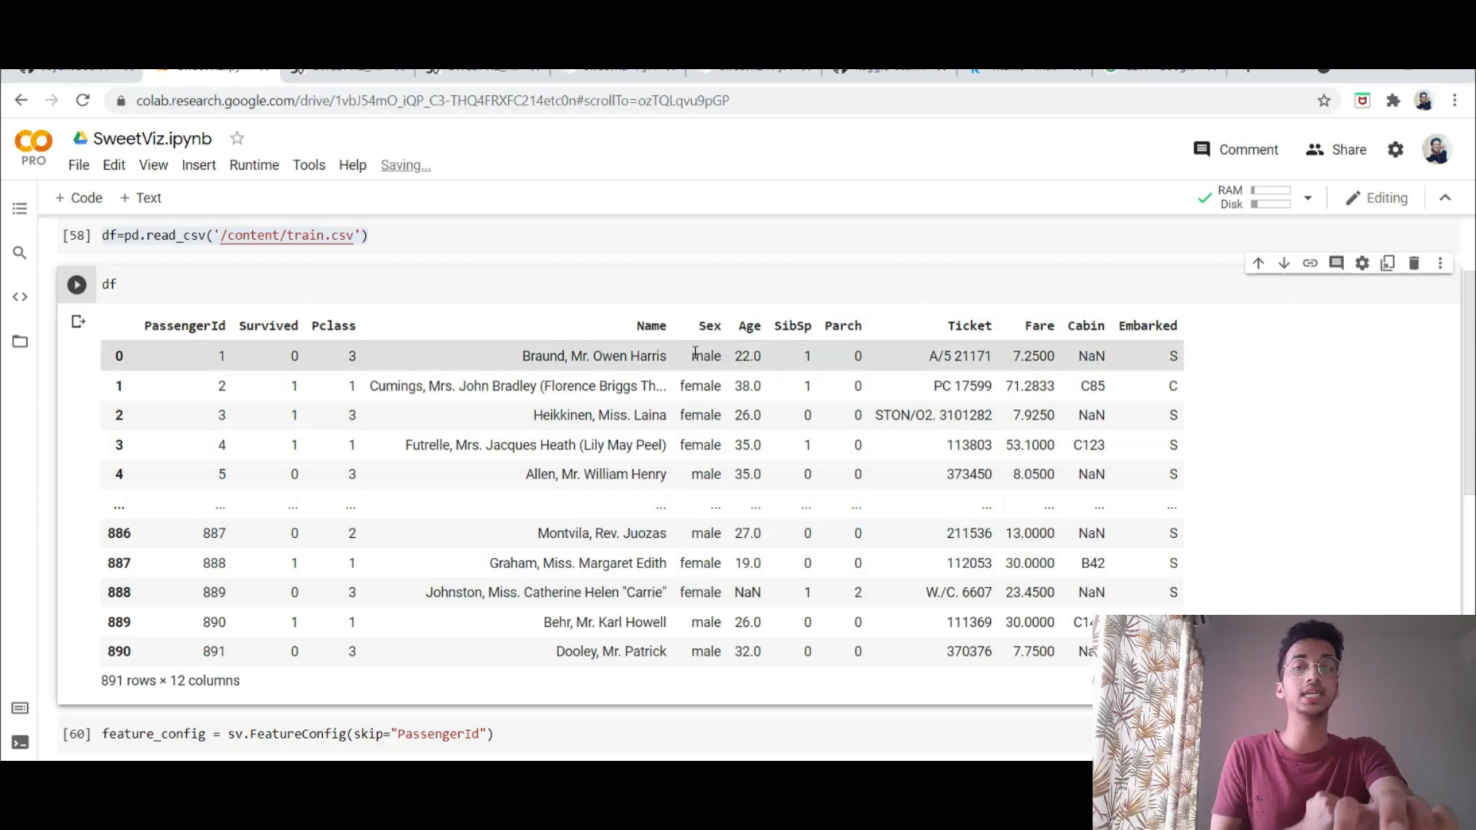
scroll(down, 3)
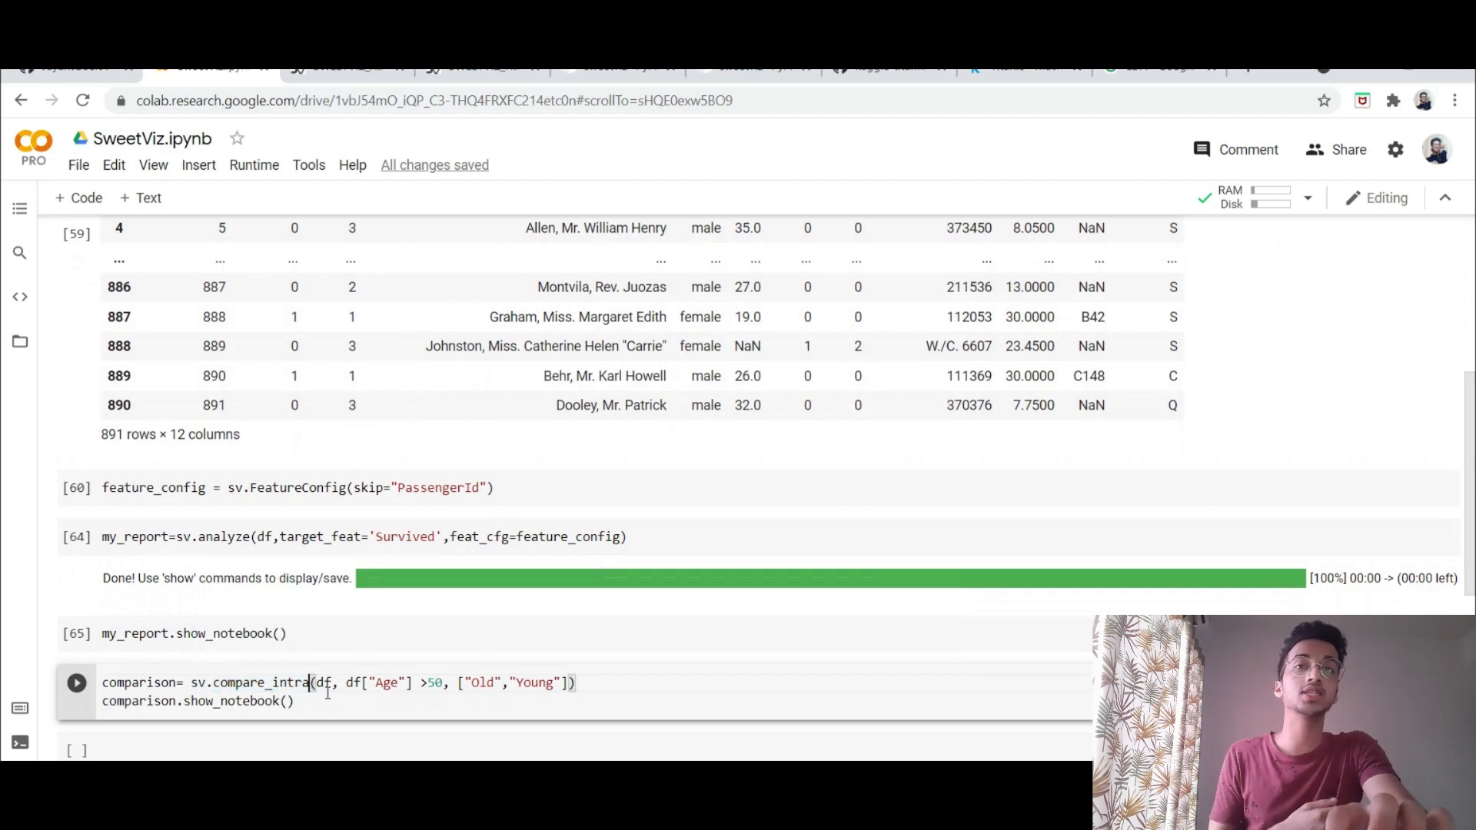
double_click(325, 683)
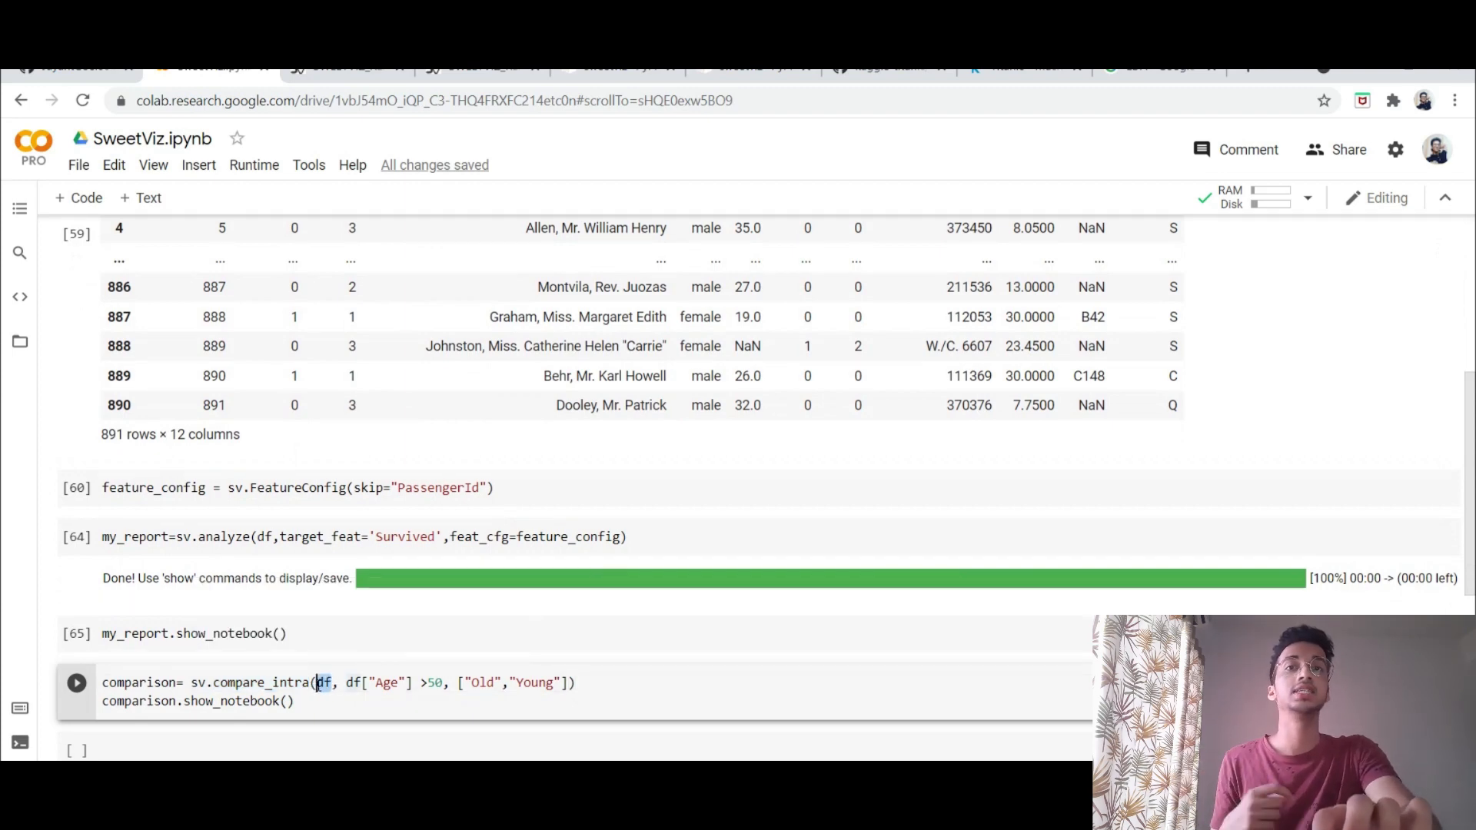
drag(317, 683, 412, 682)
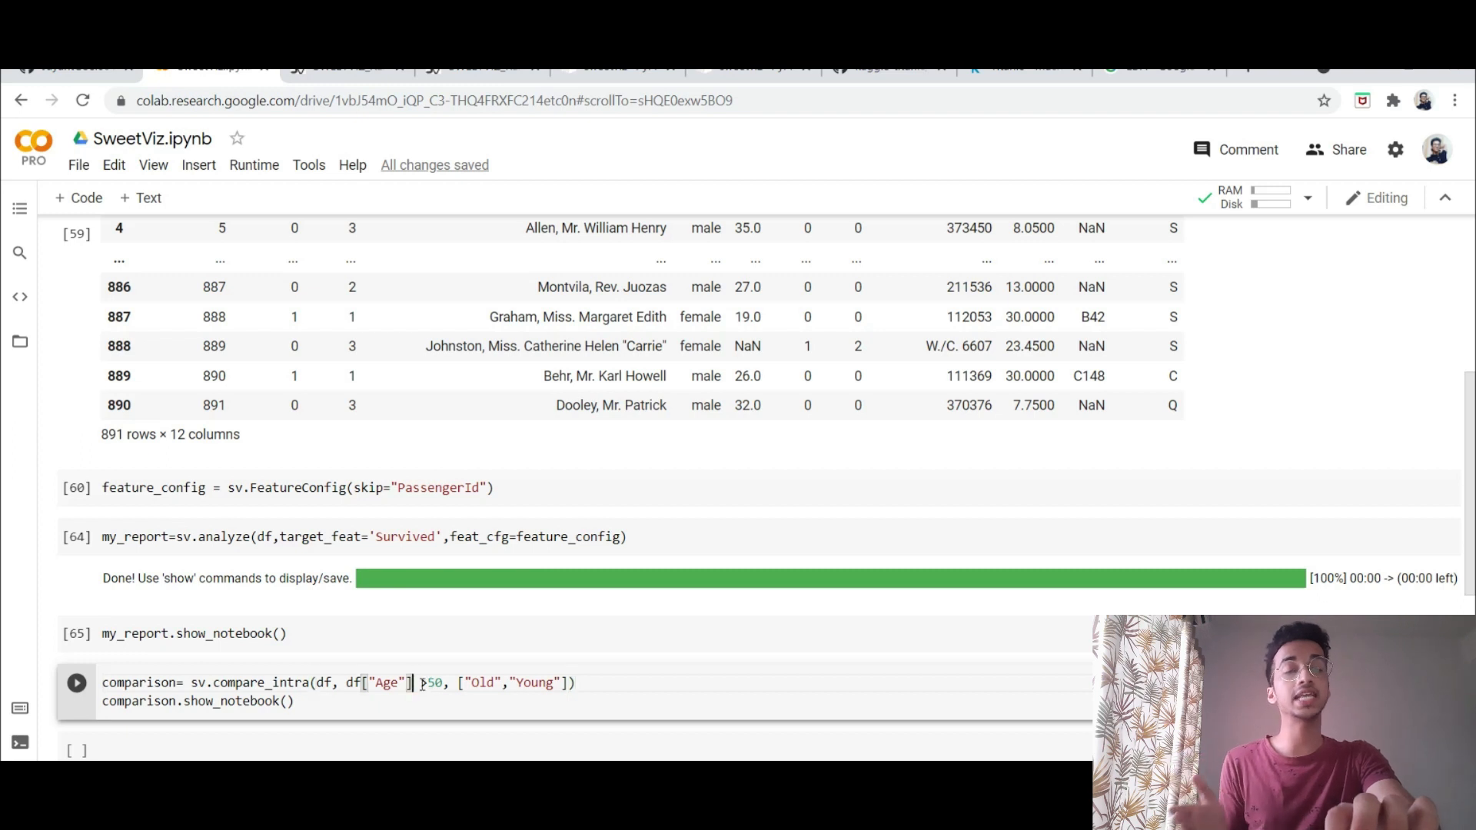
double_click(430, 682)
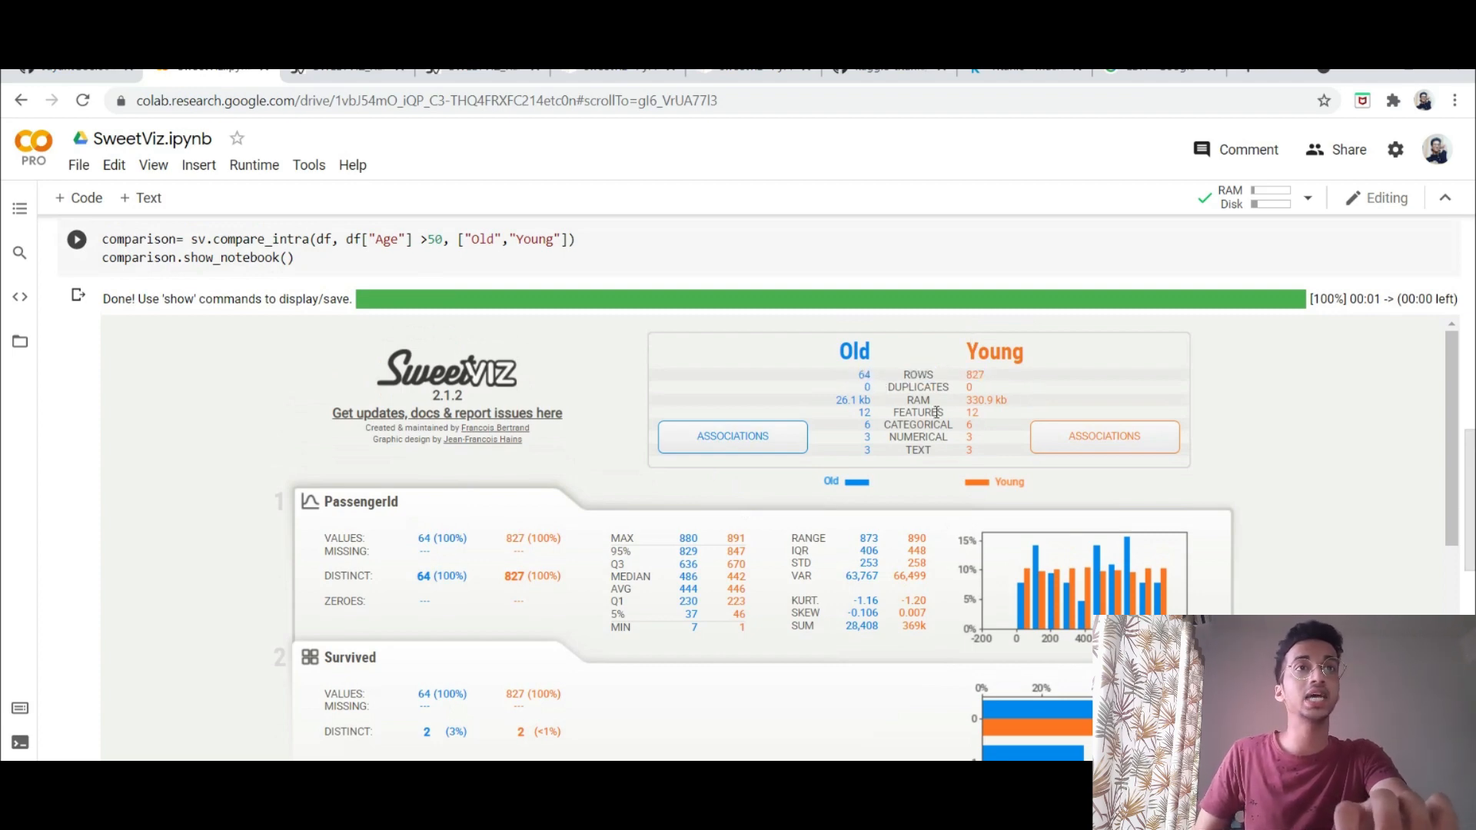
double_click(975, 375)
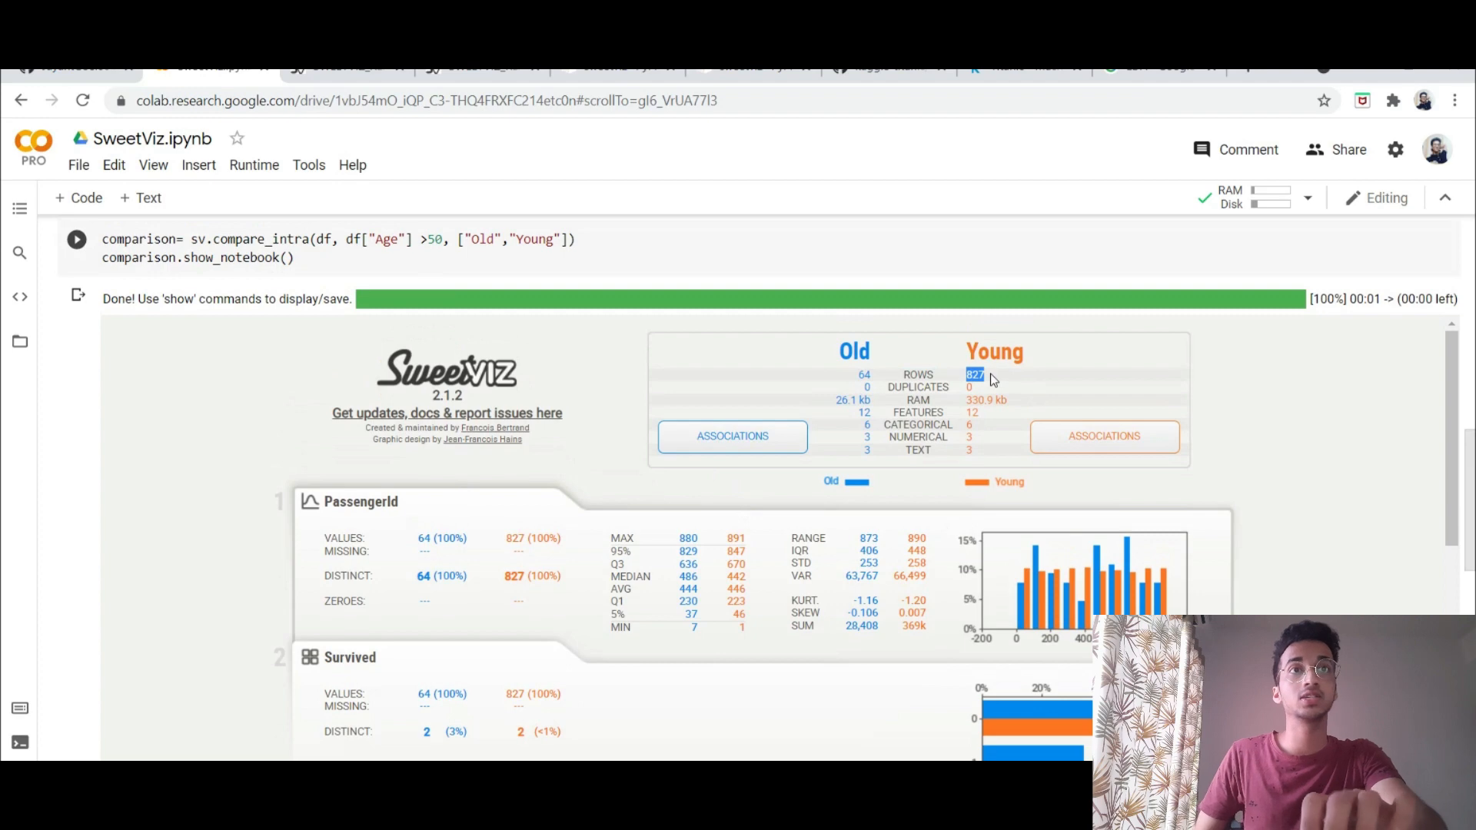
scroll(down, 3)
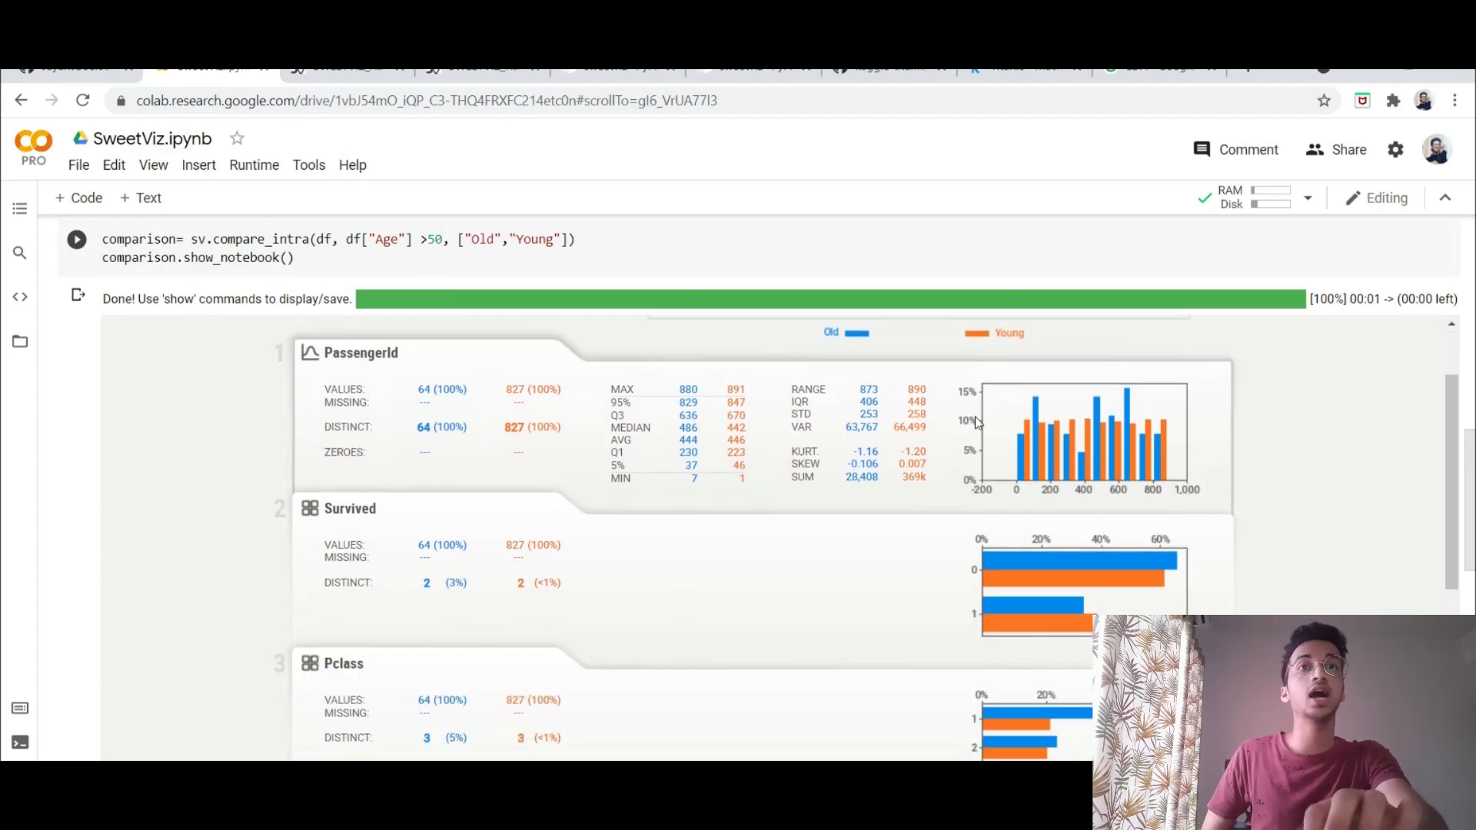
scroll(down, 3)
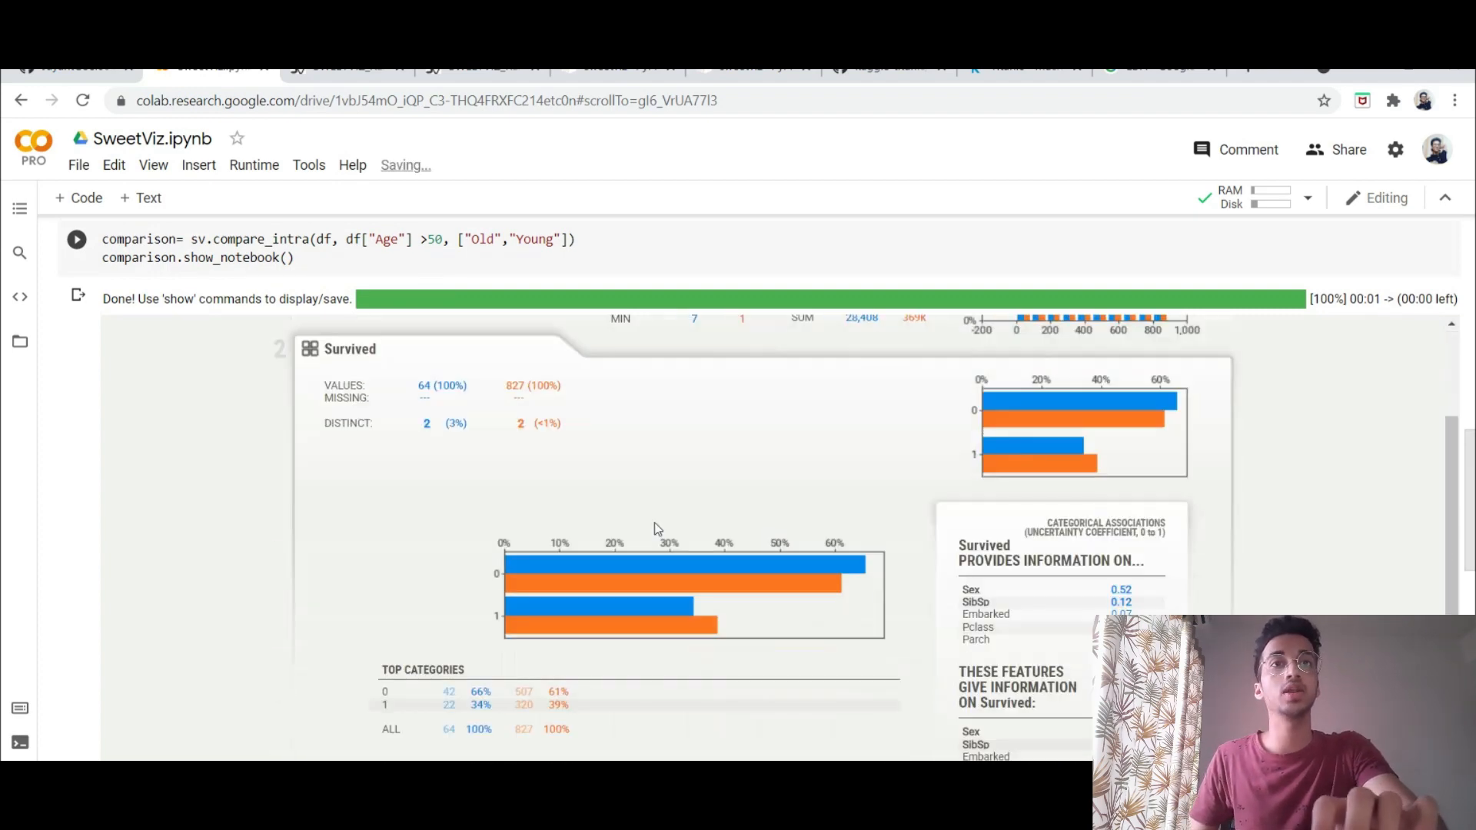
scroll(down, 3)
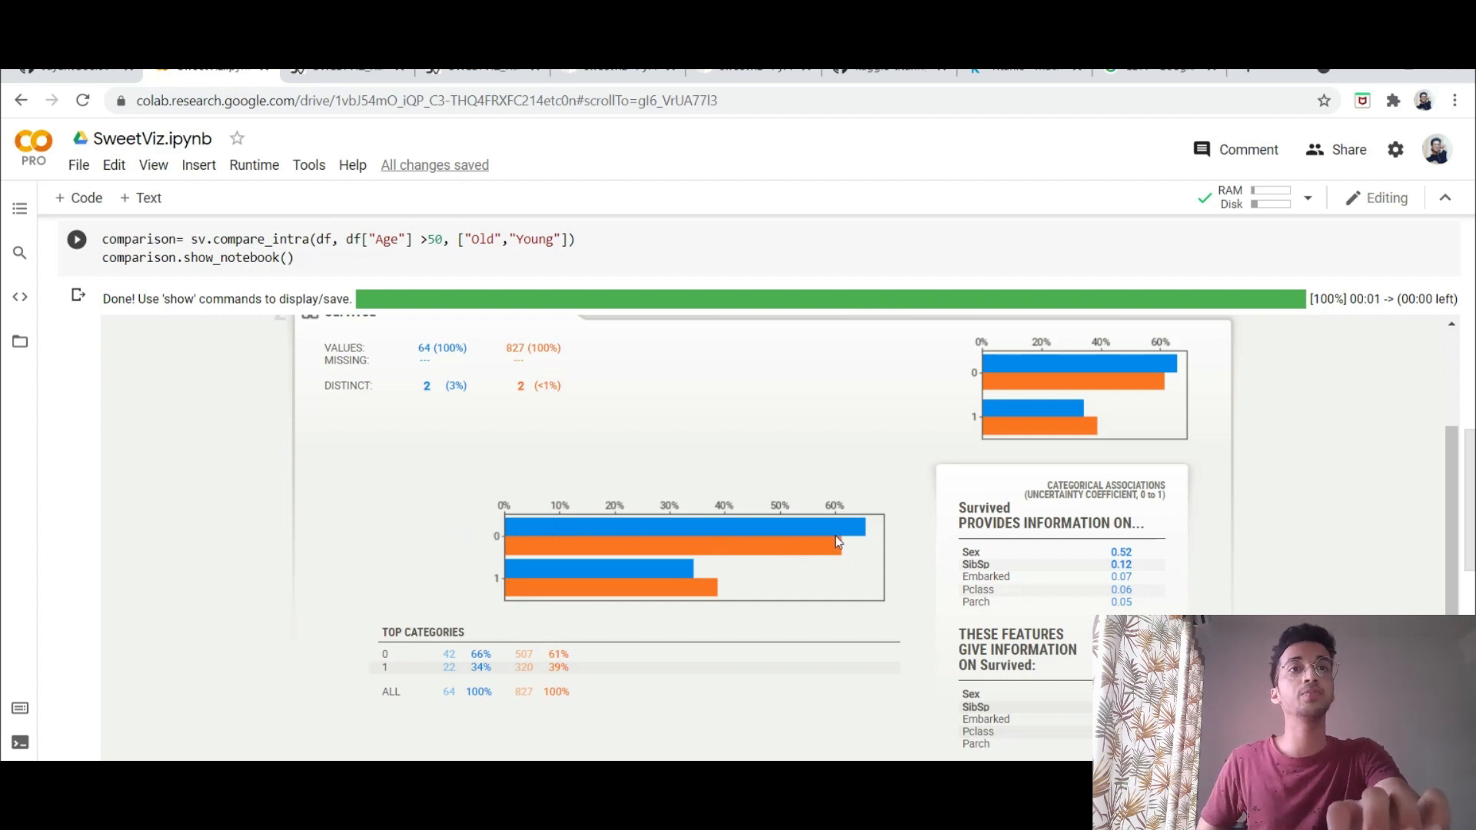
mouse_move(856, 529)
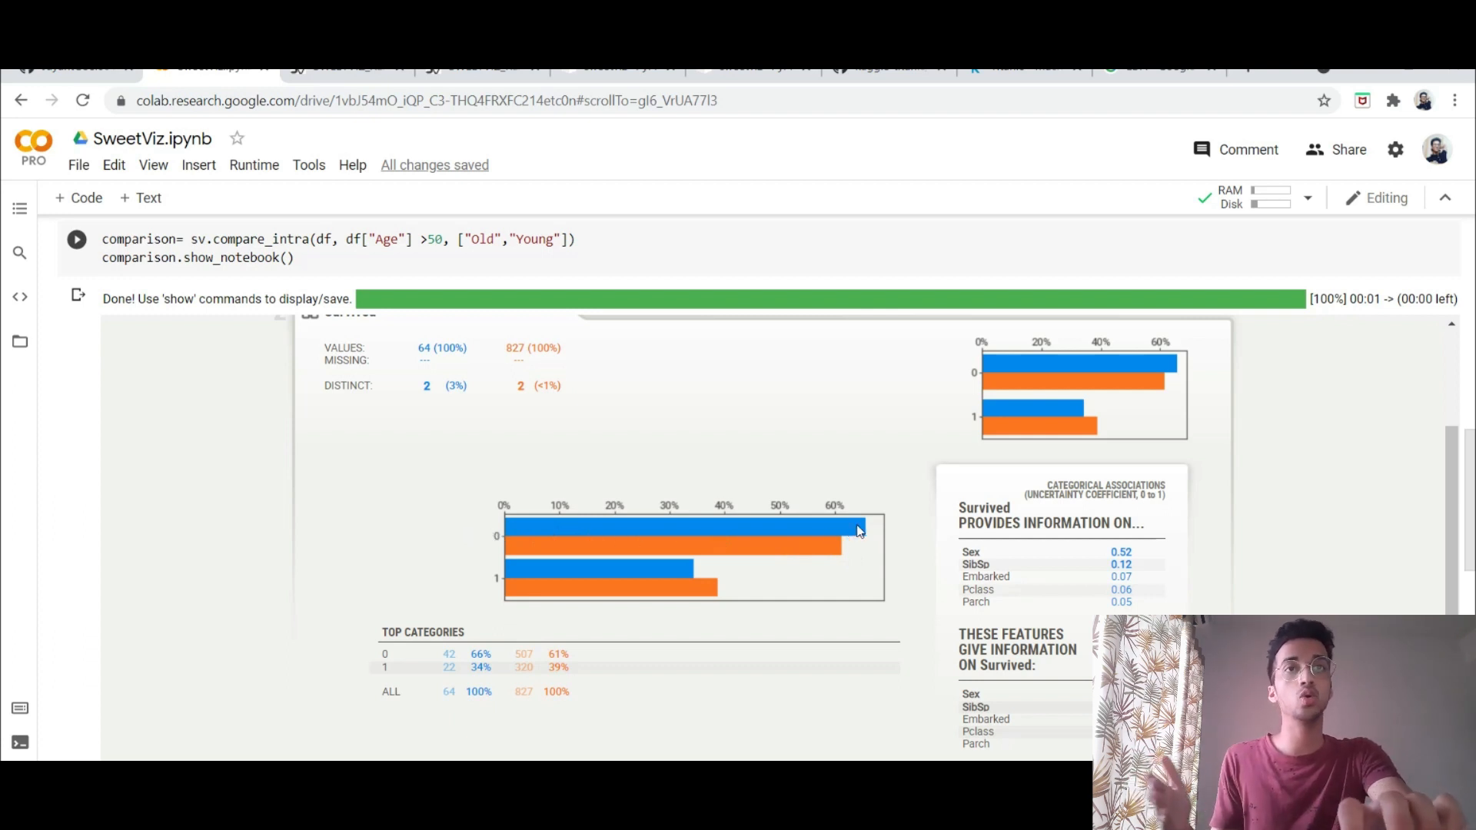
mouse_move(846, 559)
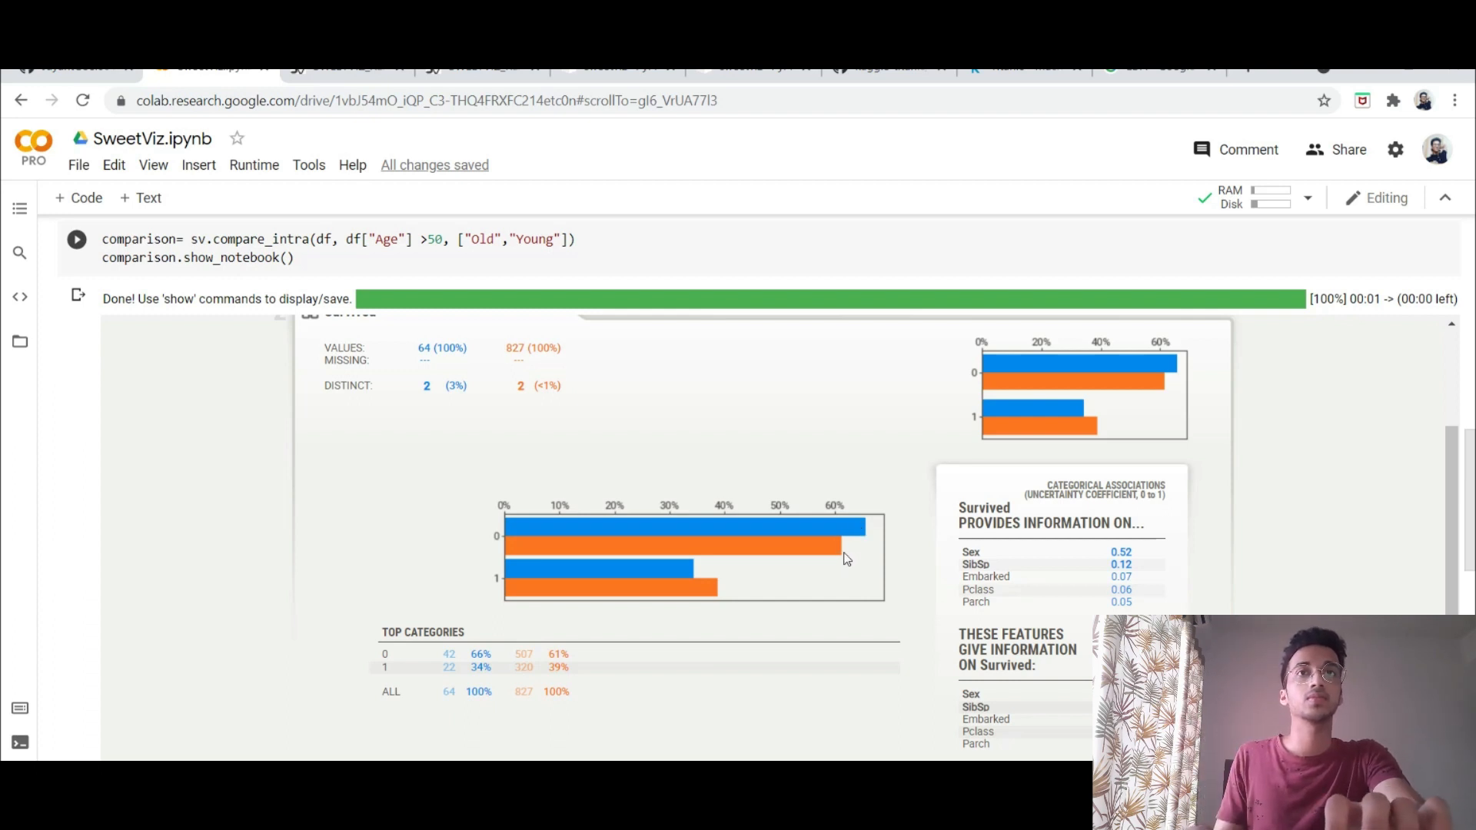
mouse_move(855, 552)
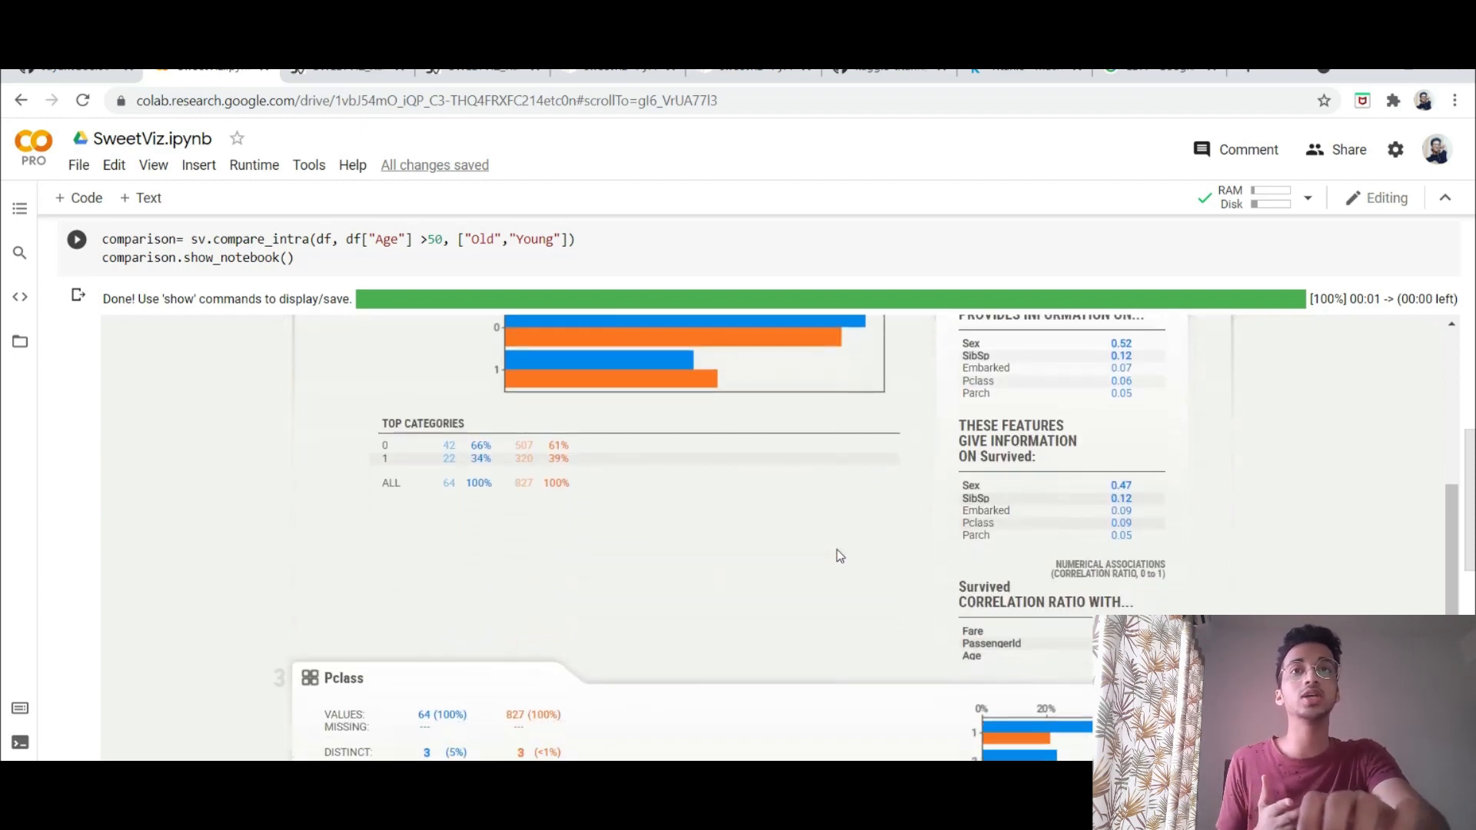
scroll(down, 3)
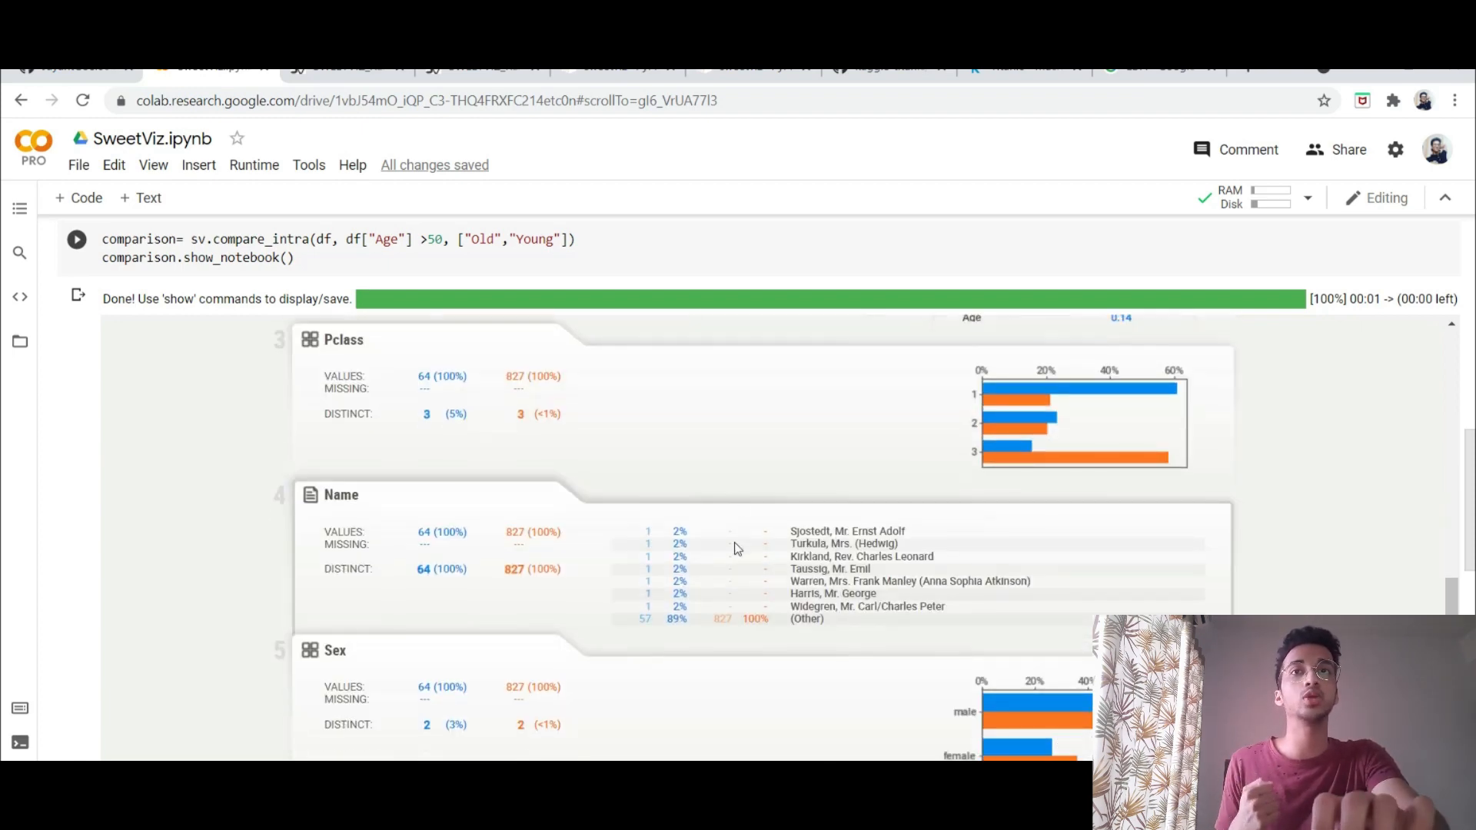
scroll(down, 3)
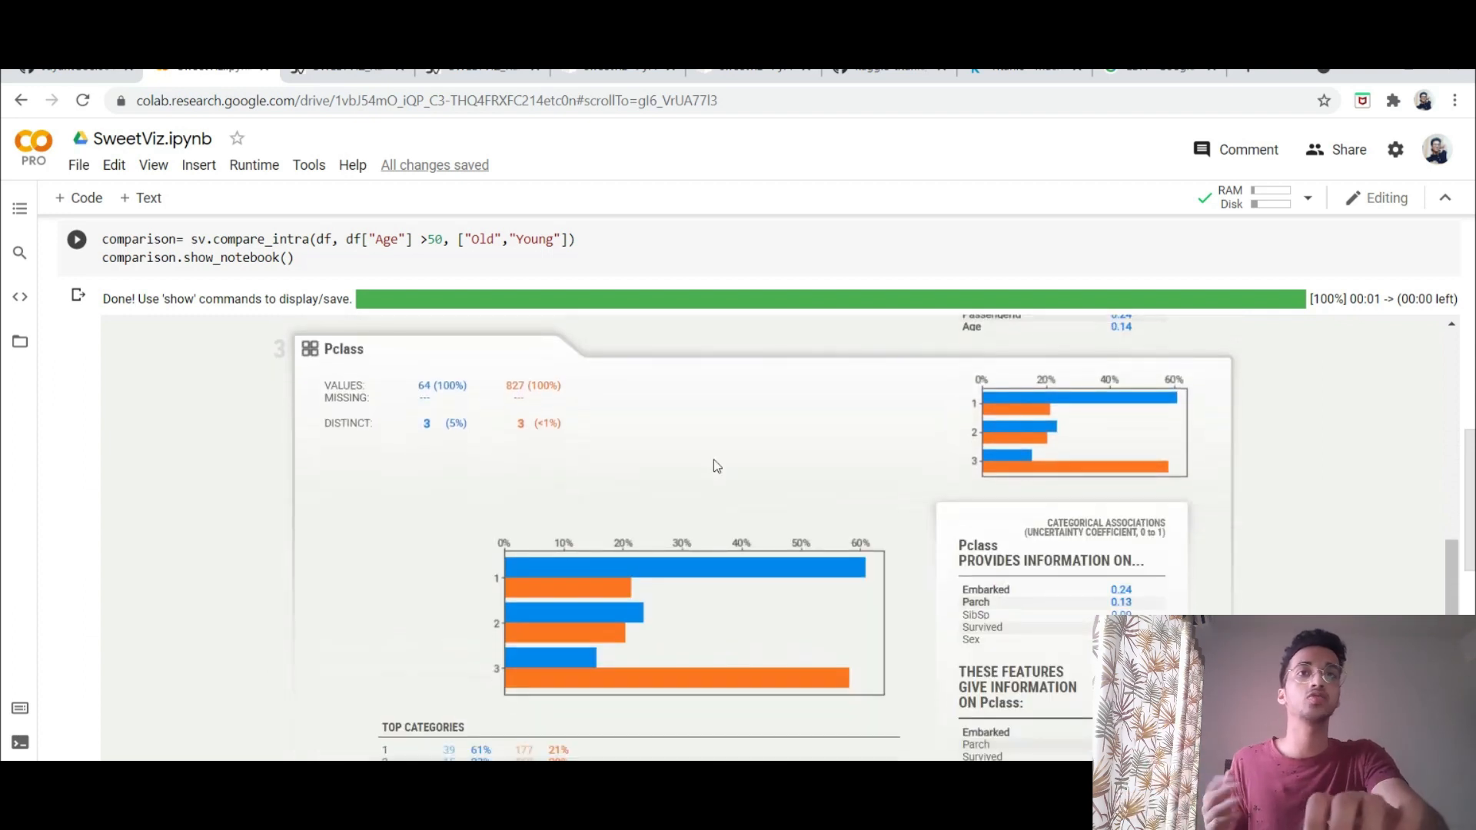
scroll(down, 3)
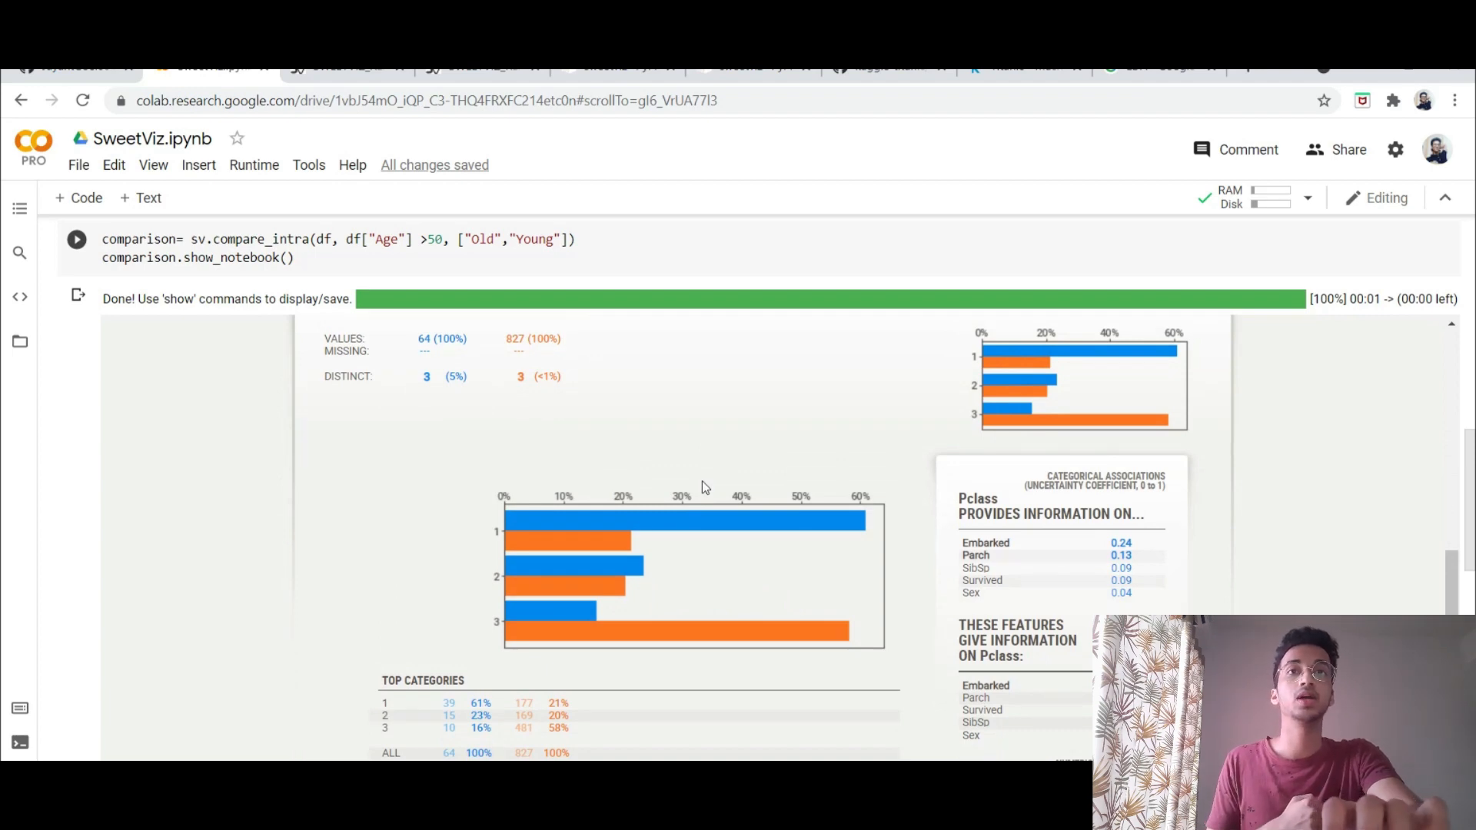
scroll(down, 3)
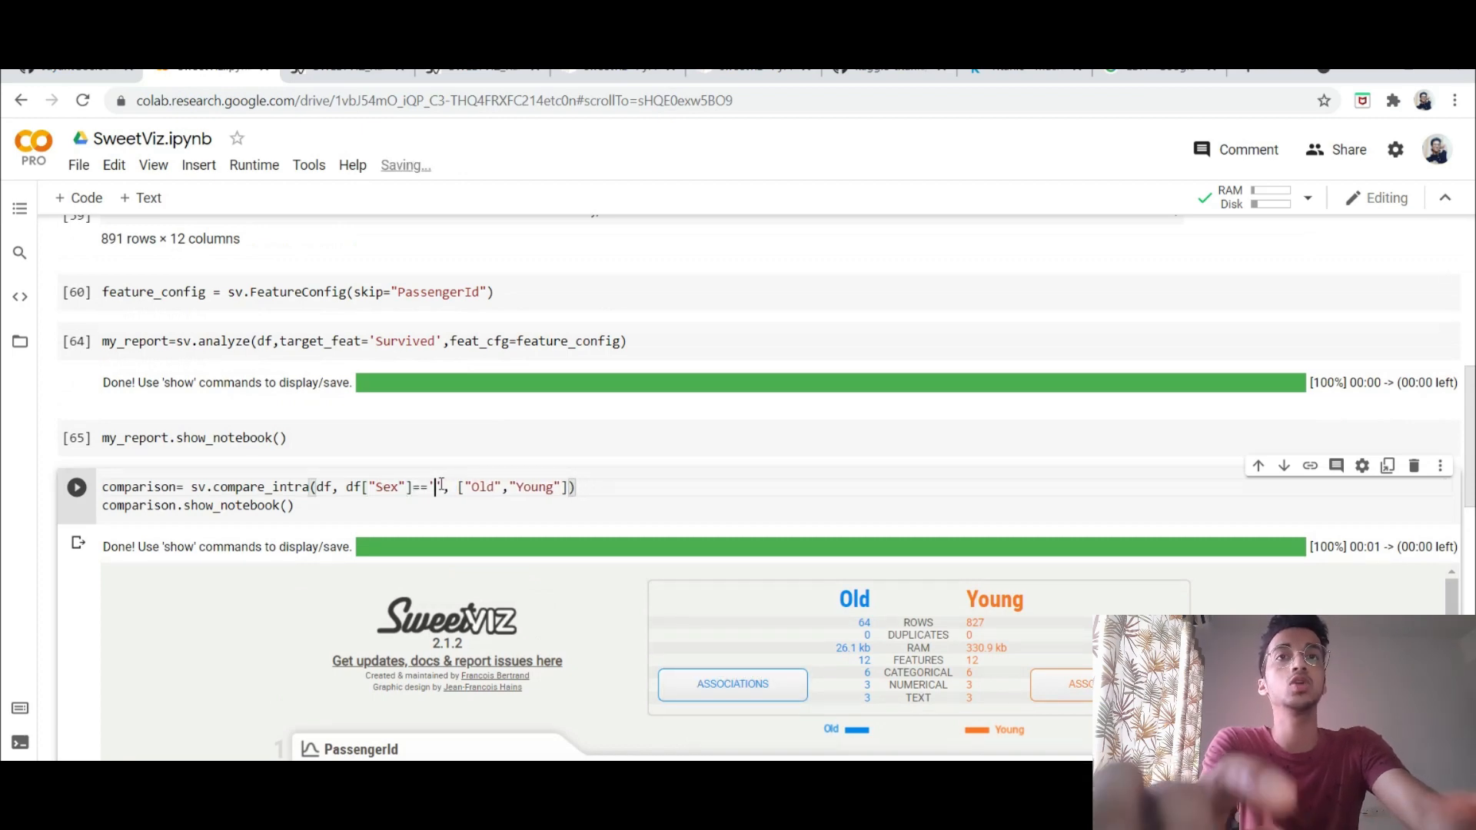
Step: Change compare_intra to split on df["Sex"]=='male' with labels ["Male","Female"]
text(male)
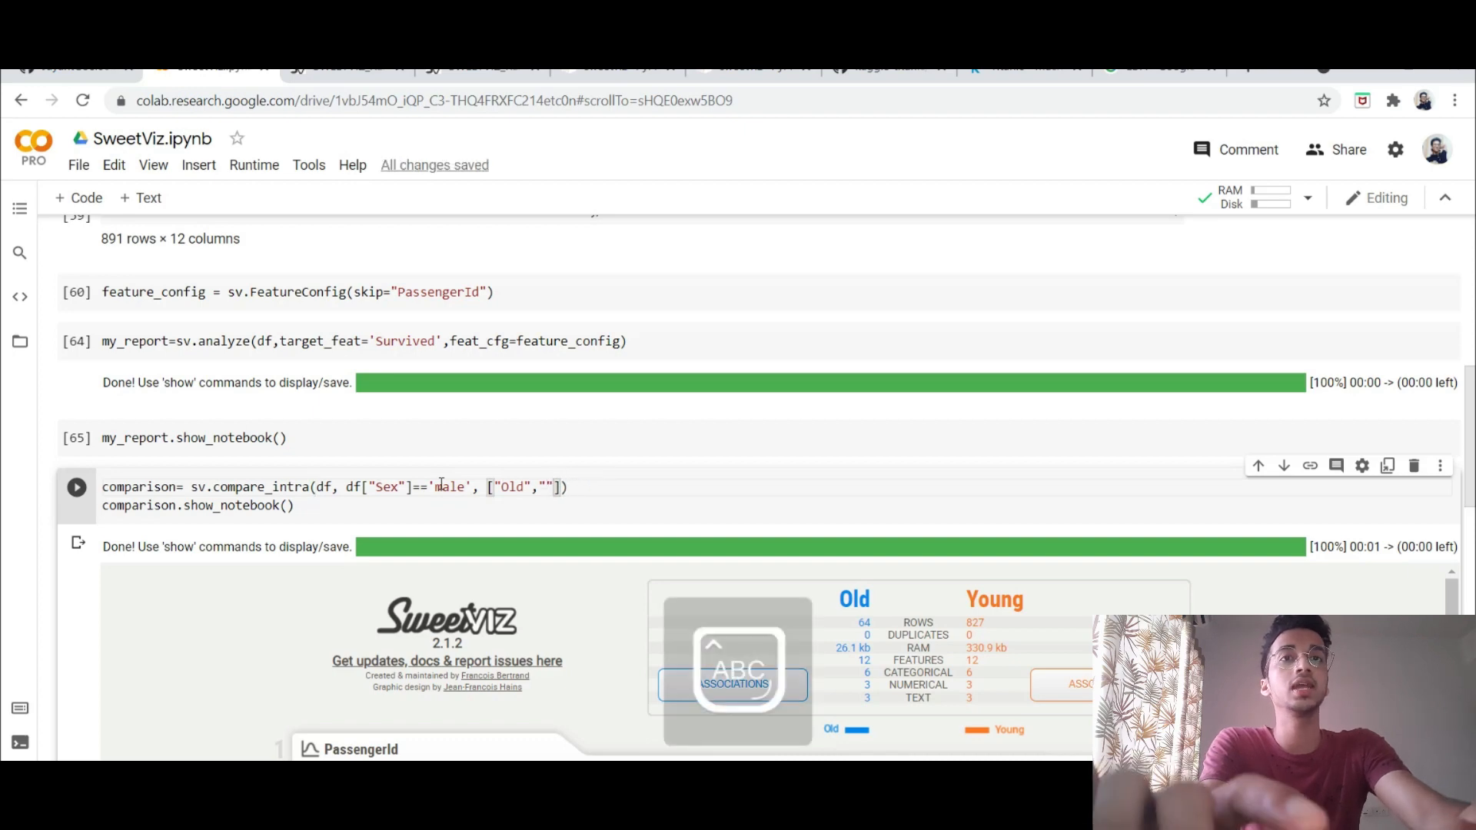
text(Female)
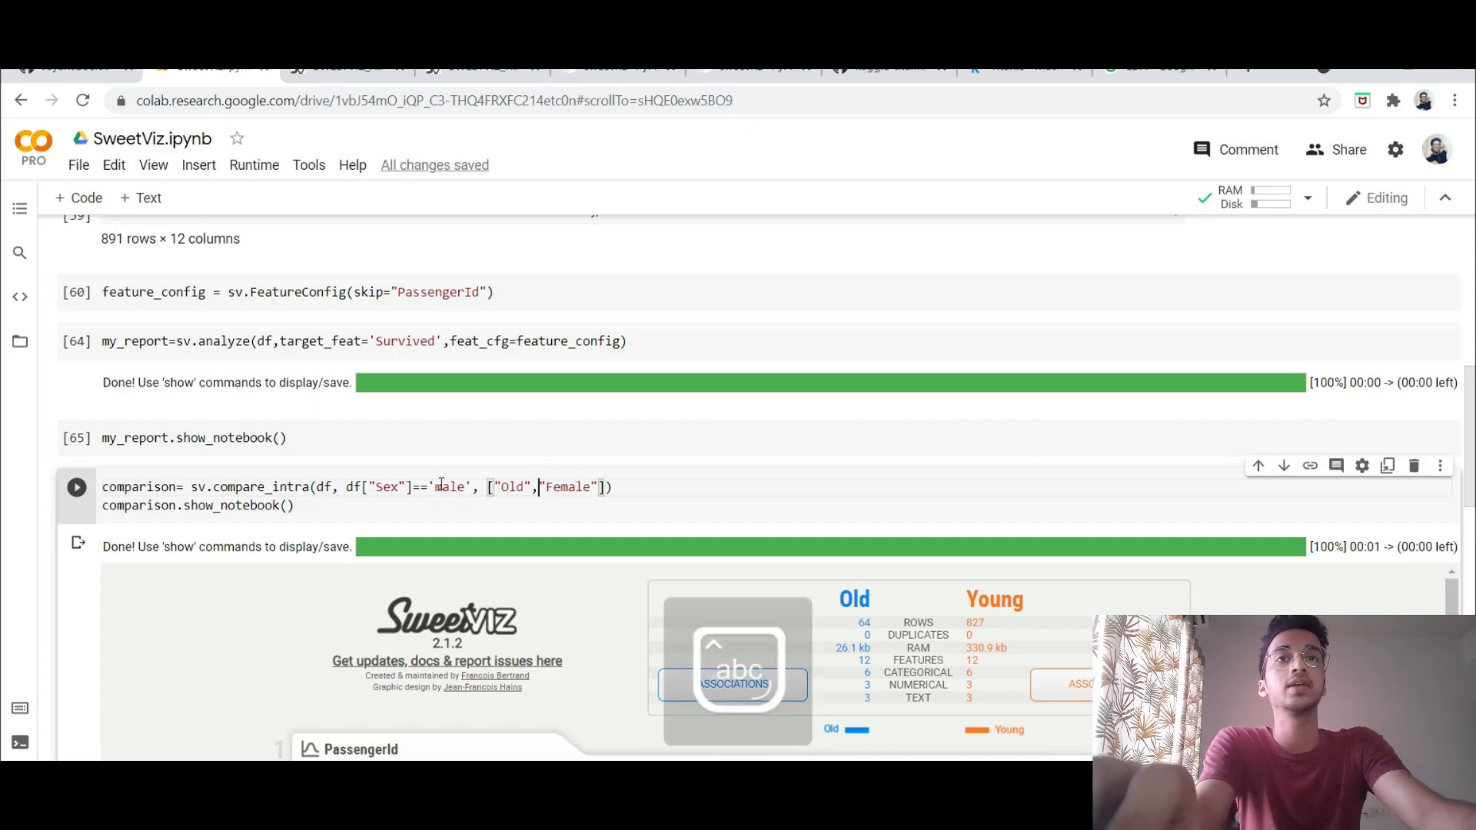
text(Male)
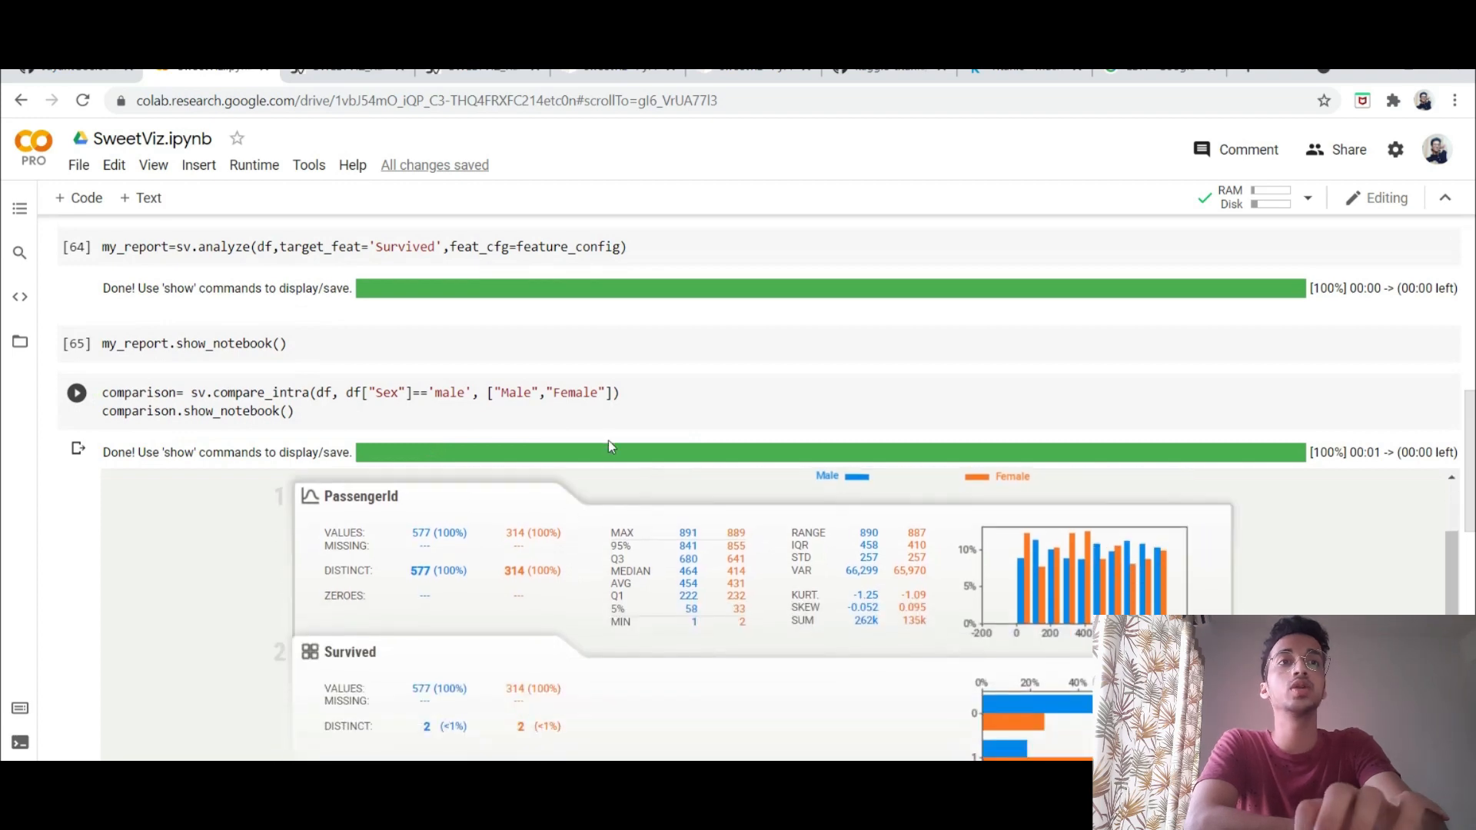
Step: Review the Male vs Female report through Pclass, Name, Sex, Age, Parch and Ticket summaries
scroll(down, 3)
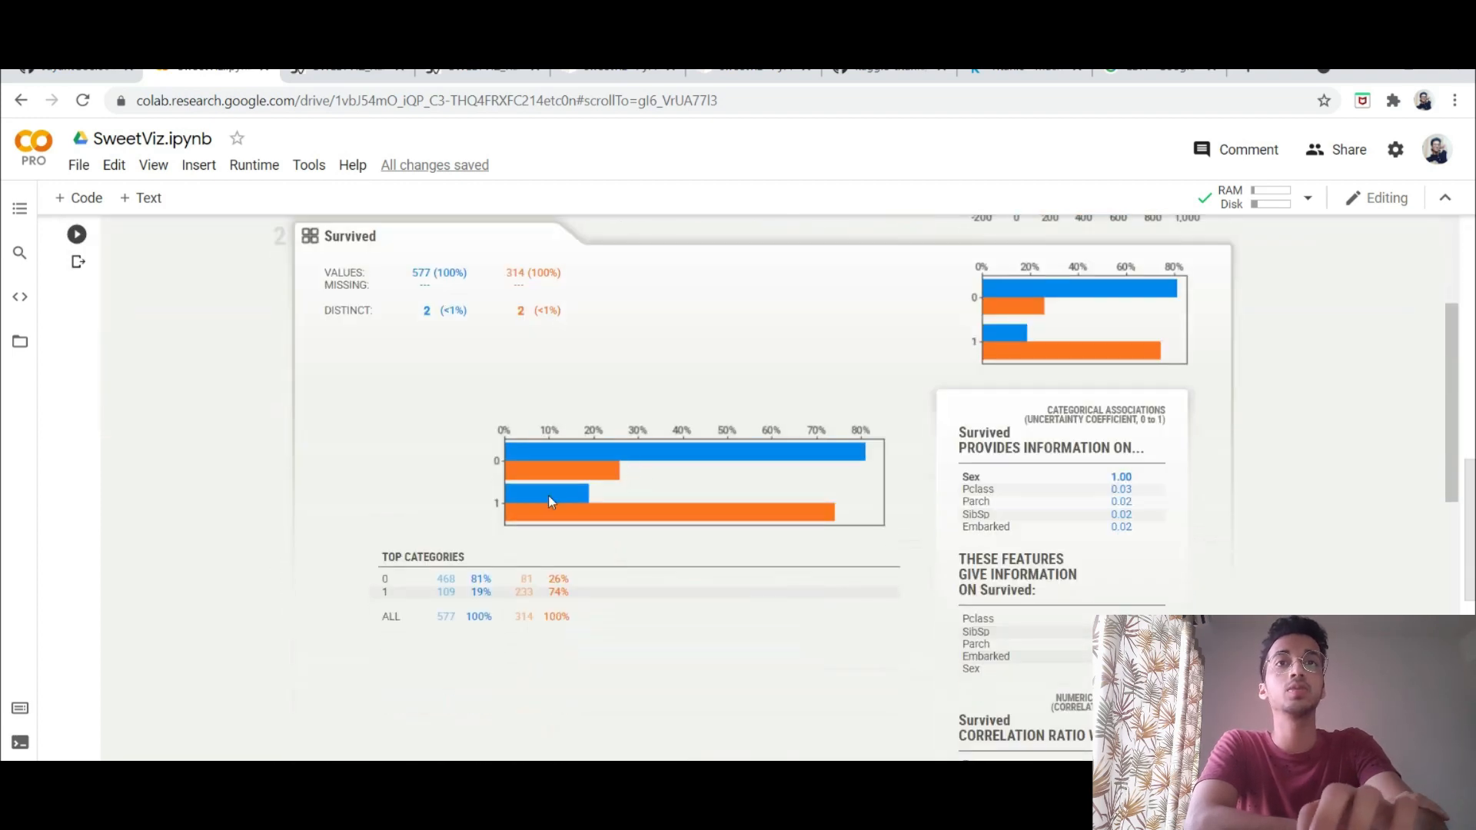
mouse_move(825, 523)
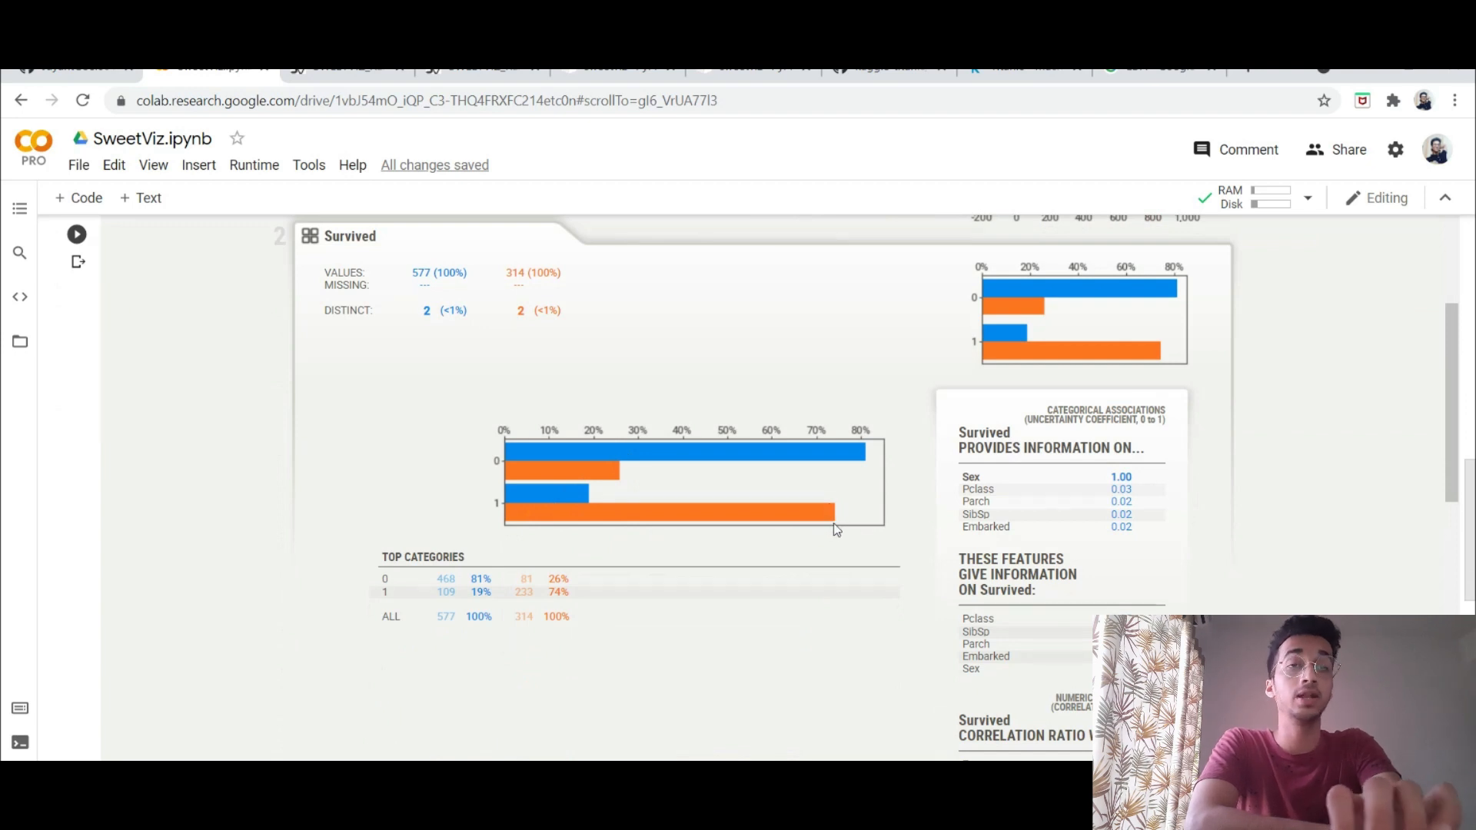
mouse_move(564, 499)
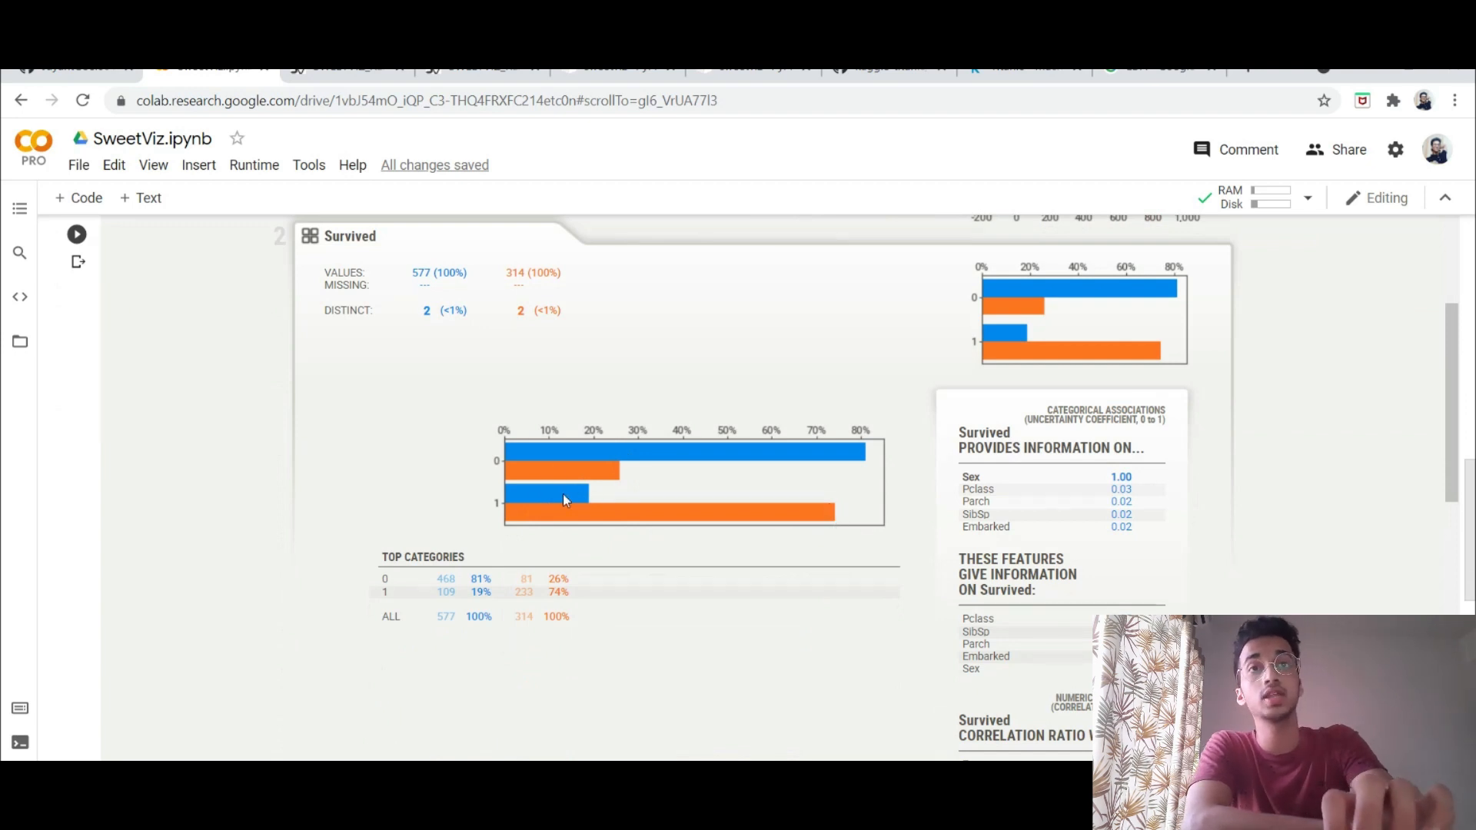
scroll(down, 3)
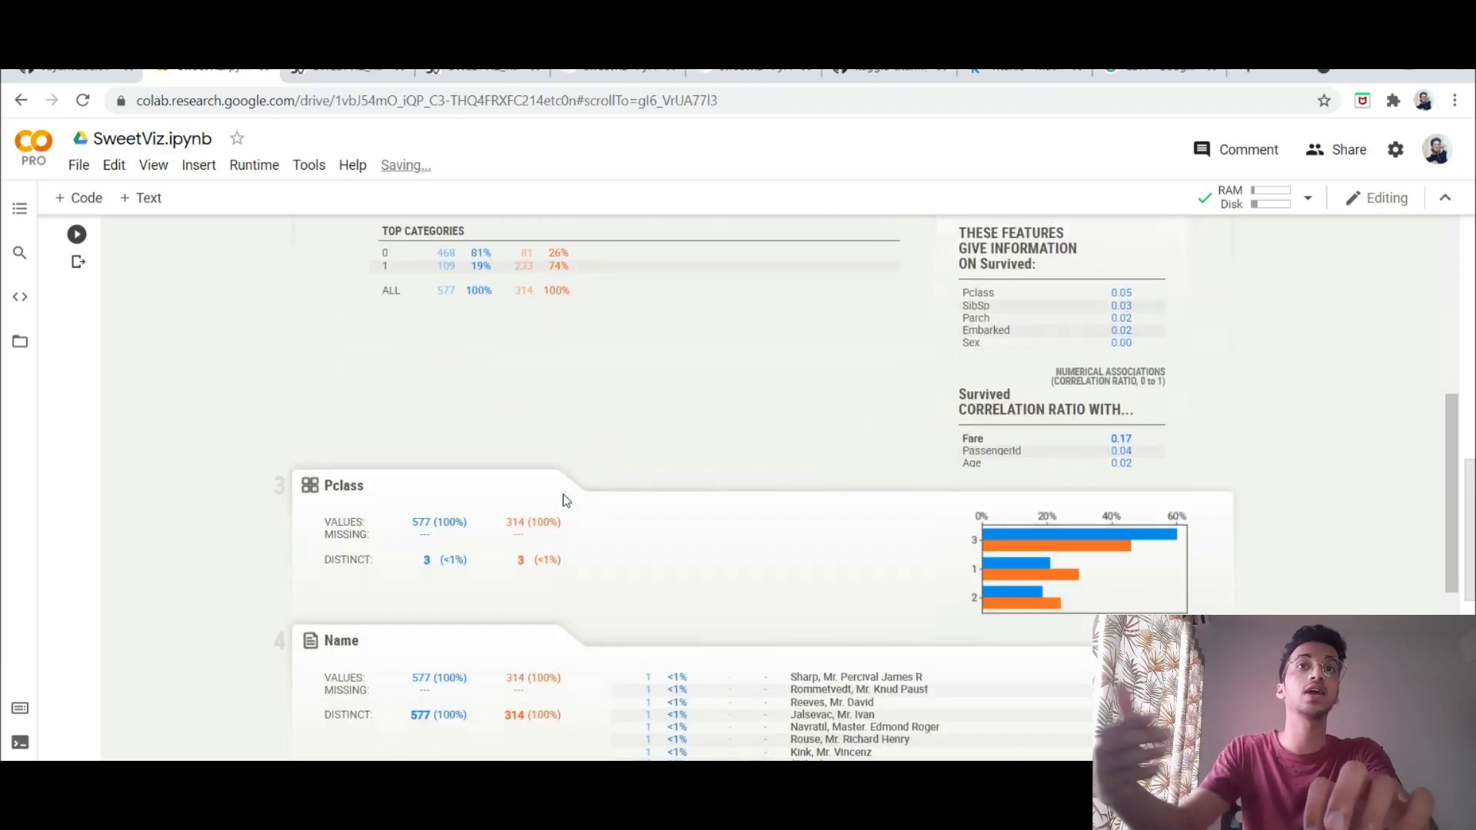
scroll(down, 3)
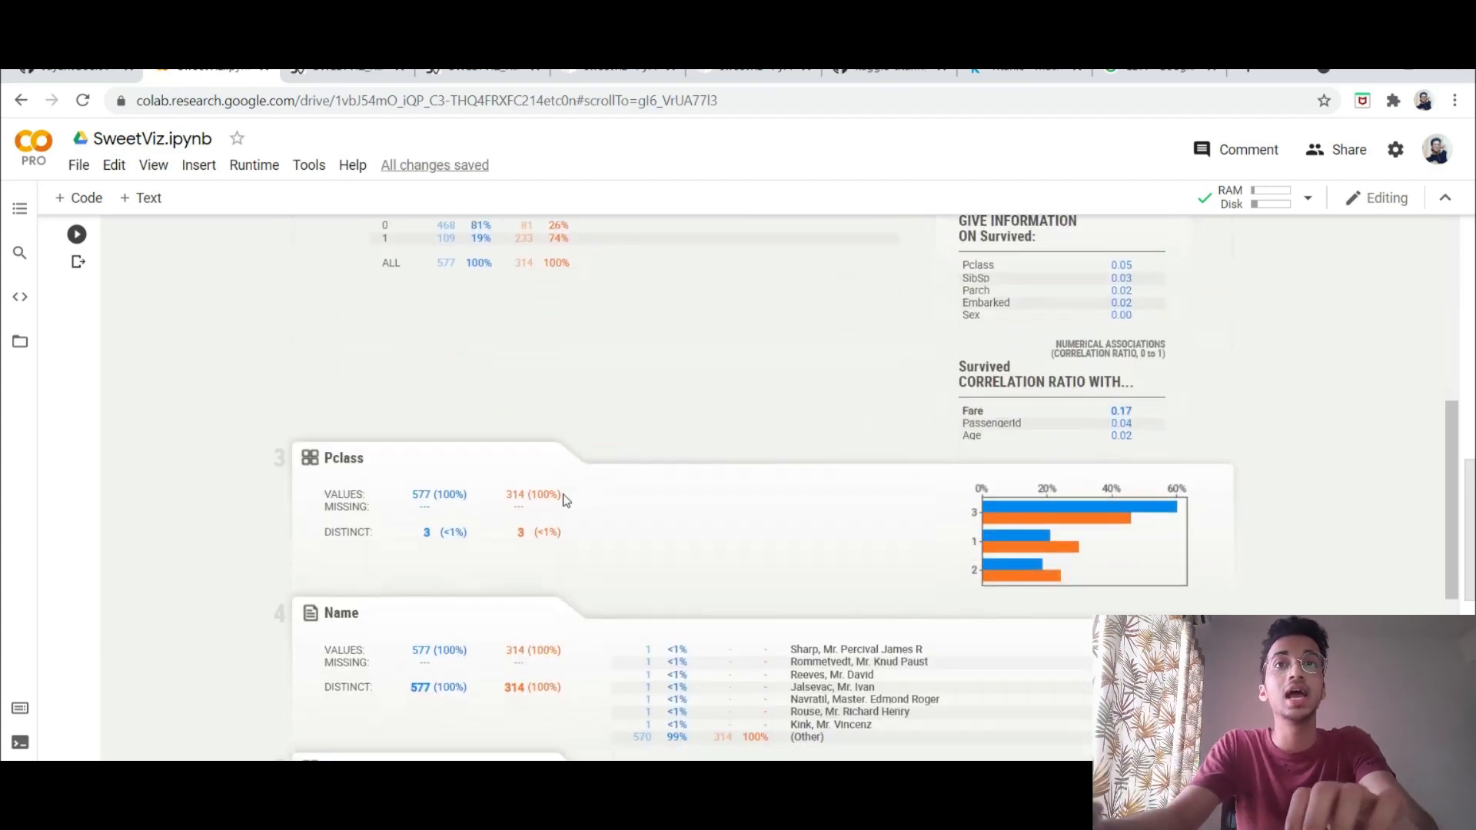
scroll(down, 3)
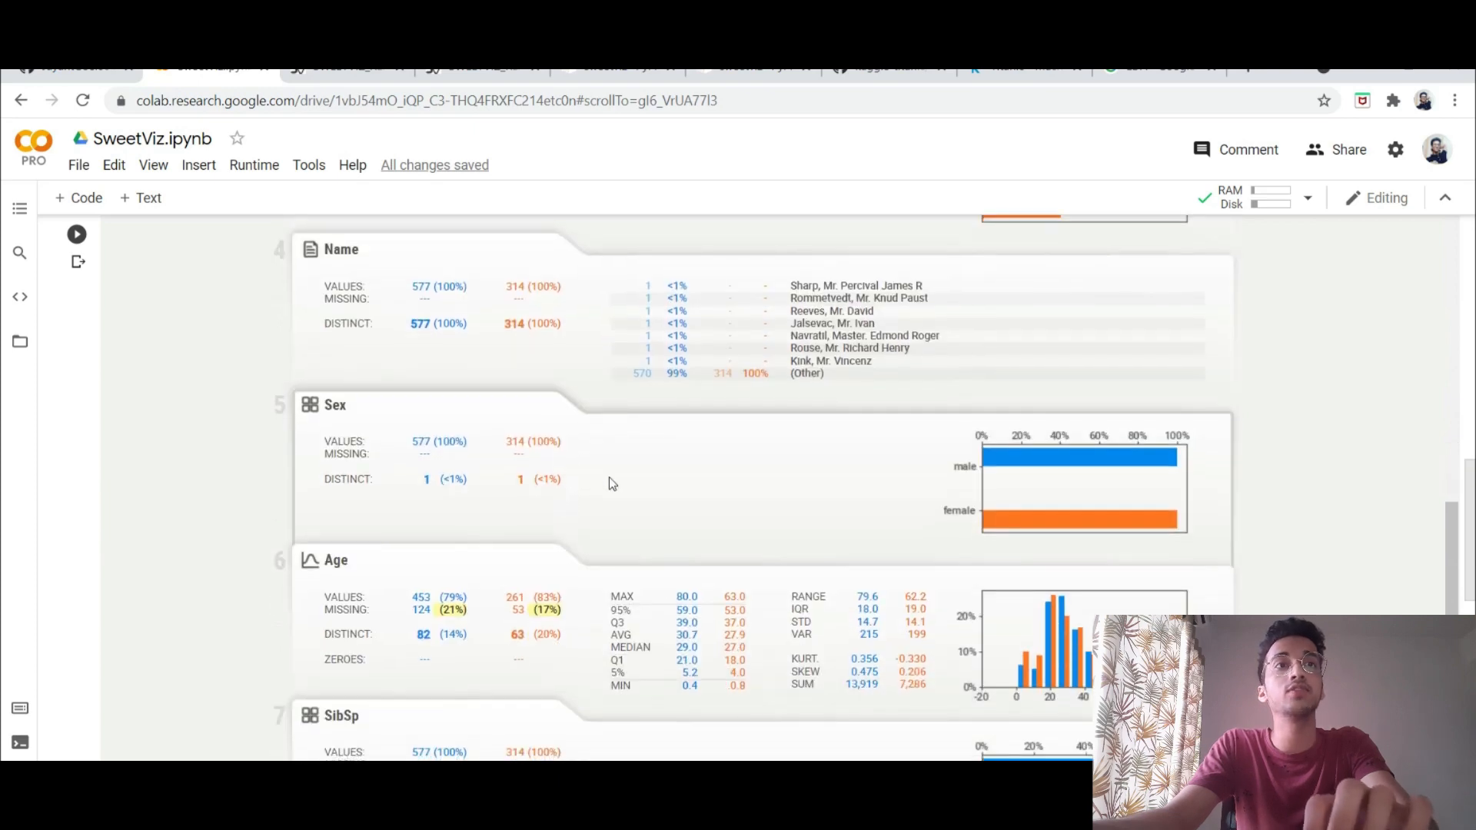
scroll(down, 3)
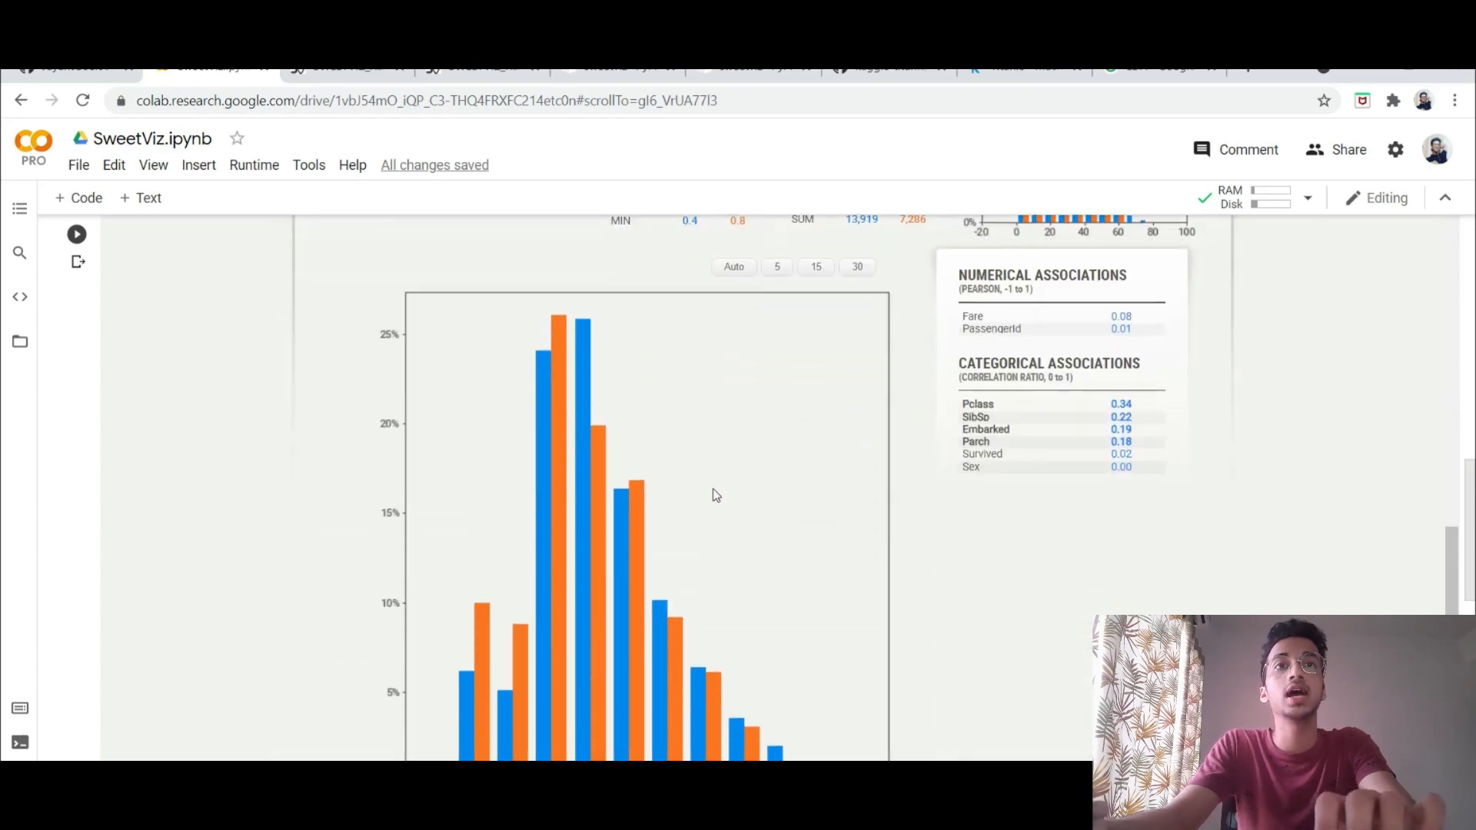
scroll(down, 3)
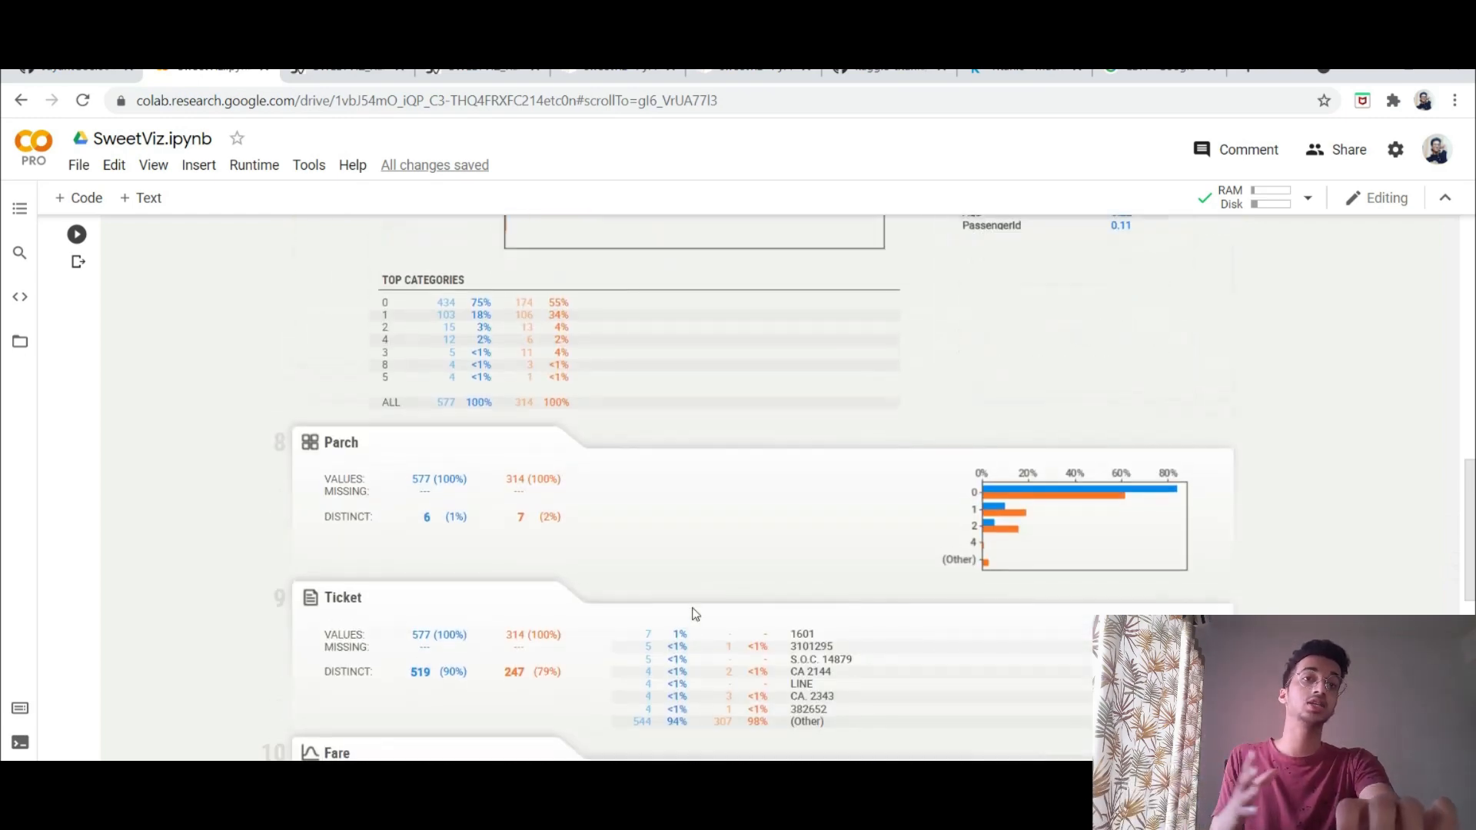
scroll(down, 3)
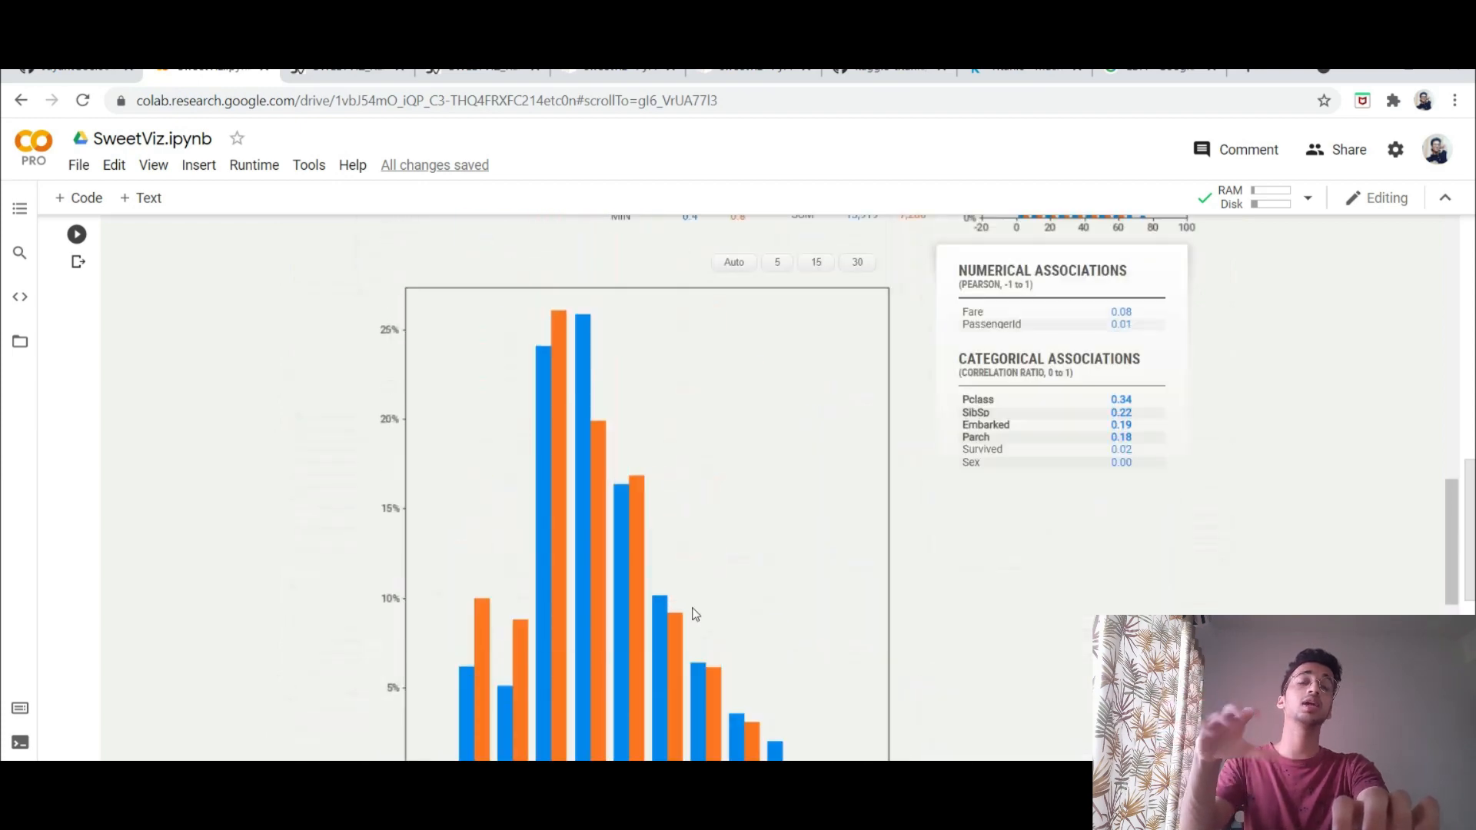
scroll(down, 3)
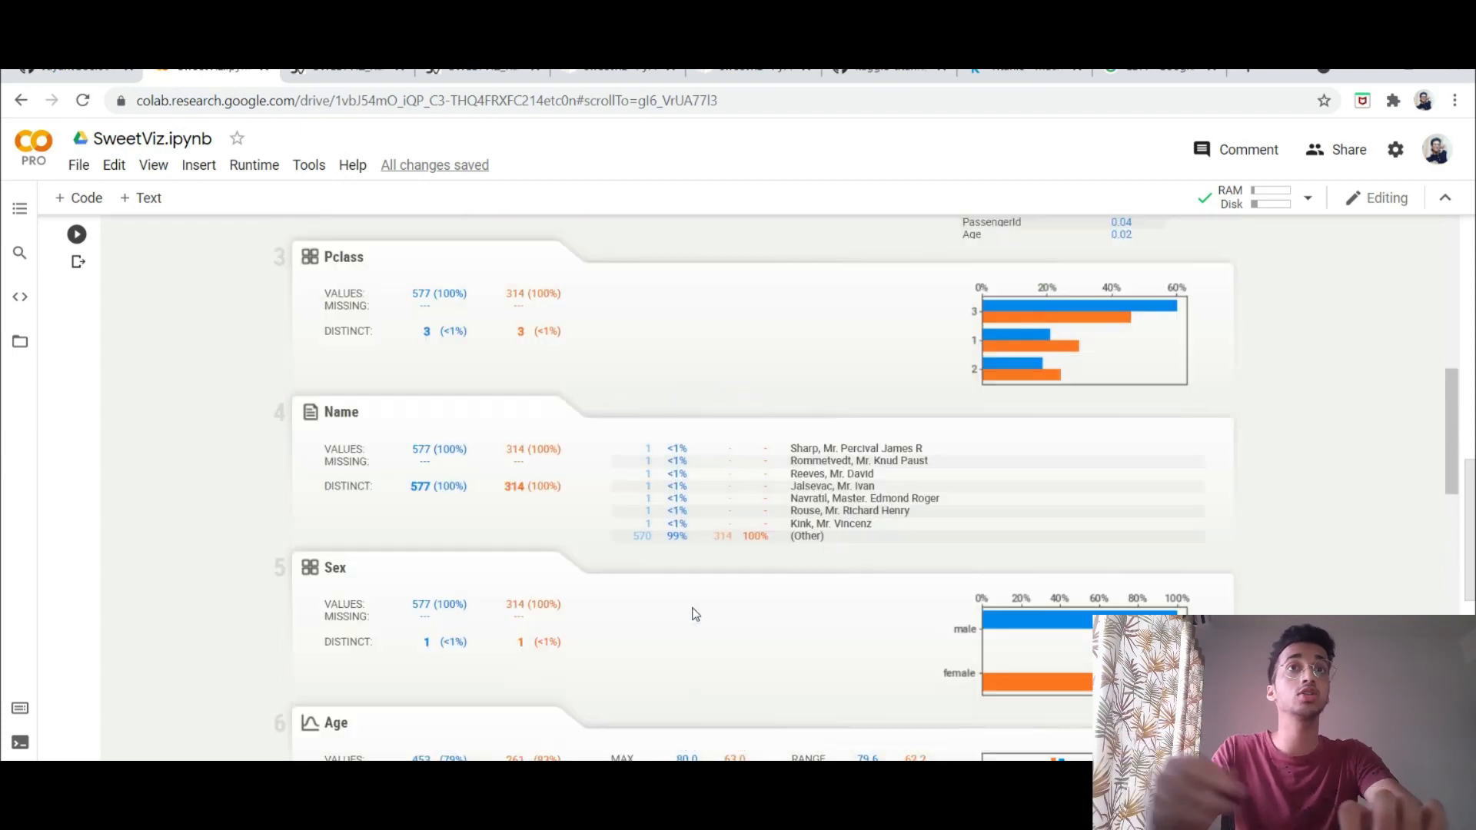
scroll(down, 3)
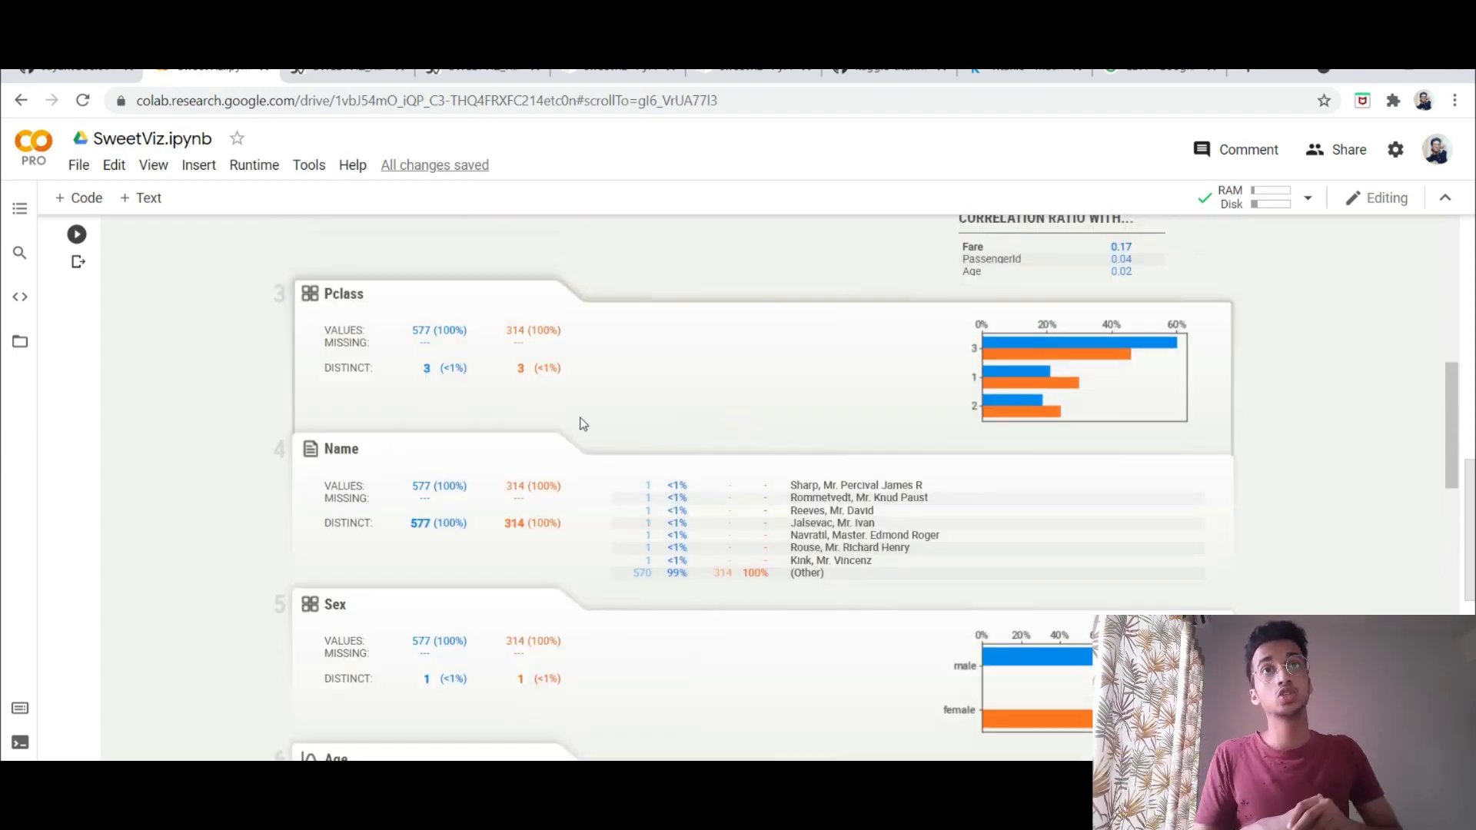